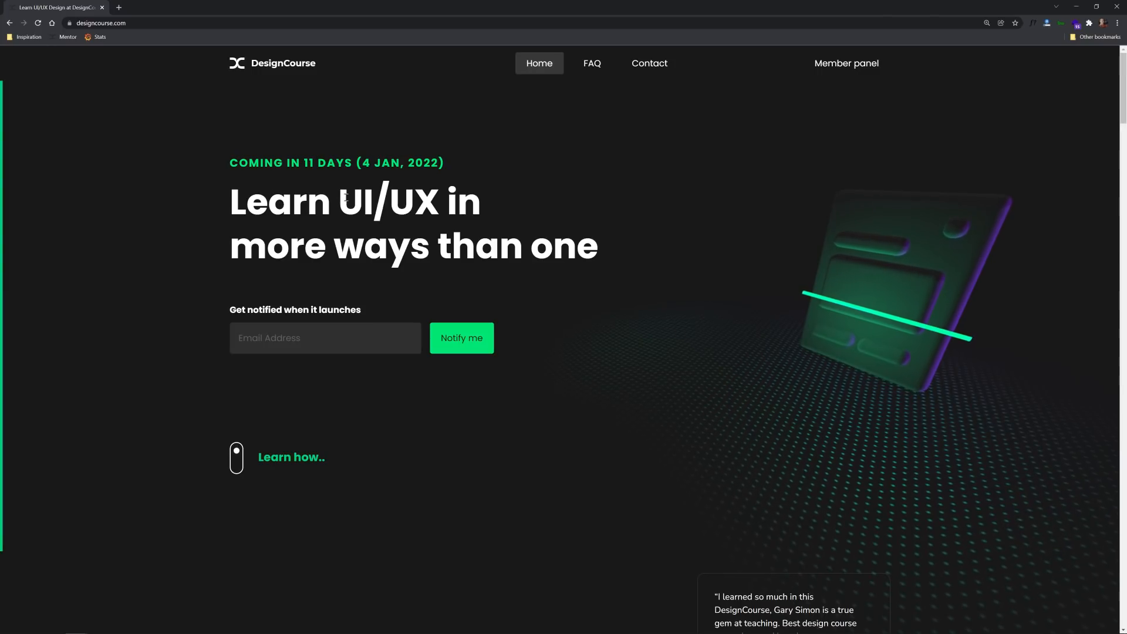
Scroll designcourse.com down to the interactive UI tests, then back up to Video/UI Tests/Mentor.
scroll("down", 3)
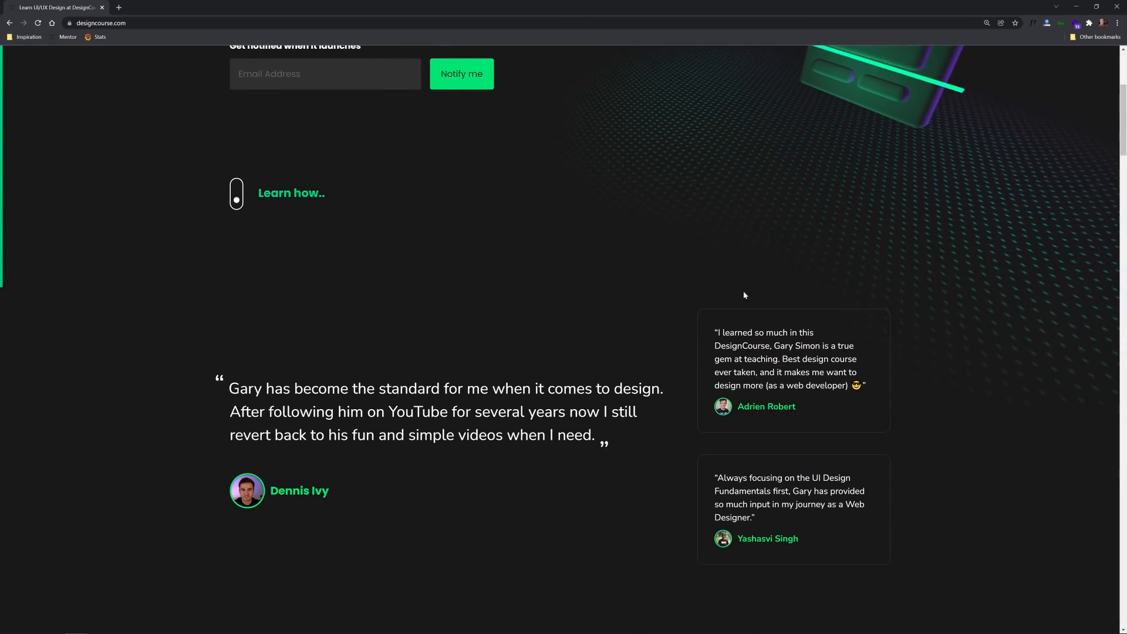
scroll("down", 3)
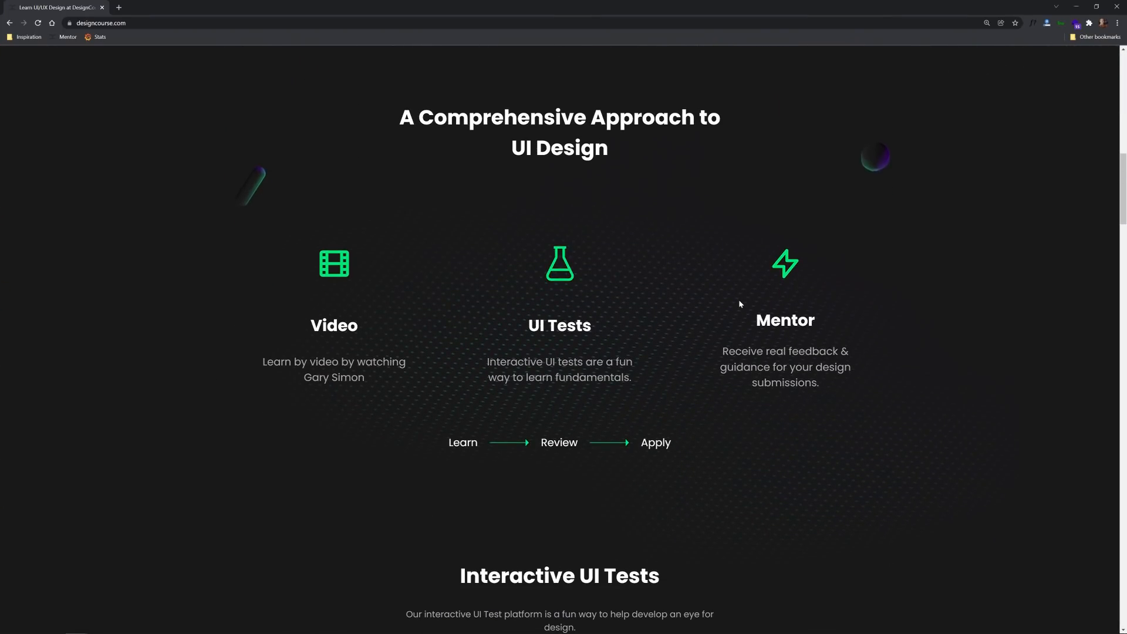
mouse_move(261, 327)
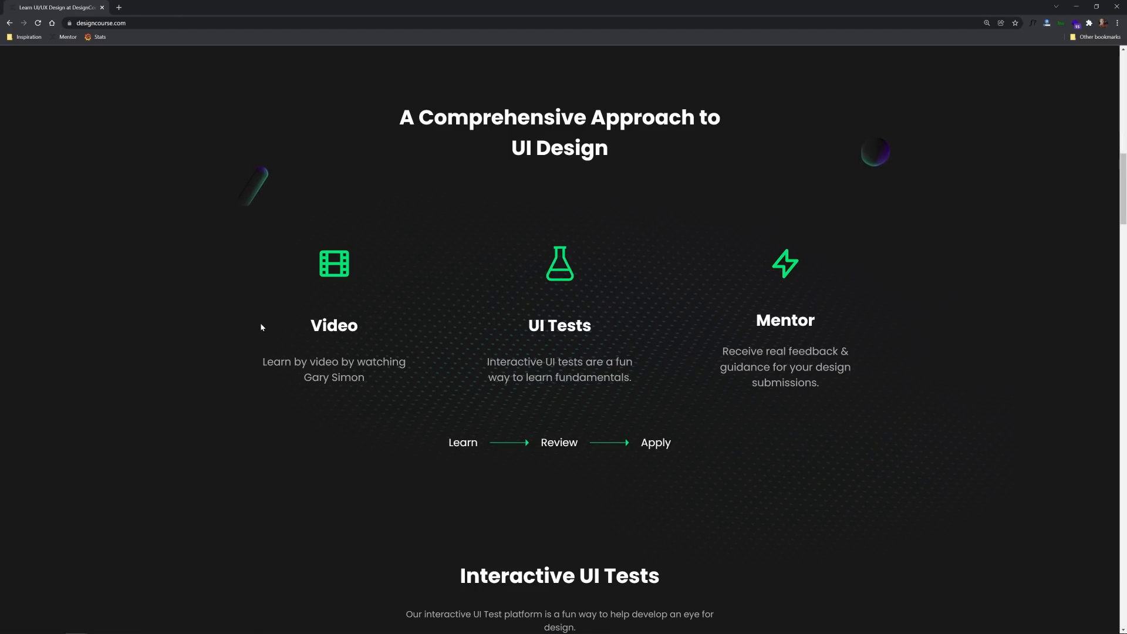
mouse_move(505, 327)
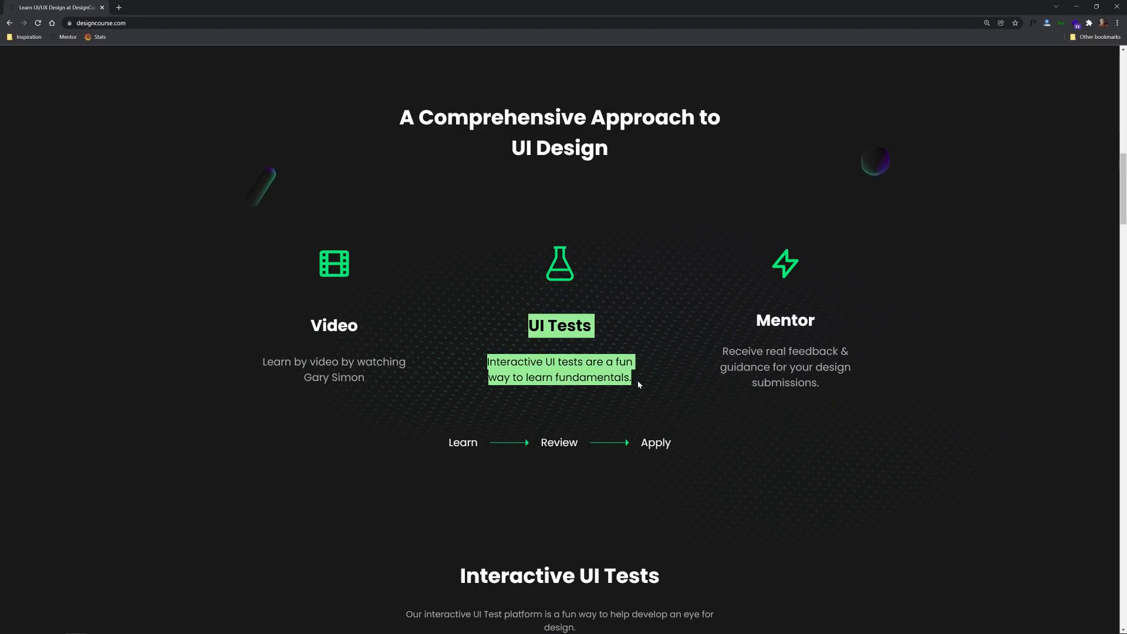
scroll("down", 3)
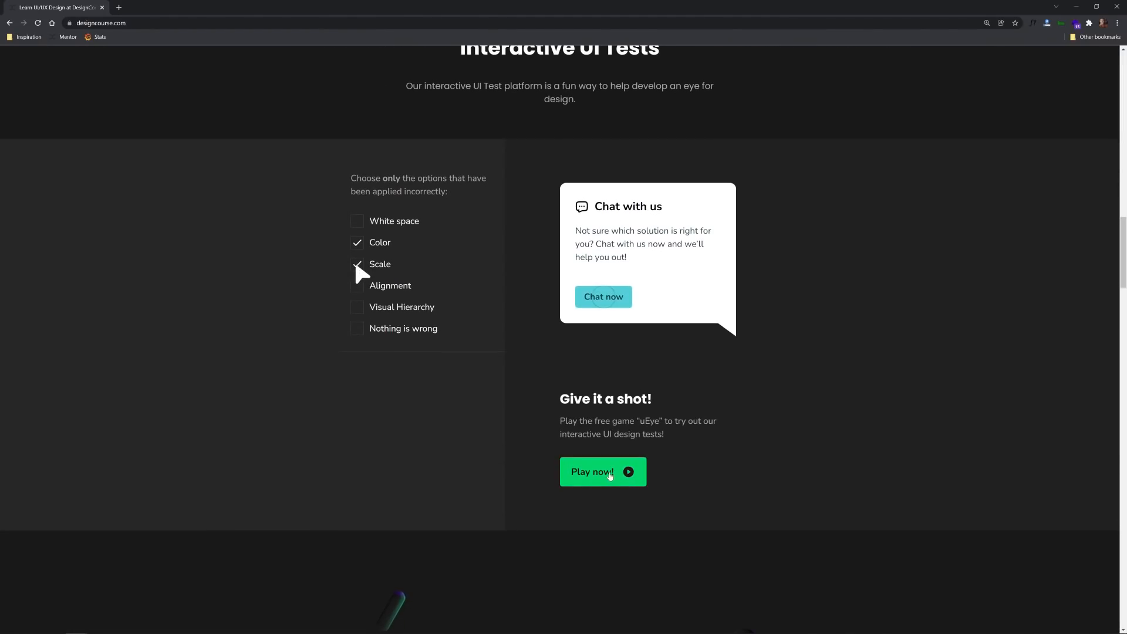
scroll("up", 3)
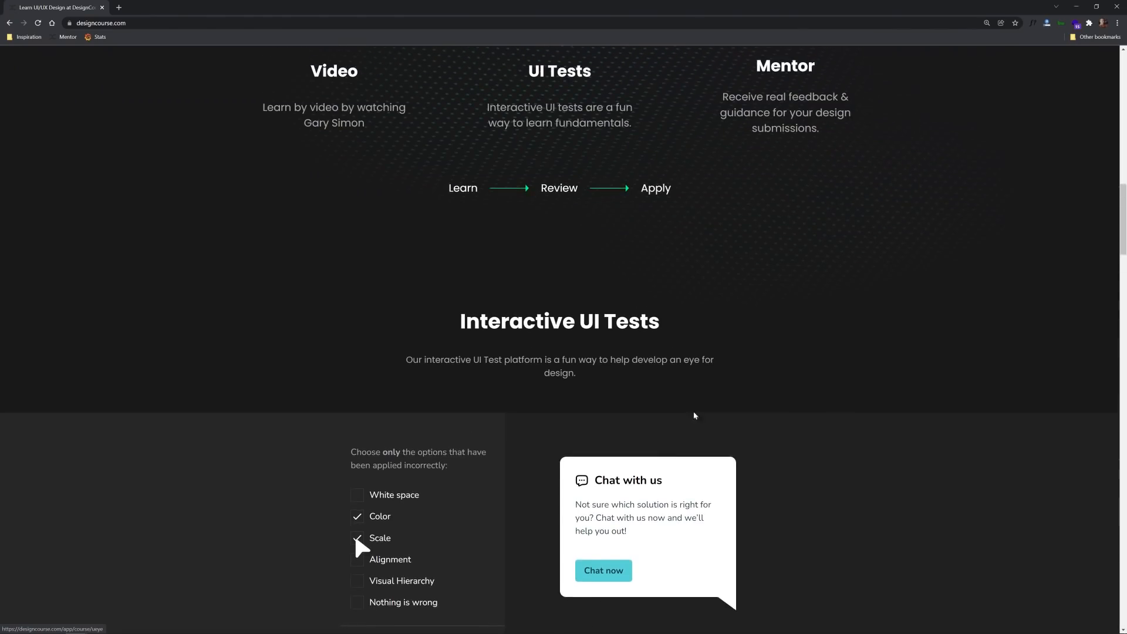
scroll("up", 3)
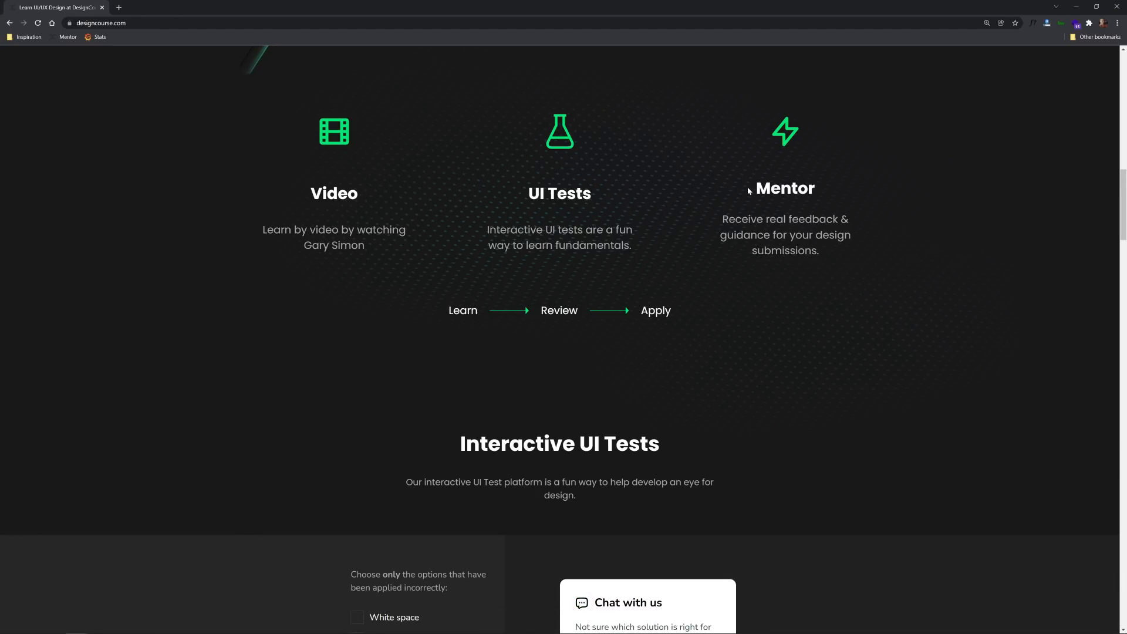
scroll("up", 3)
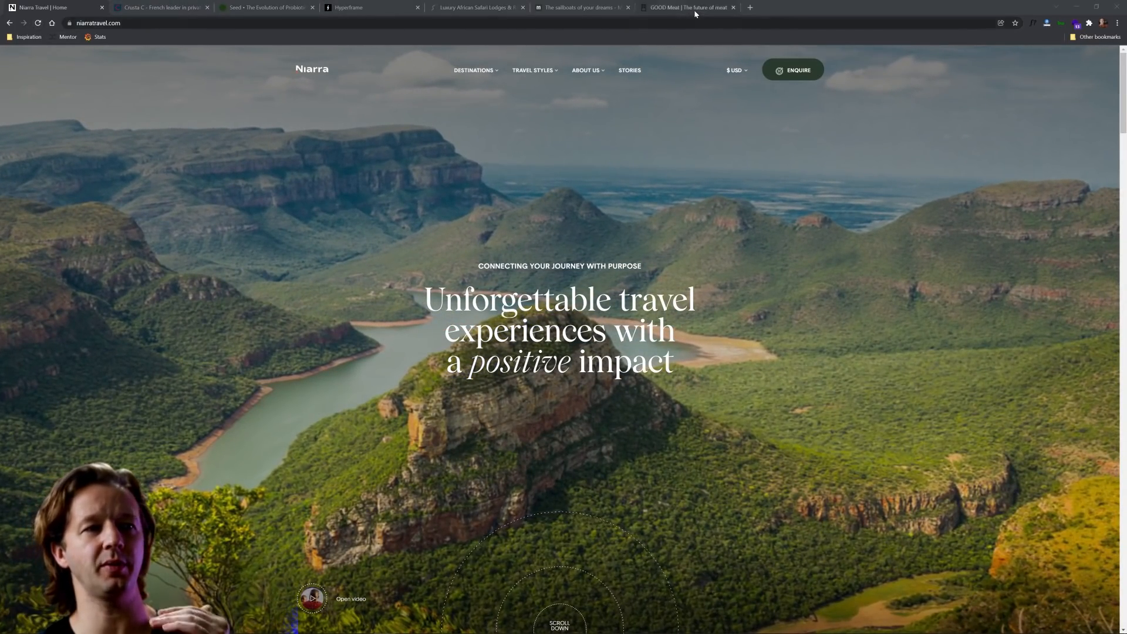
Reload niarratravel.com repeatedly to replay the canyon hero's 'Unforgettable travel experiences' intro.
left_click(38, 23)
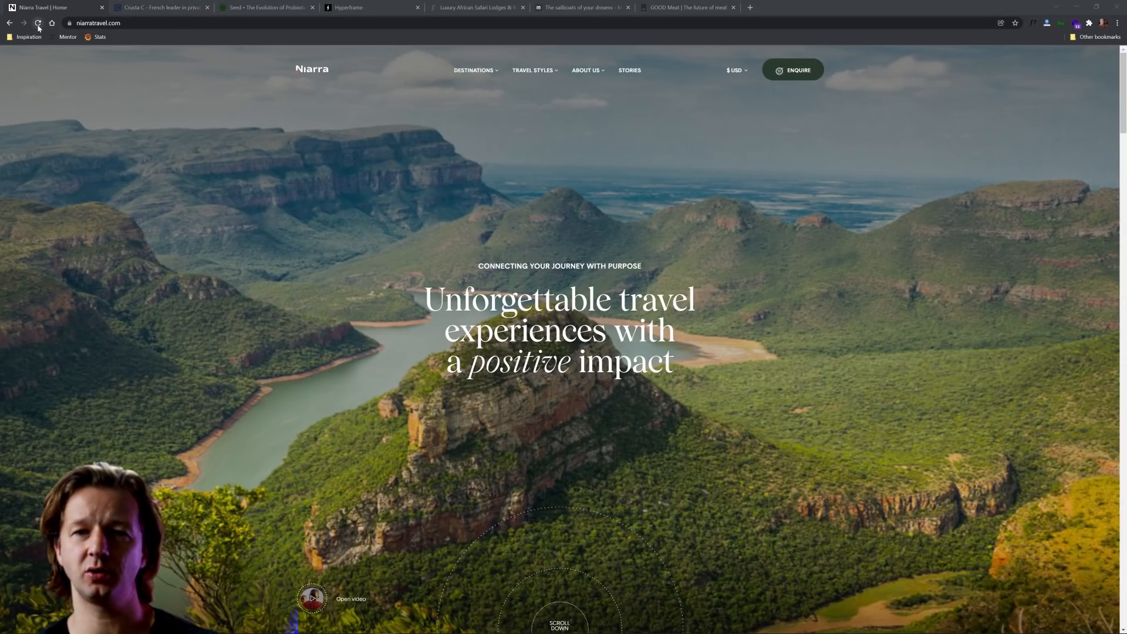
mouse_move(39, 23)
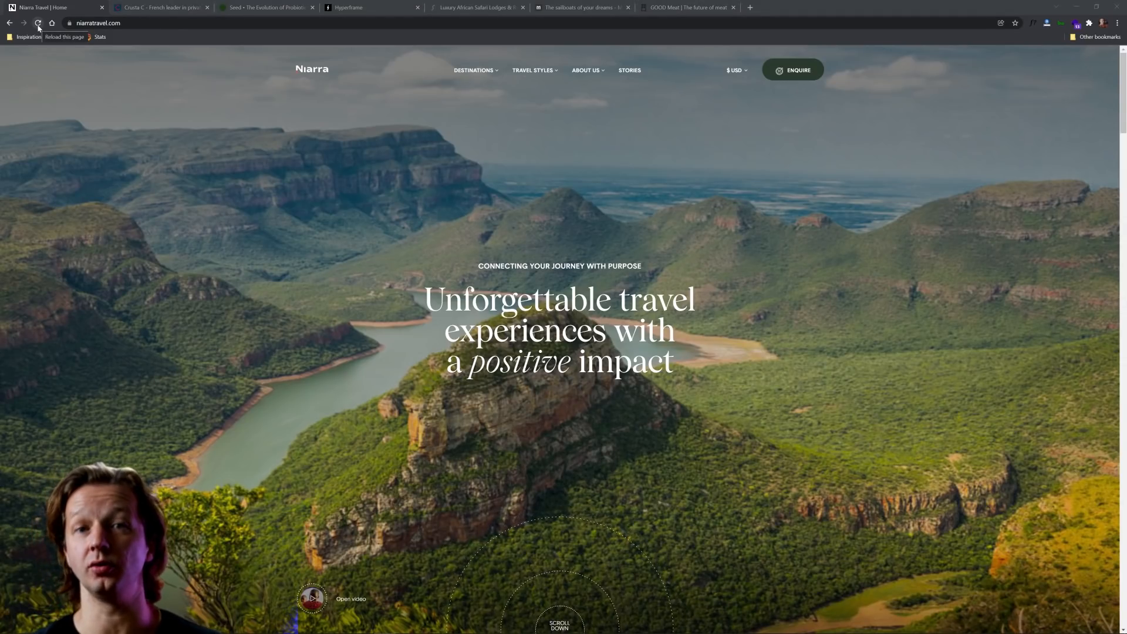
left_click(38, 23)
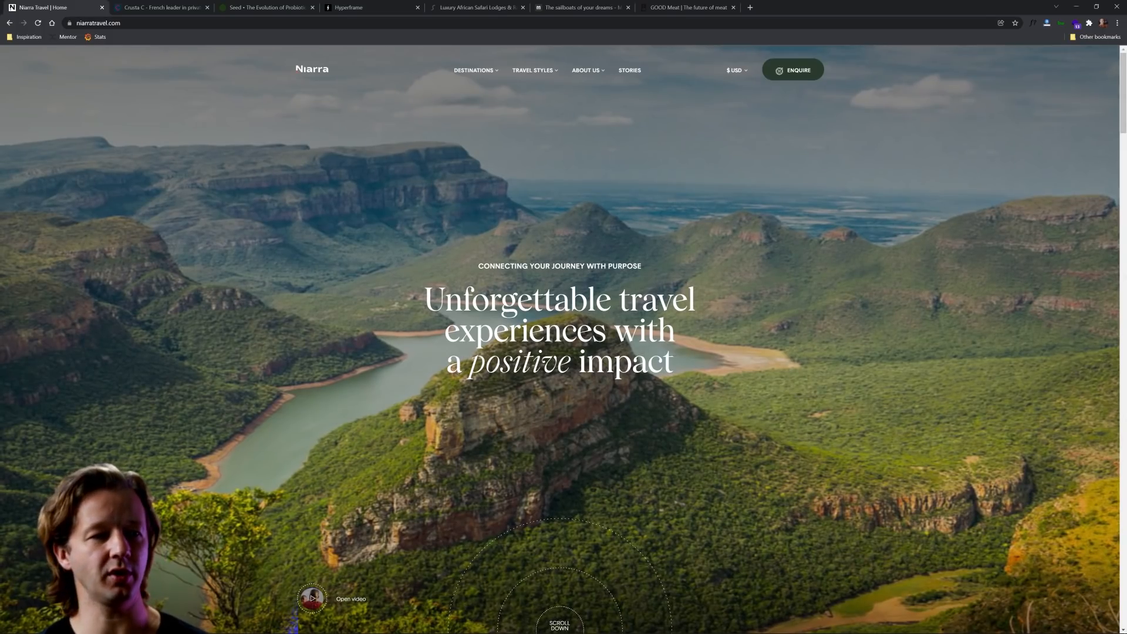
left_click(38, 23)
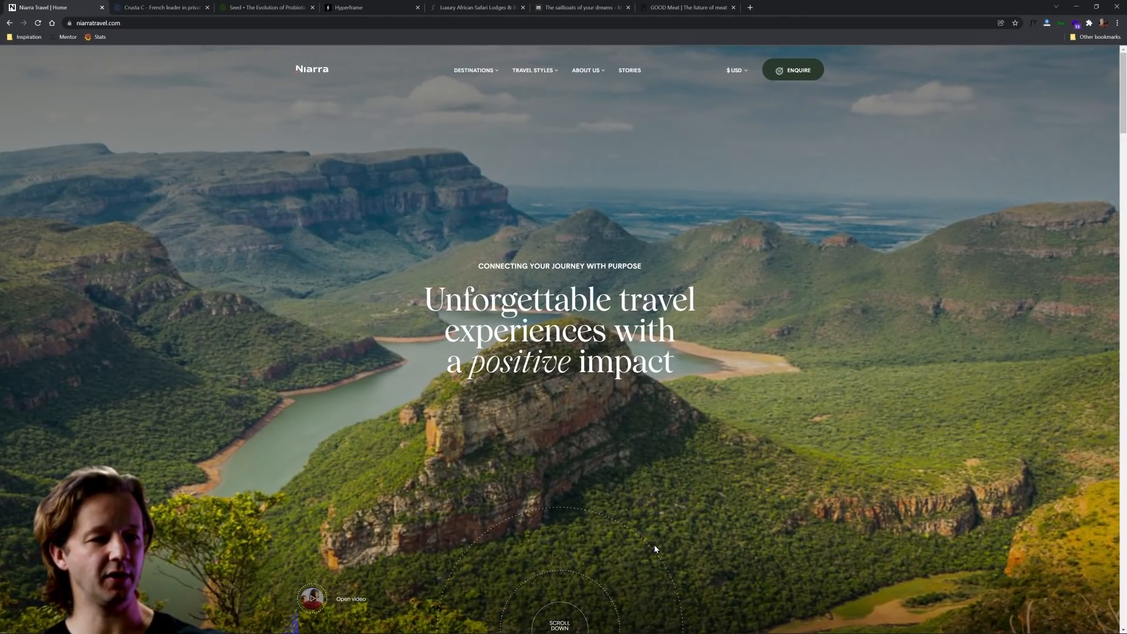
mouse_move(582, 516)
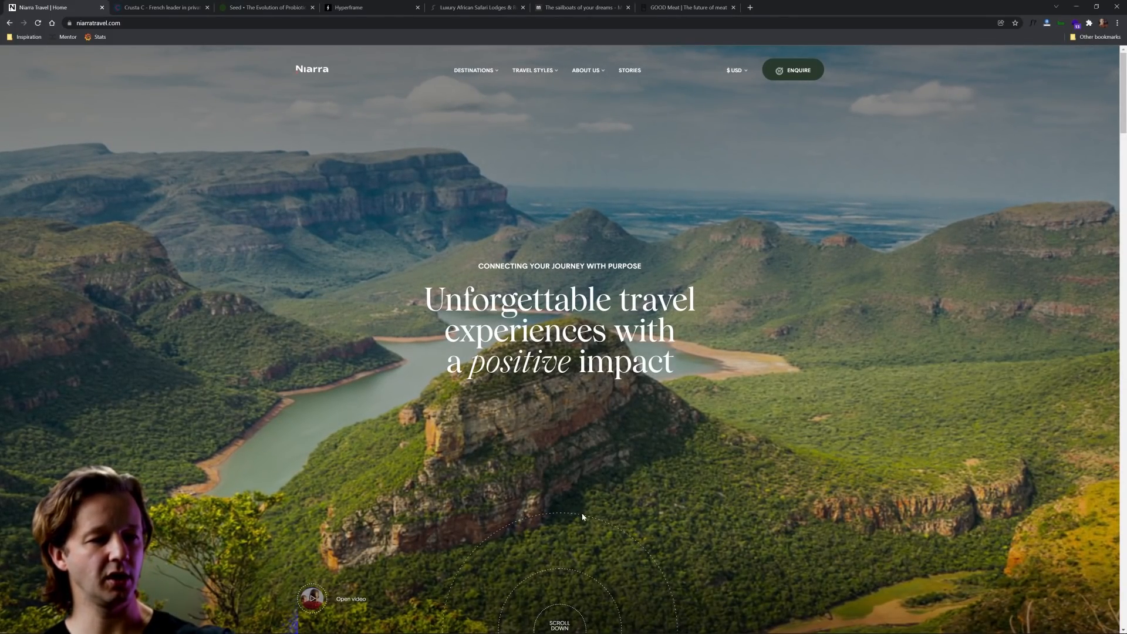
Scroll the Niarra homepage down and back to watch animations until 'Why Niarra' appears.
scroll("down", 3)
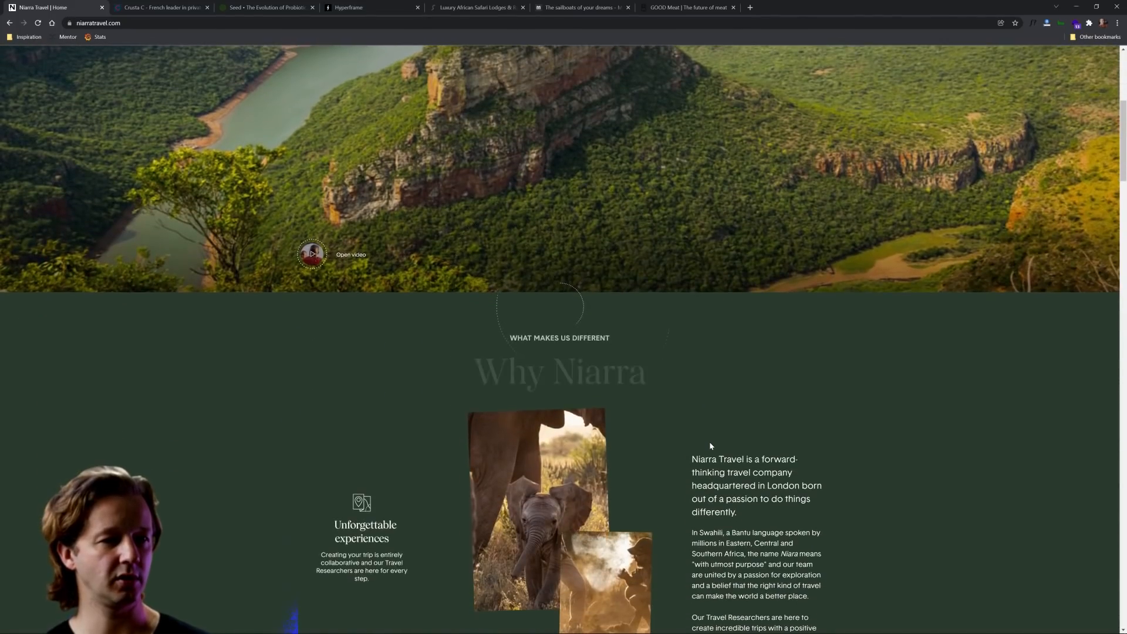
scroll("up", 3)
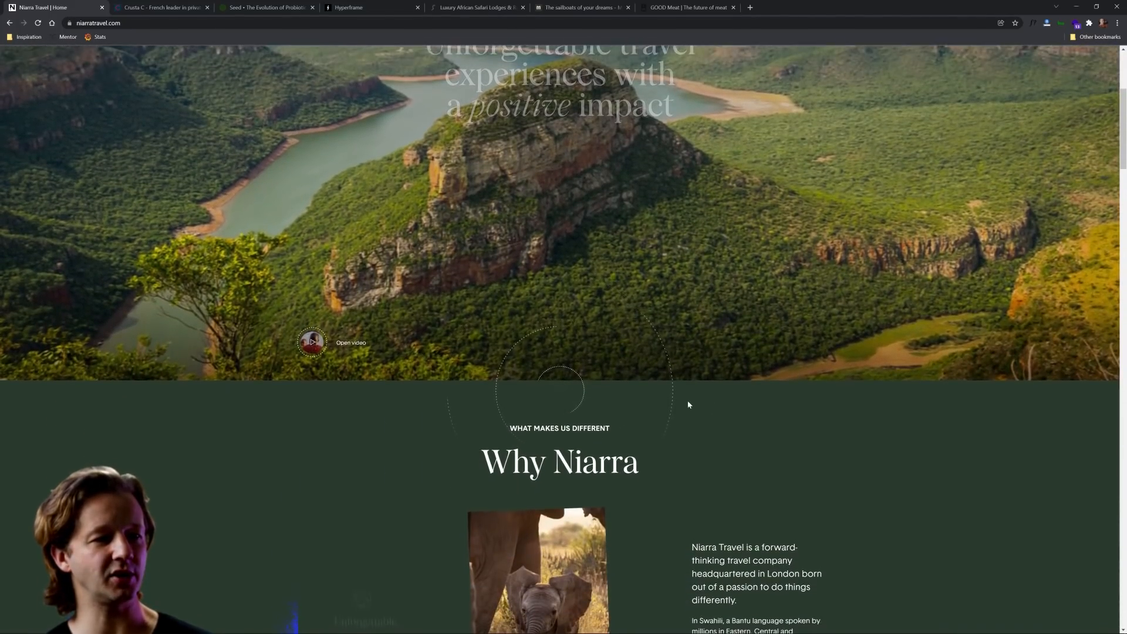
scroll("down", 3)
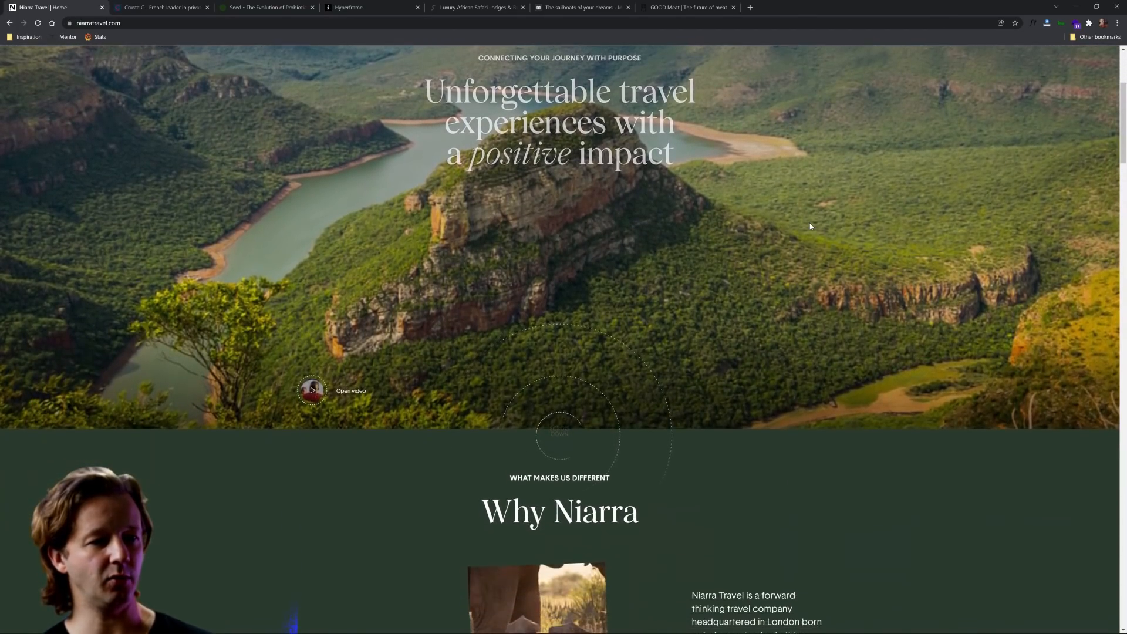
scroll("down", 3)
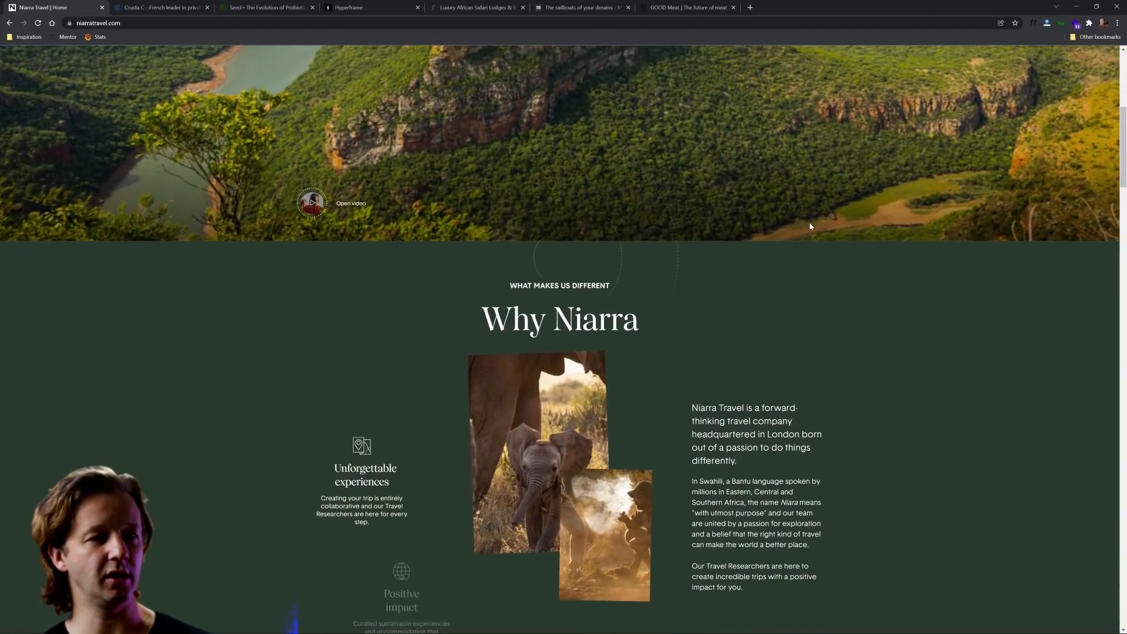
scroll("up", 3)
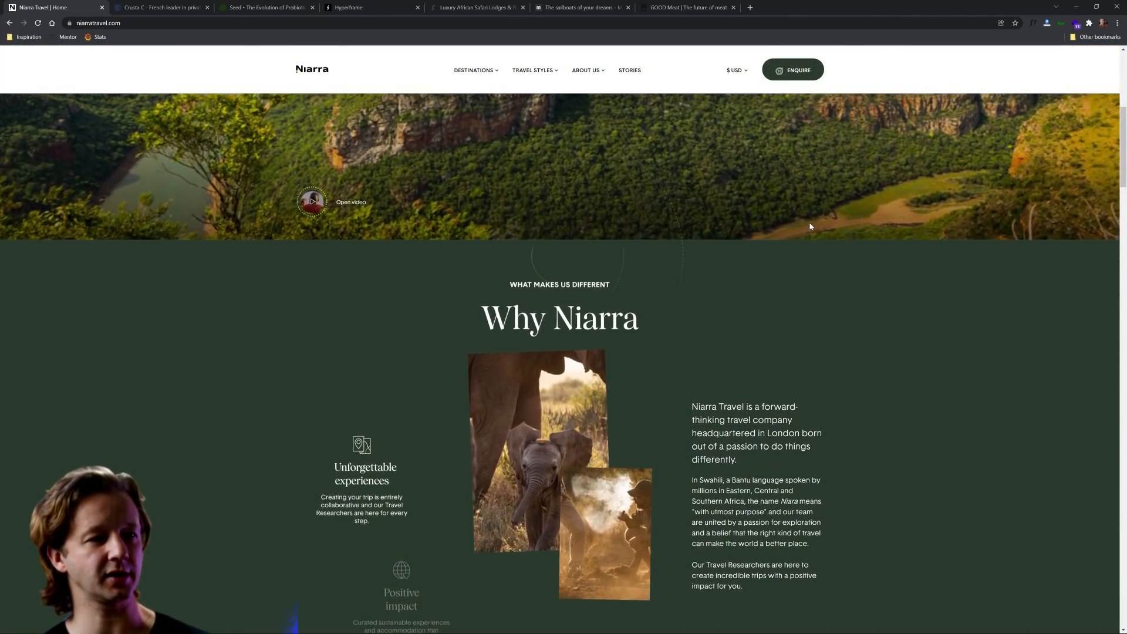
scroll("down", 3)
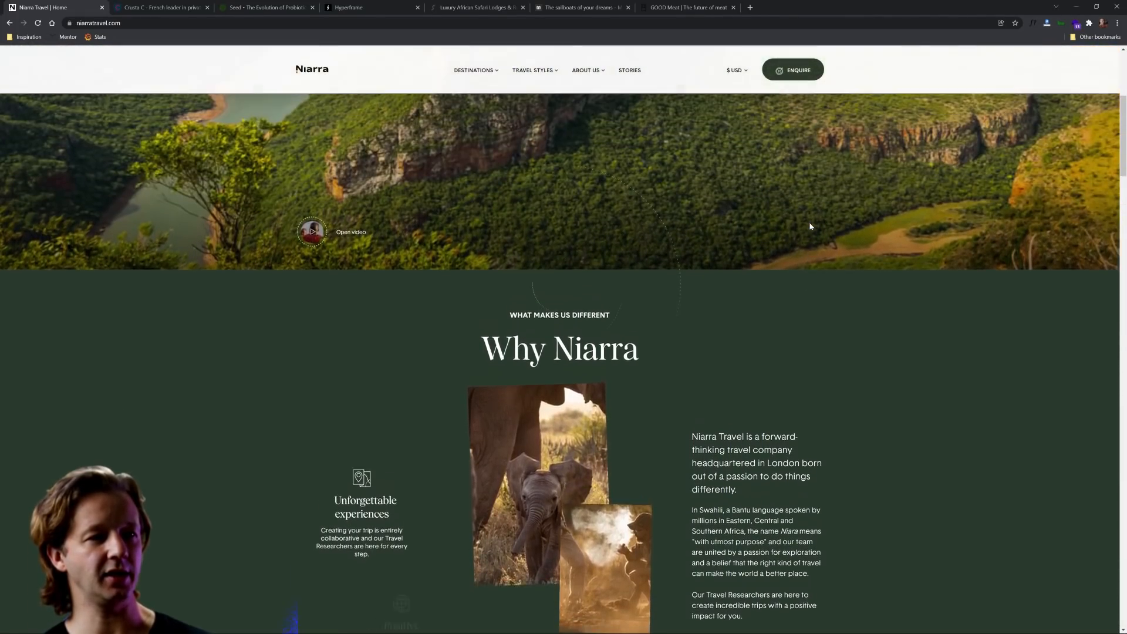
scroll("down", 3)
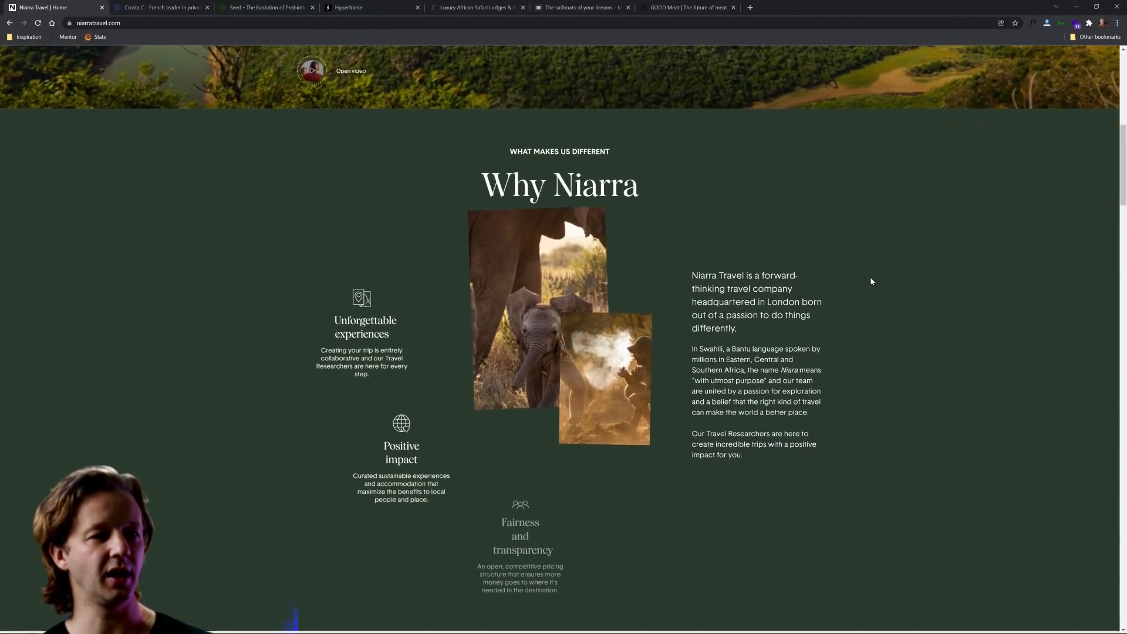
scroll("up", 3)
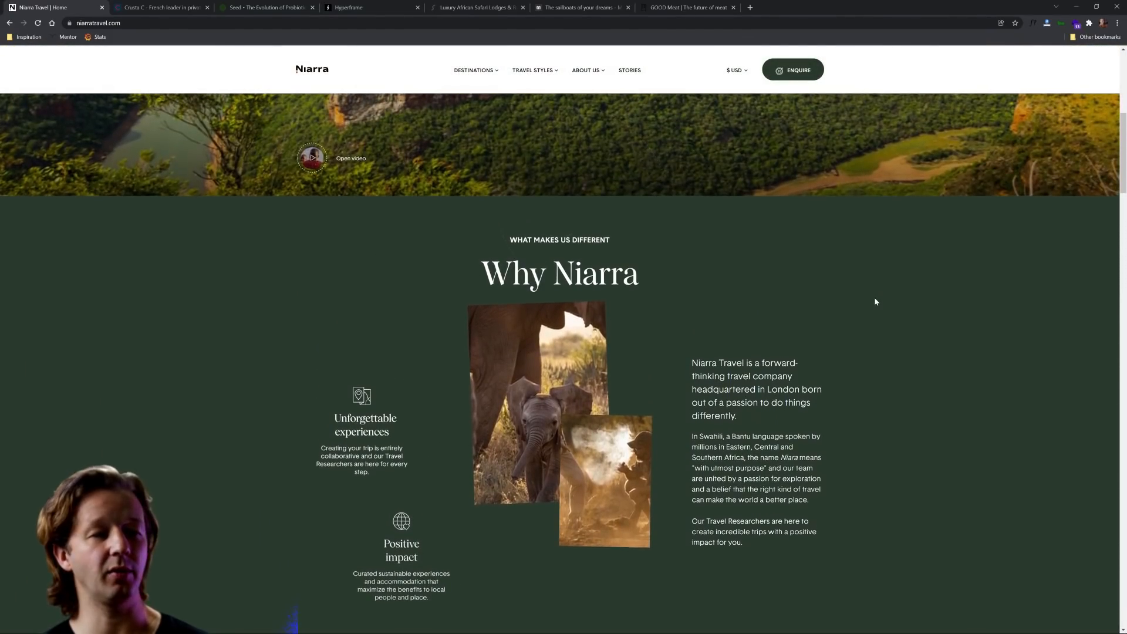
scroll("down", 3)
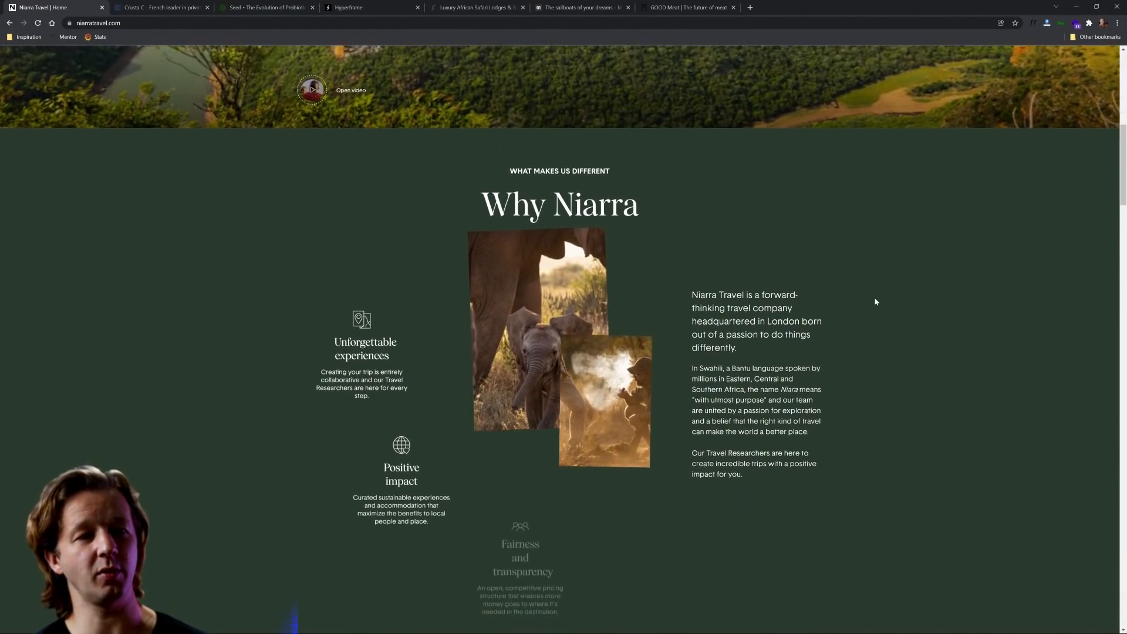
scroll("down", 3)
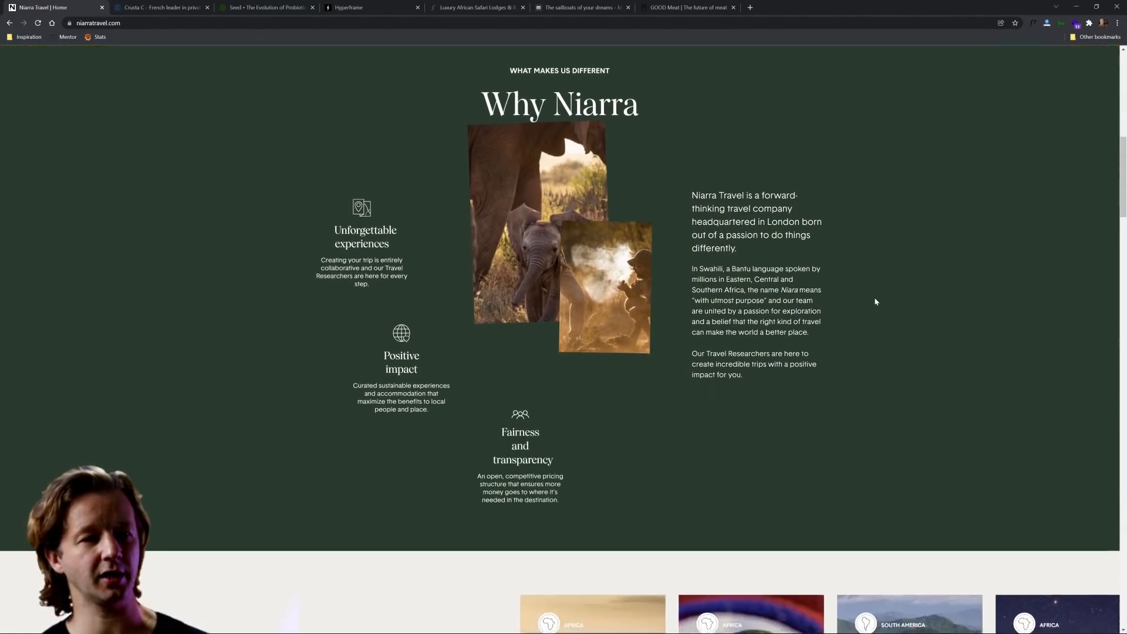
scroll("up", 3)
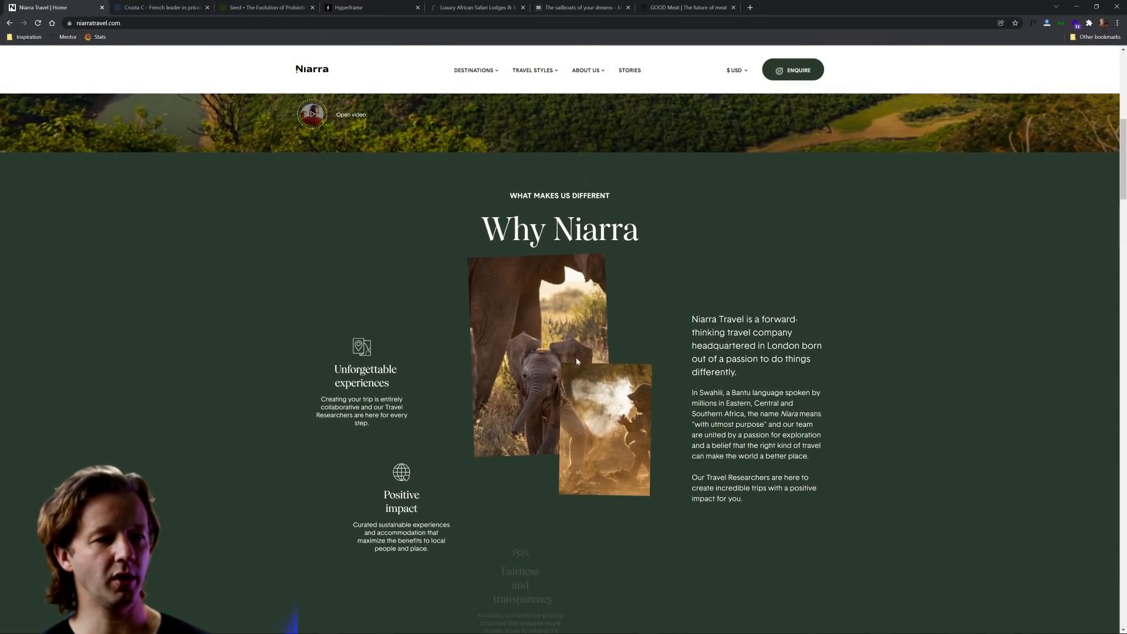
mouse_move(884, 345)
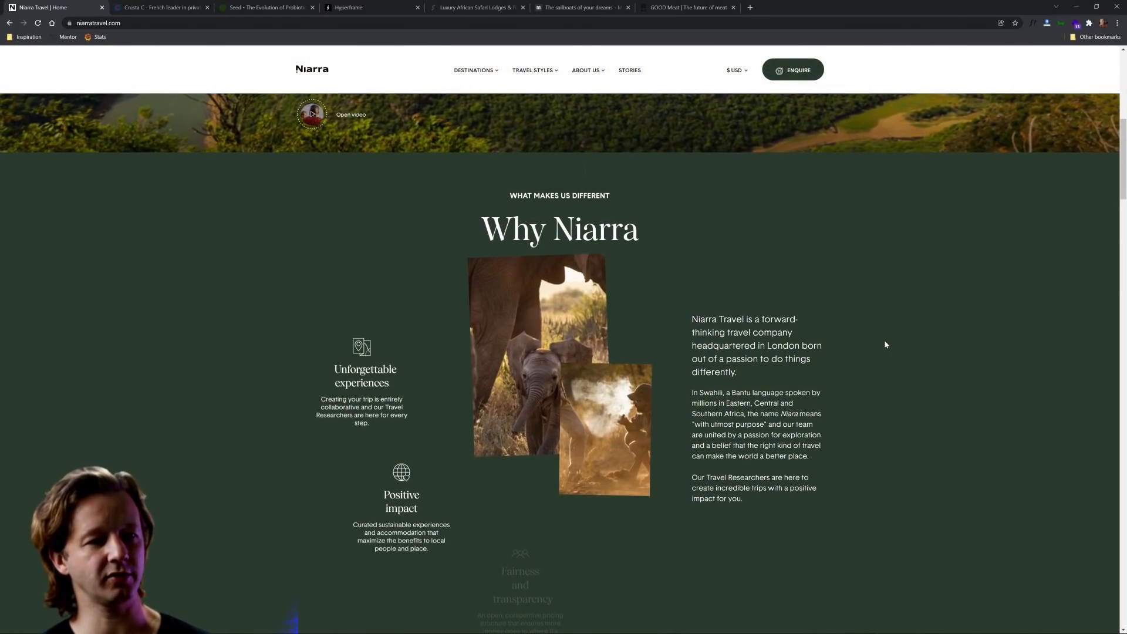
scroll("down", 3)
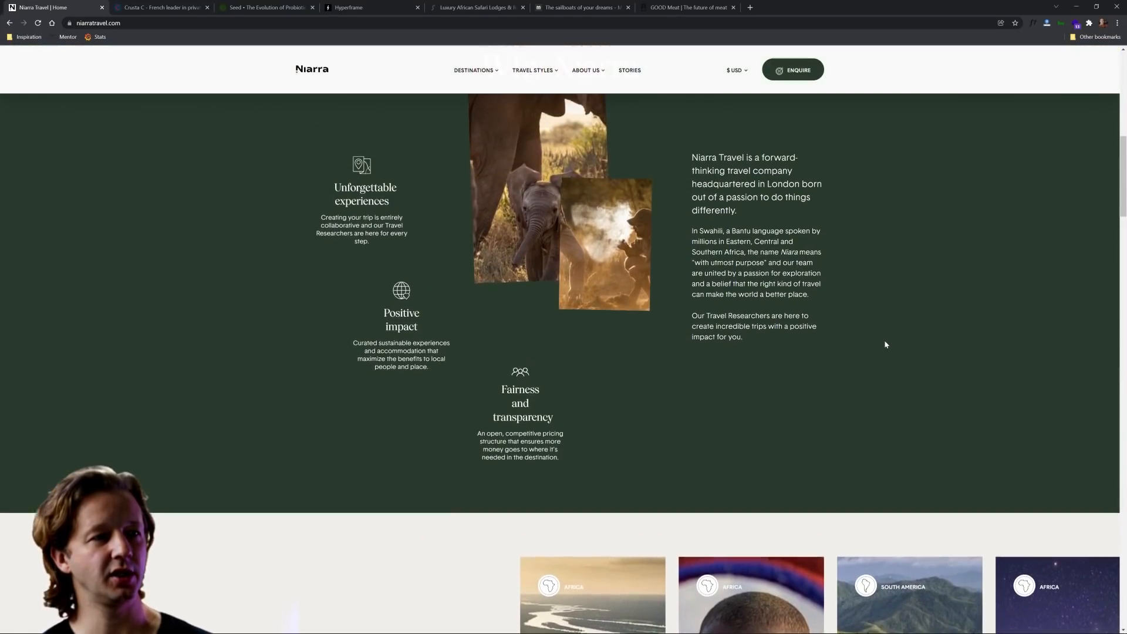
scroll("up", 3)
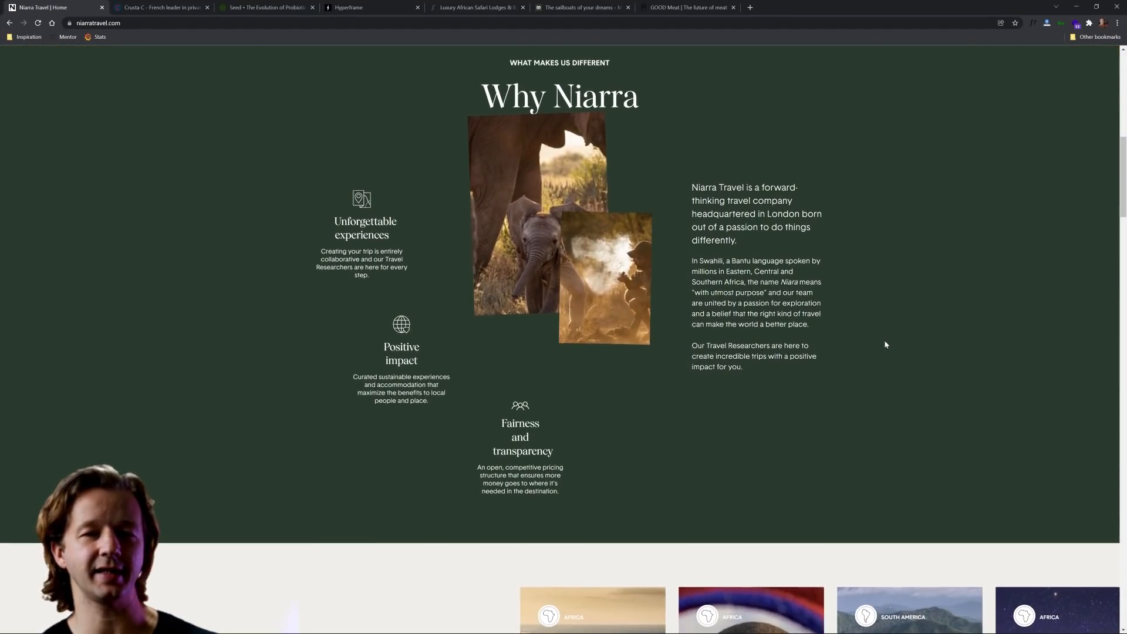
scroll("down", 3)
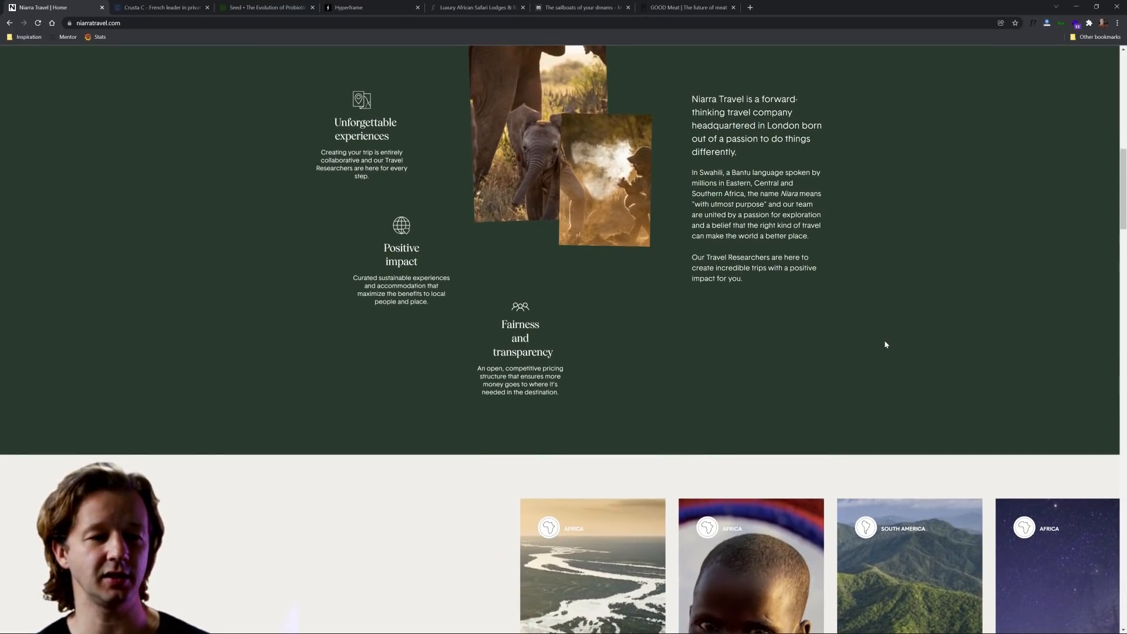
Scroll past travel-style cards and 'Inspiring stories' to 'Receive inspiration in your inbox'.
scroll("down", 3)
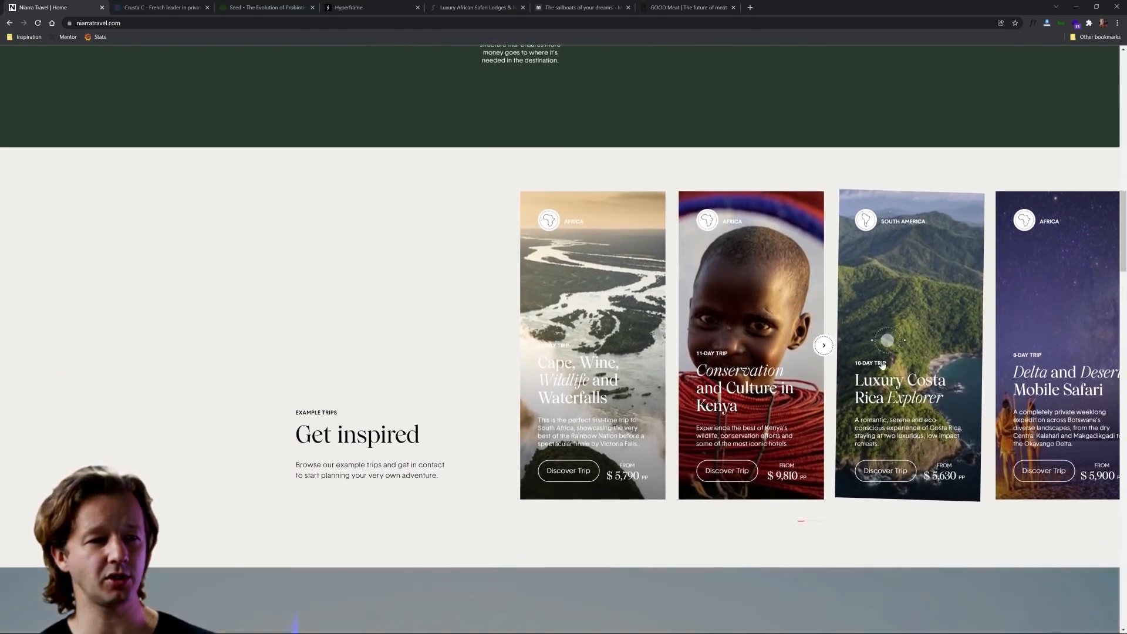
scroll("down", 3)
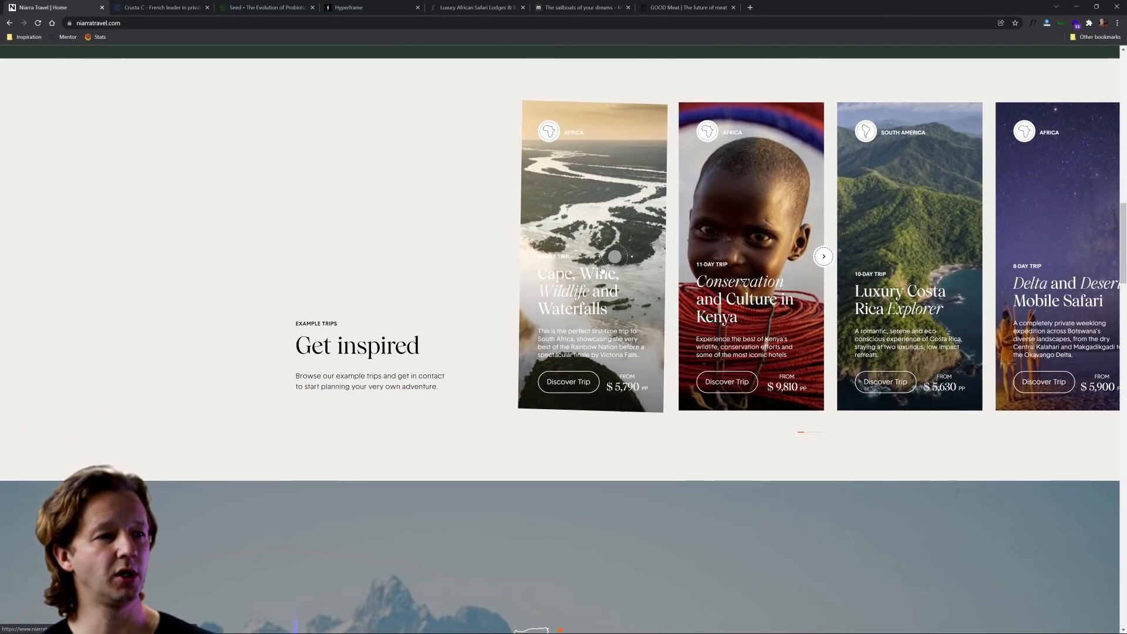
scroll("down", 3)
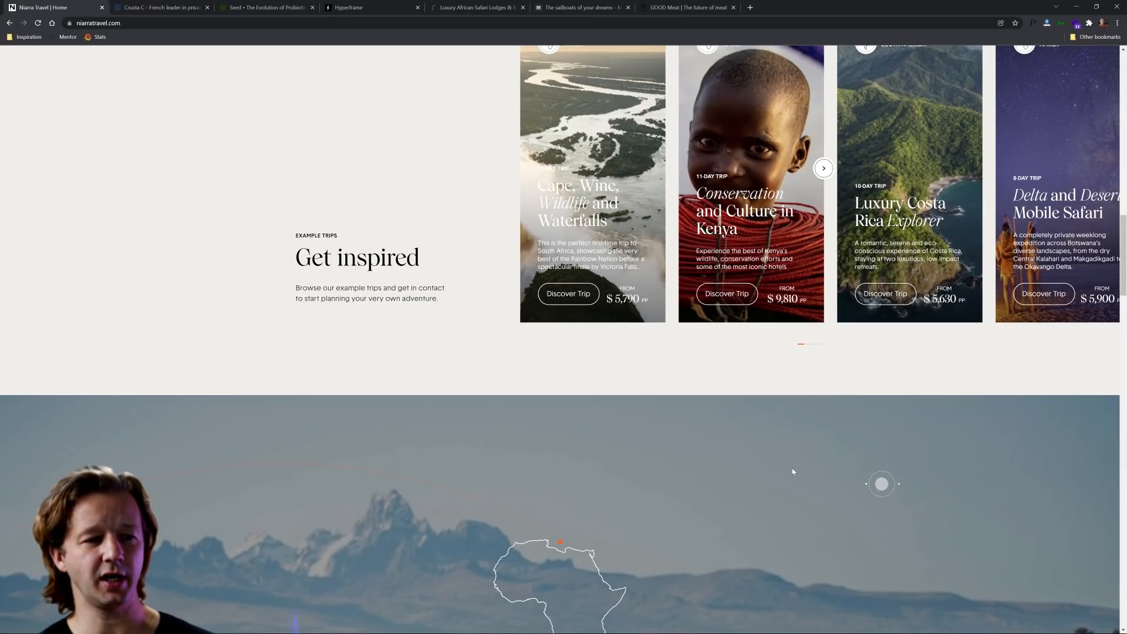
scroll("up", 3)
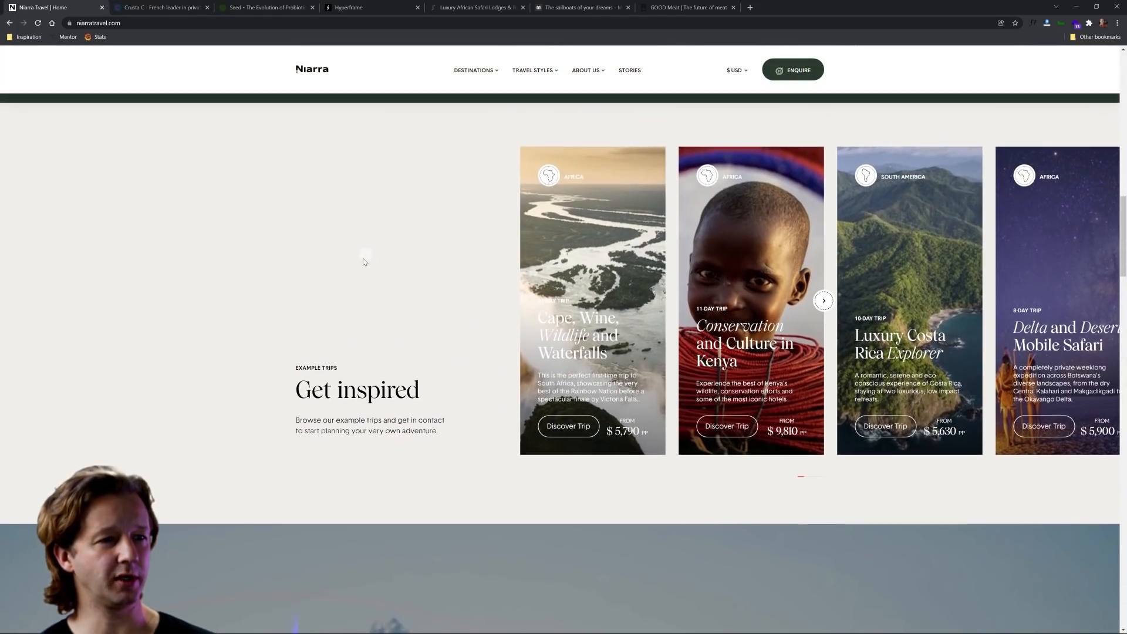
scroll("up", 3)
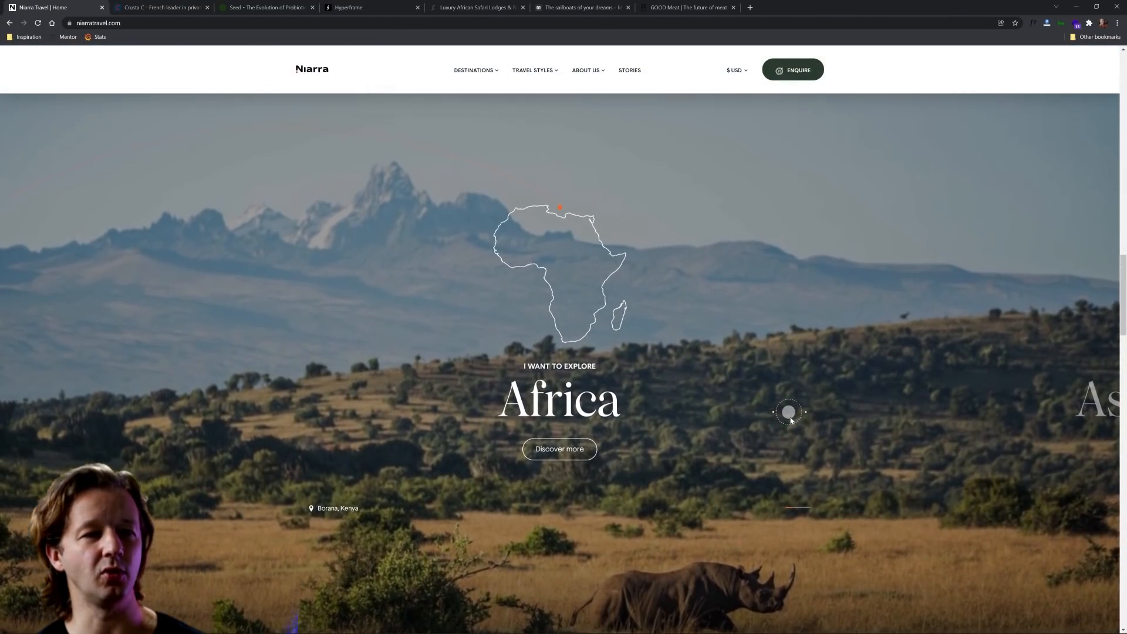
scroll("down", 3)
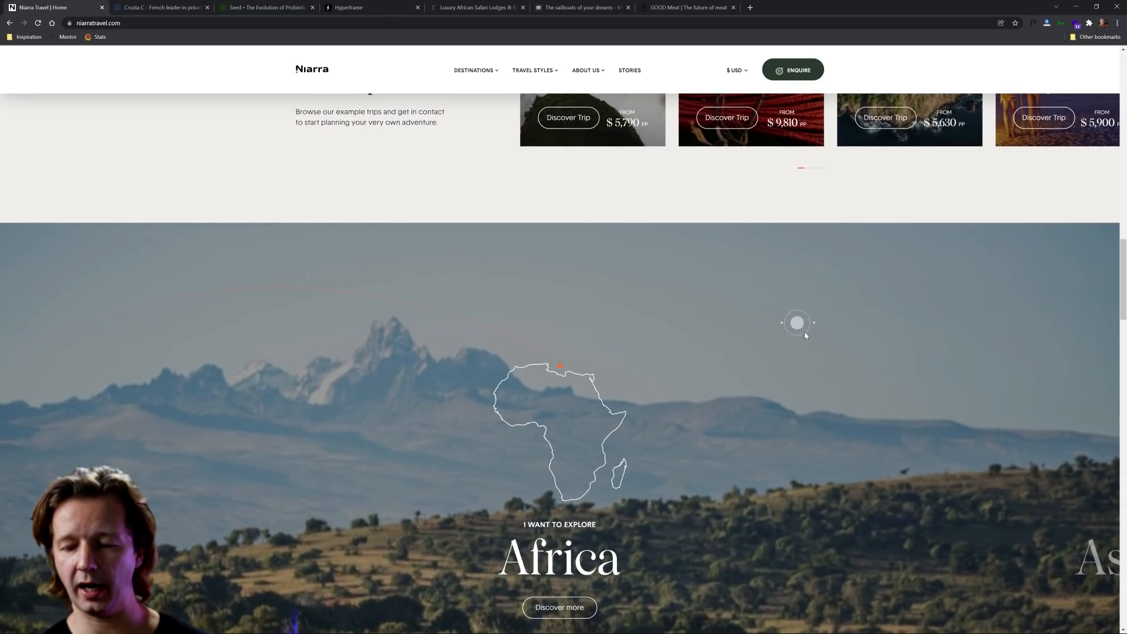
scroll("down", 3)
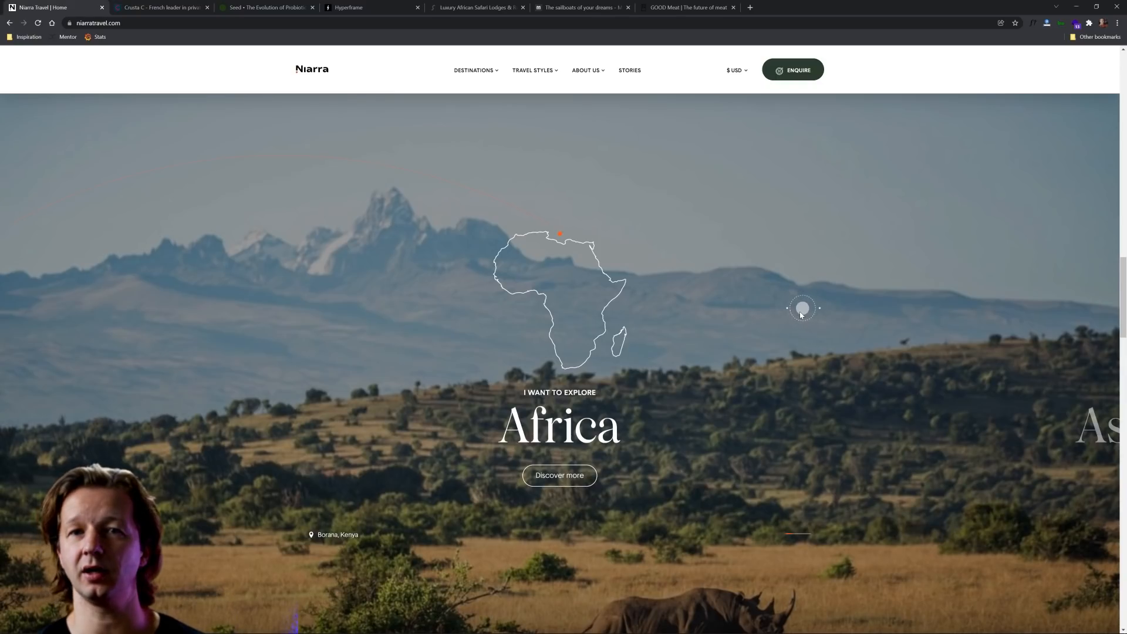
scroll("down", 3)
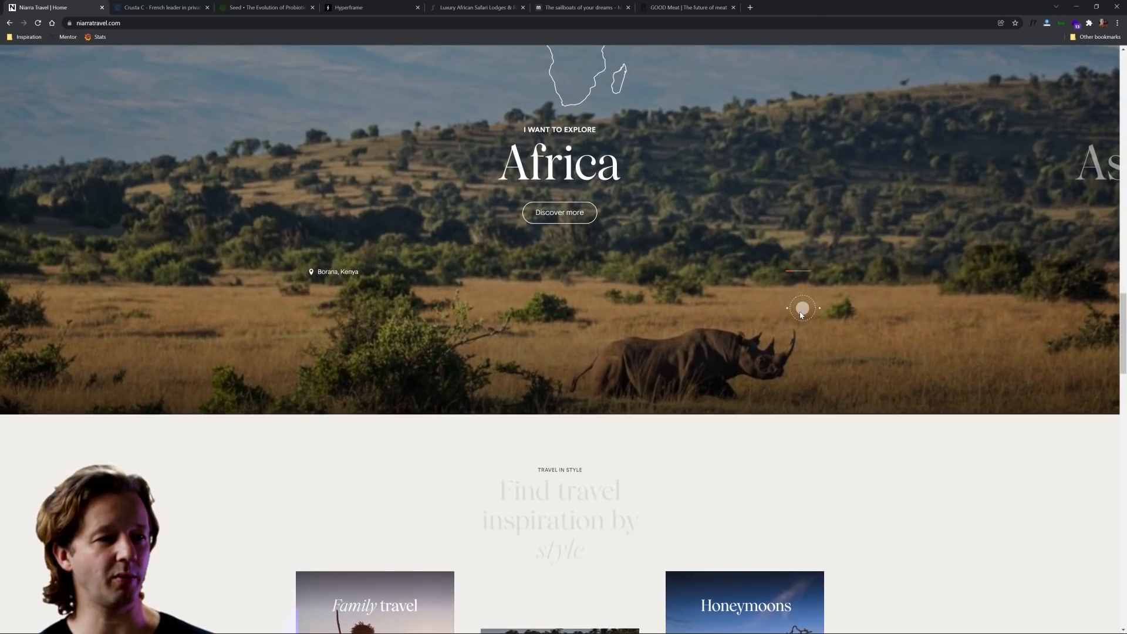
scroll("down", 3)
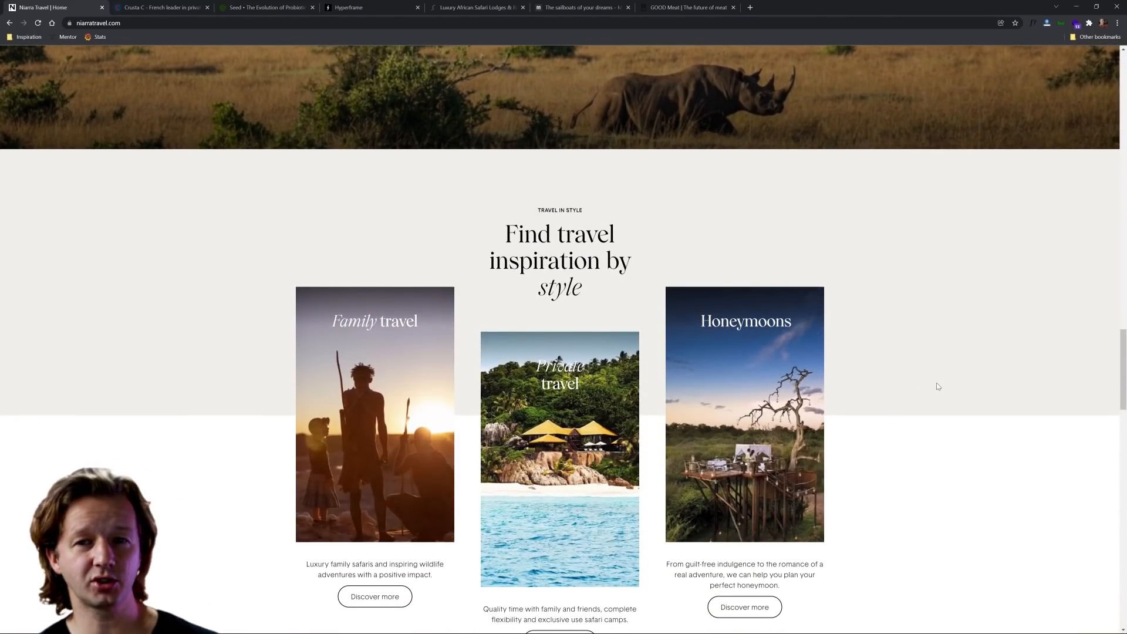
scroll("down", 3)
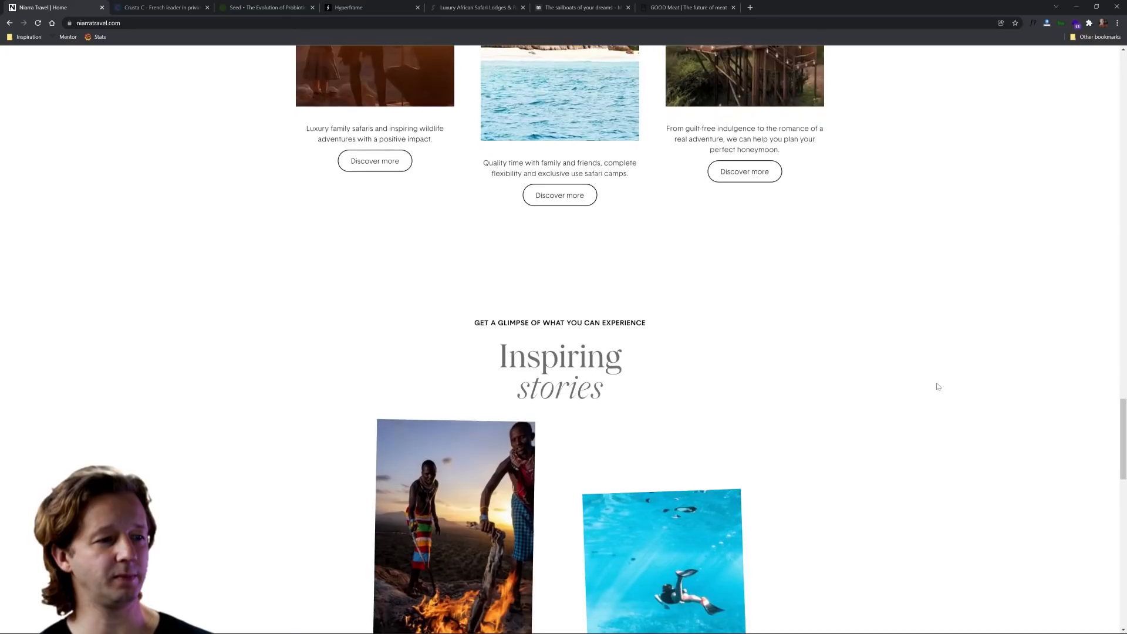
scroll("down", 3)
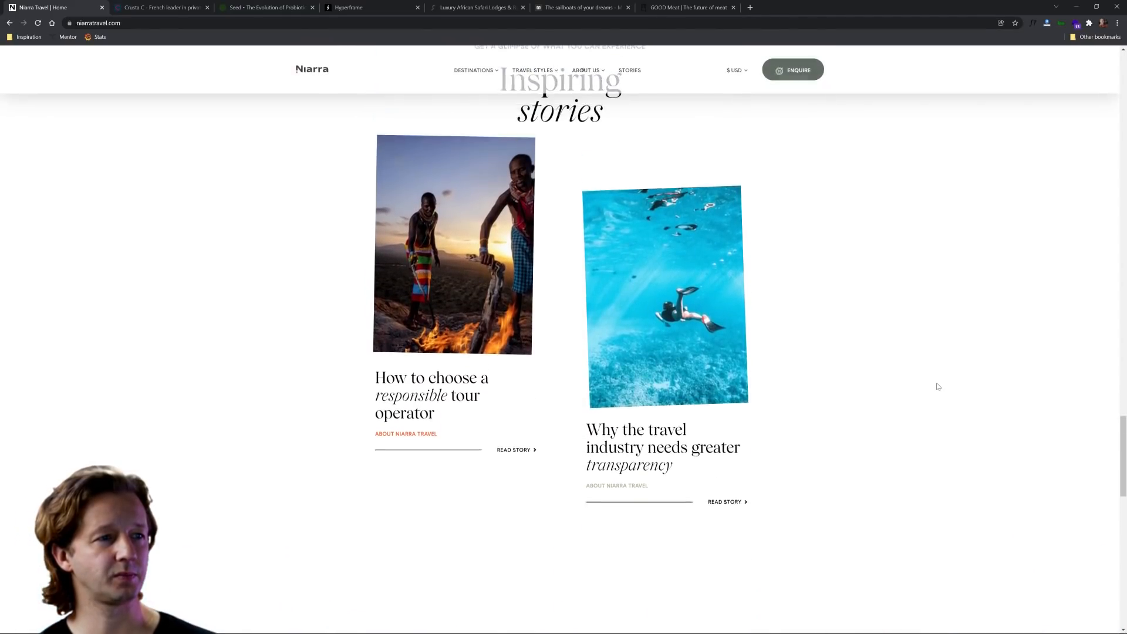
scroll("down", 3)
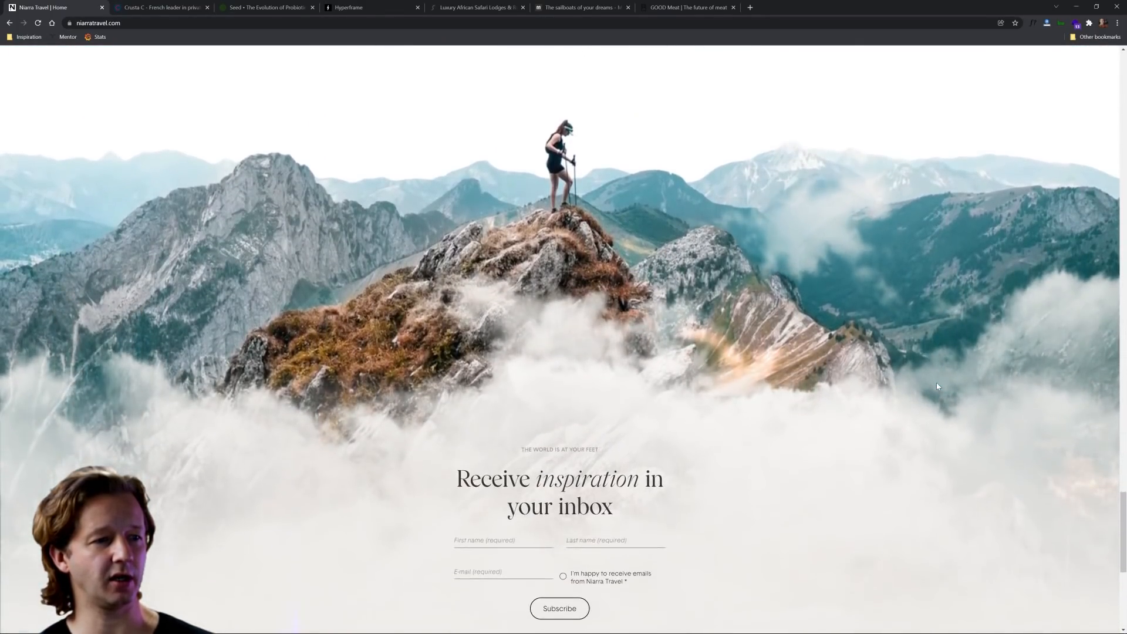
scroll("up", 3)
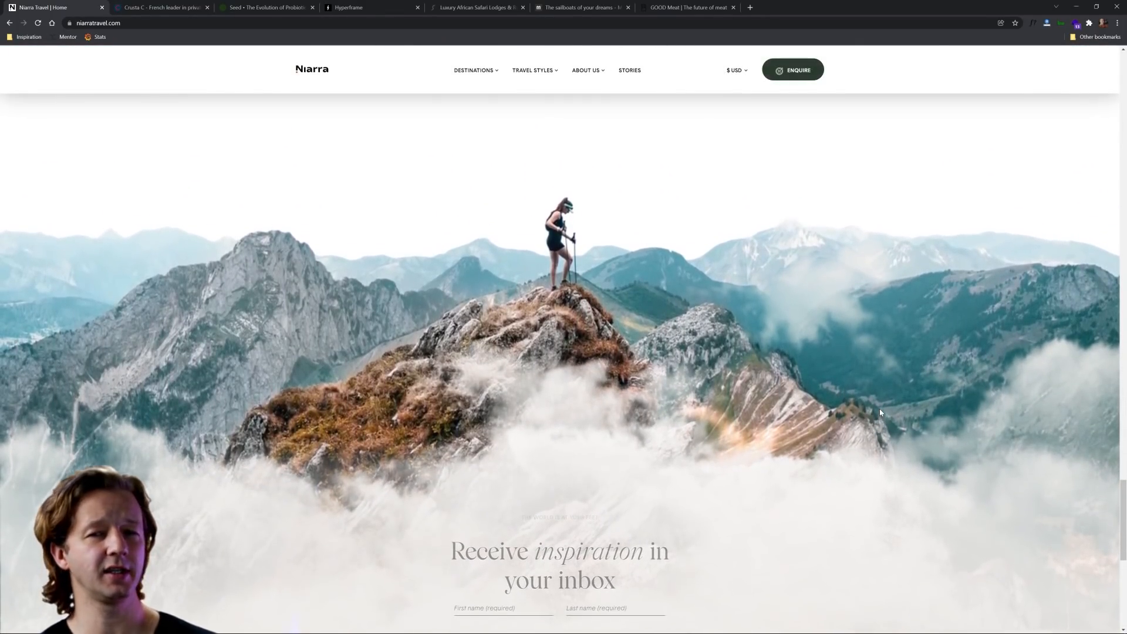
scroll("up", 3)
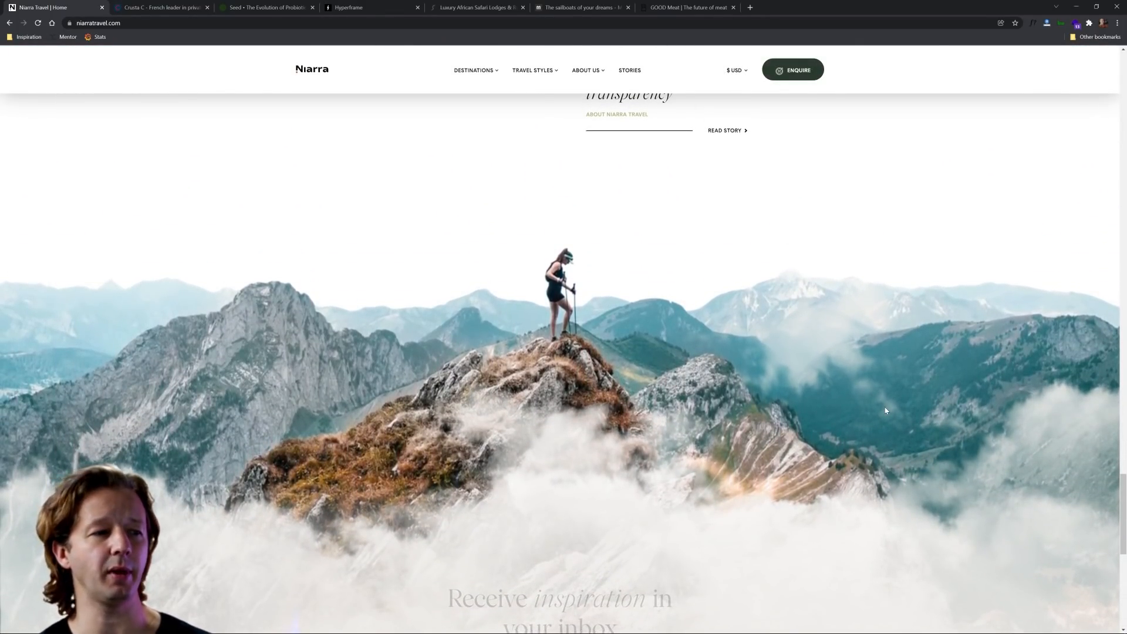
scroll("down", 3)
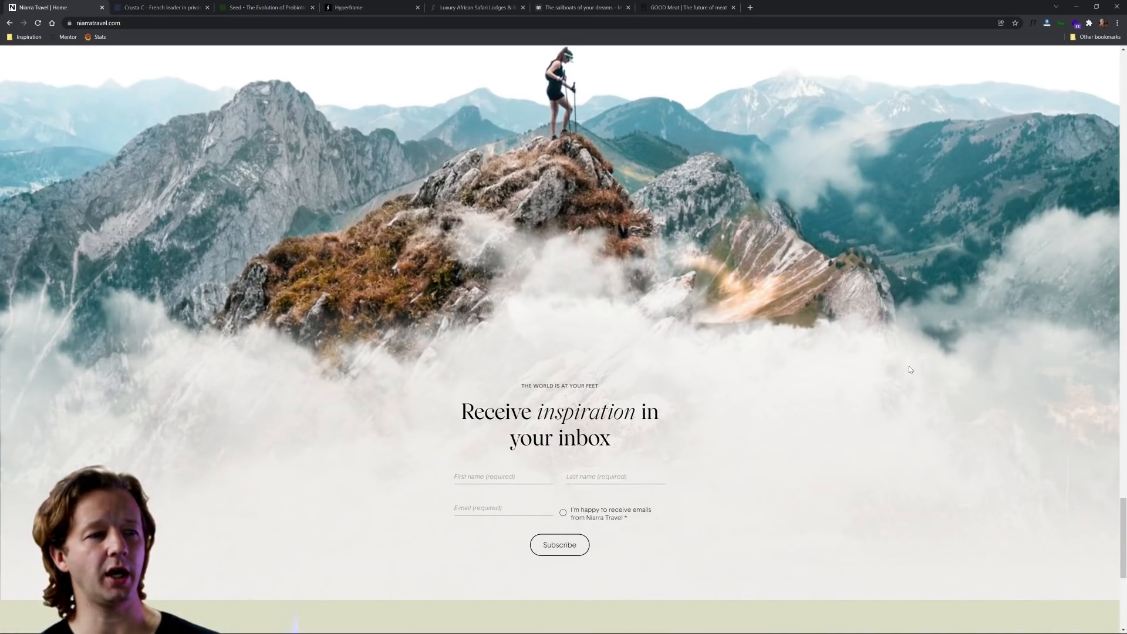
scroll("up", 3)
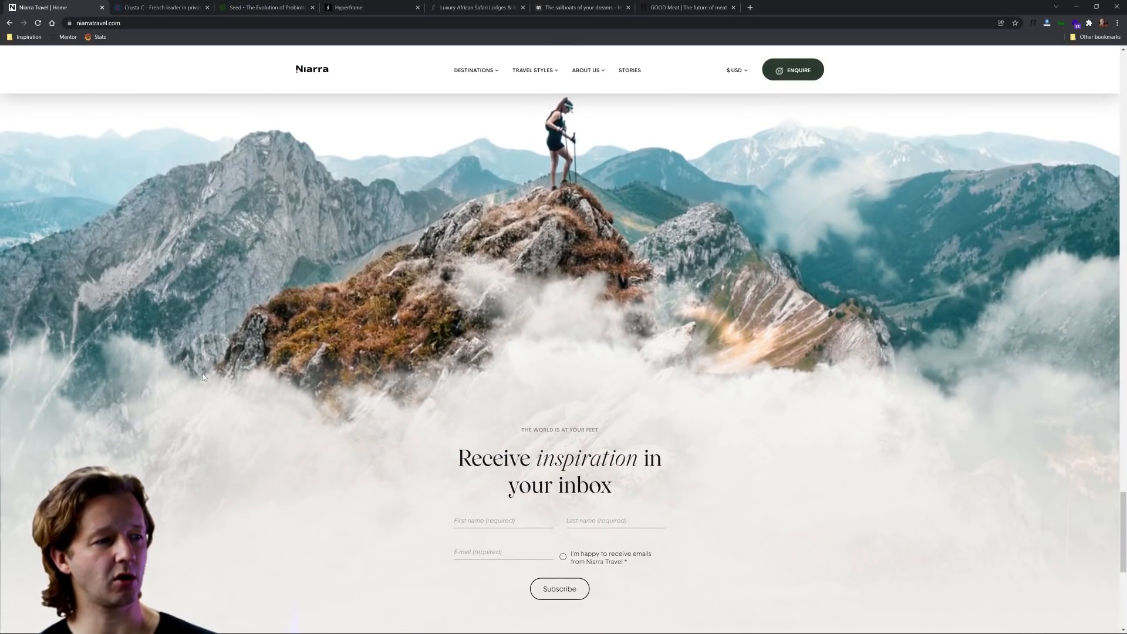
mouse_move(508, 322)
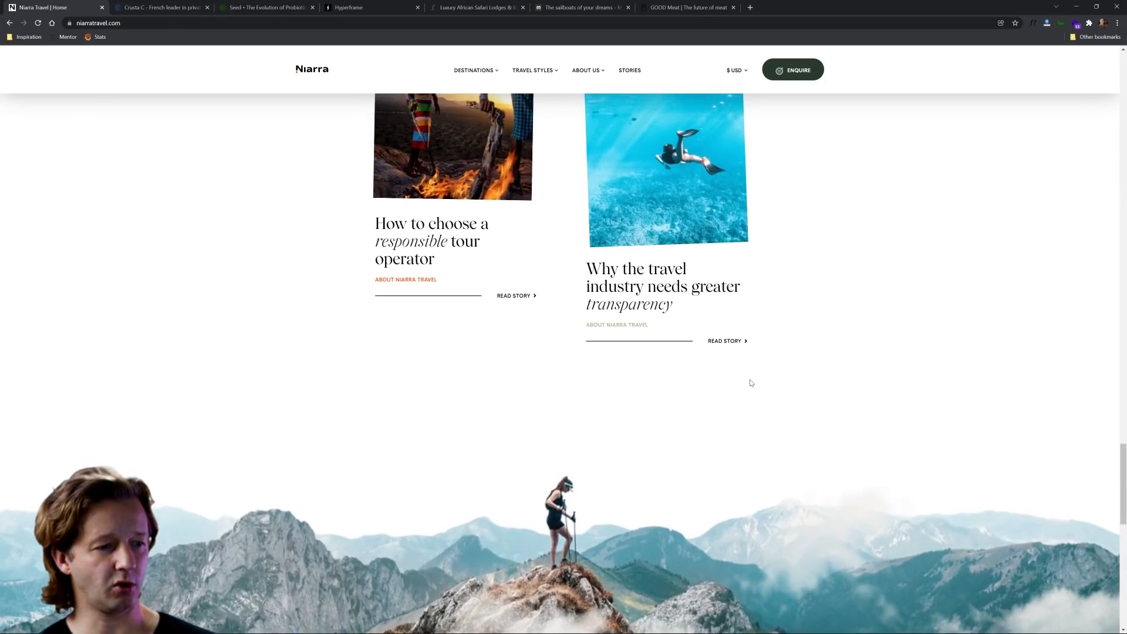
scroll("down", 3)
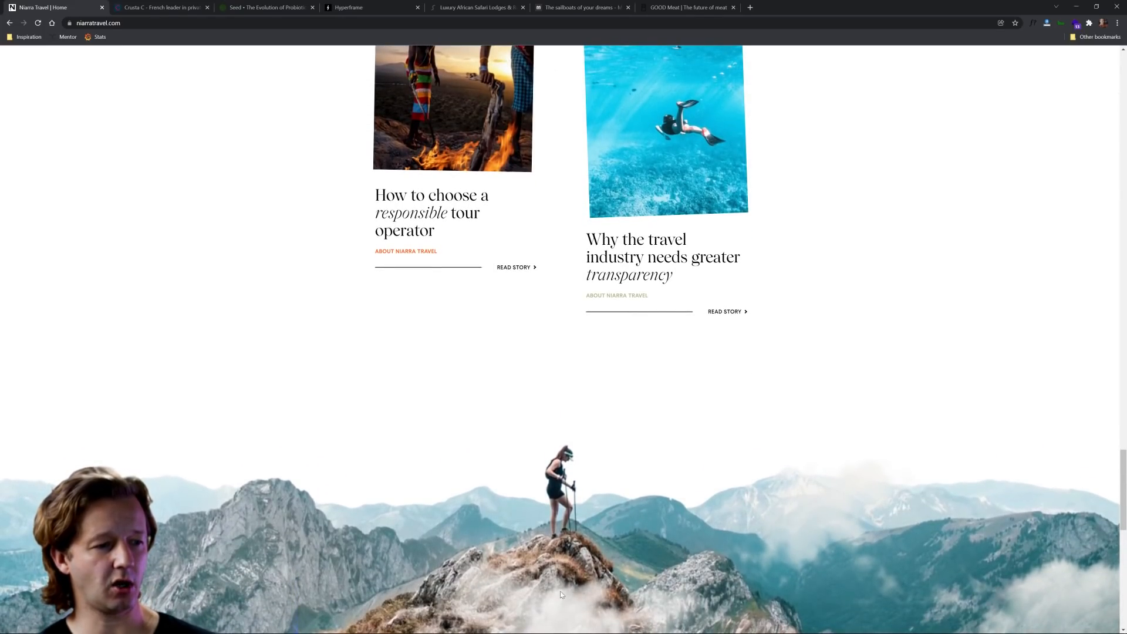
mouse_move(787, 457)
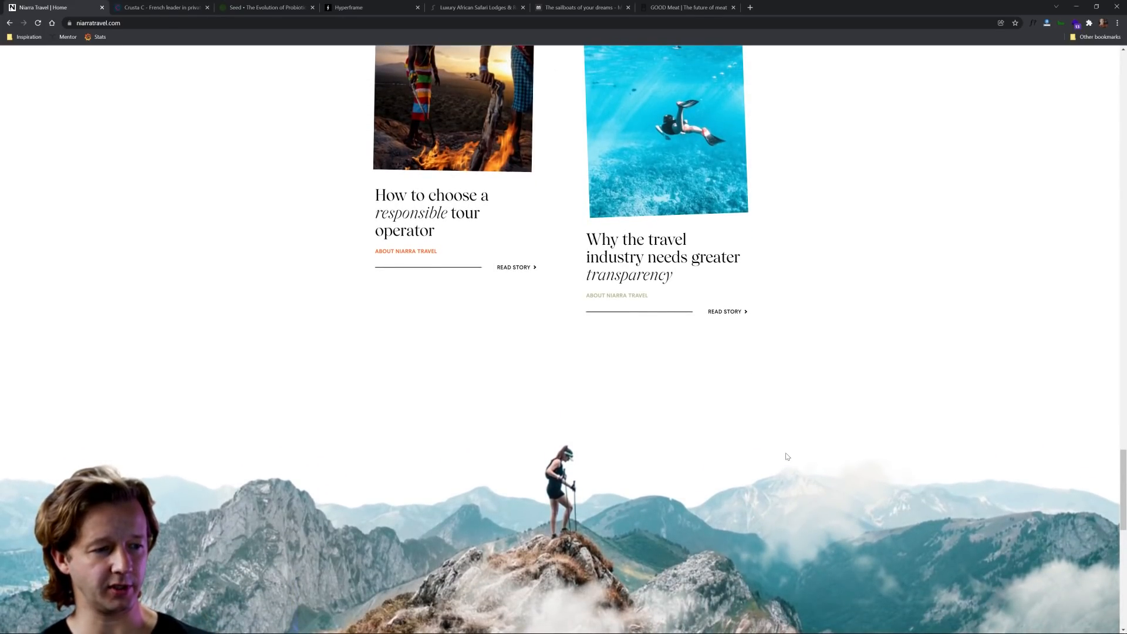
scroll("down", 3)
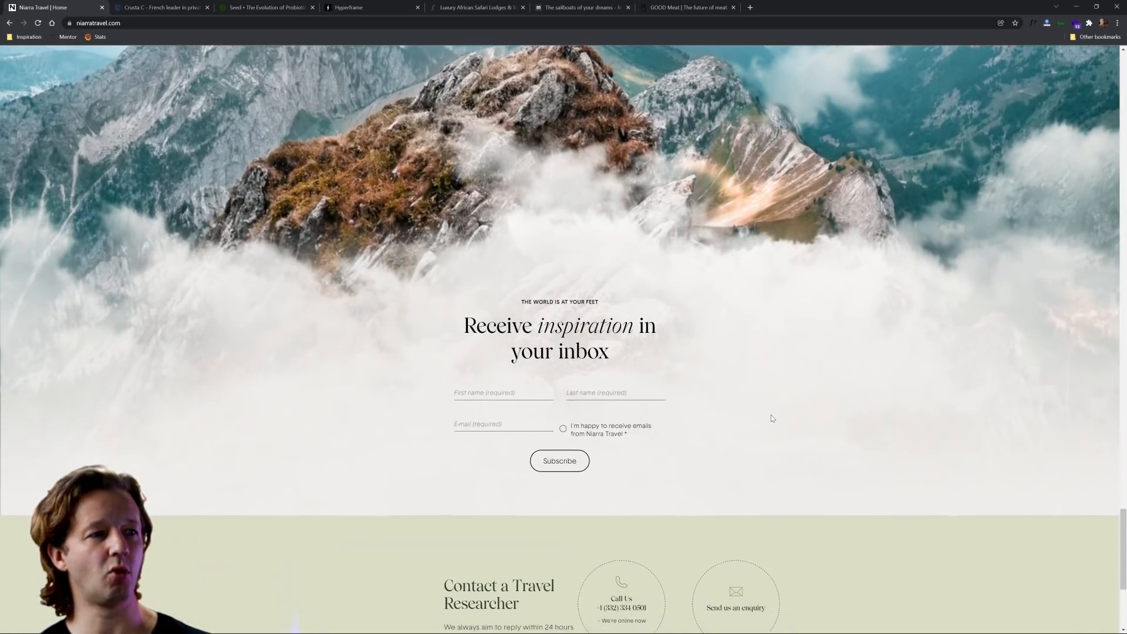
scroll("up", 3)
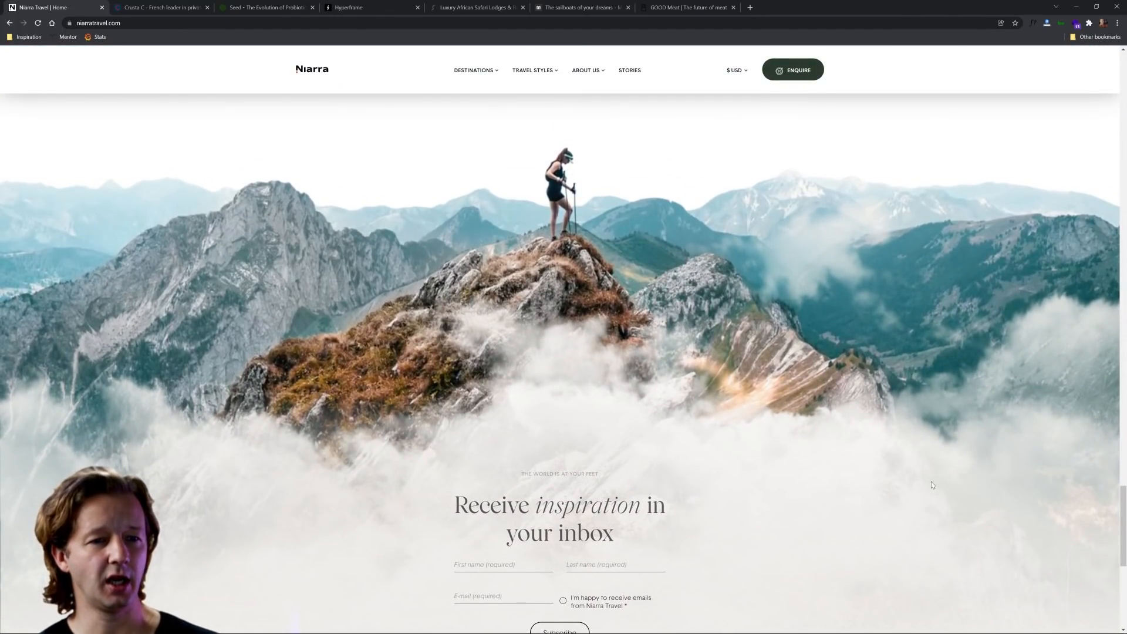
mouse_move(610, 416)
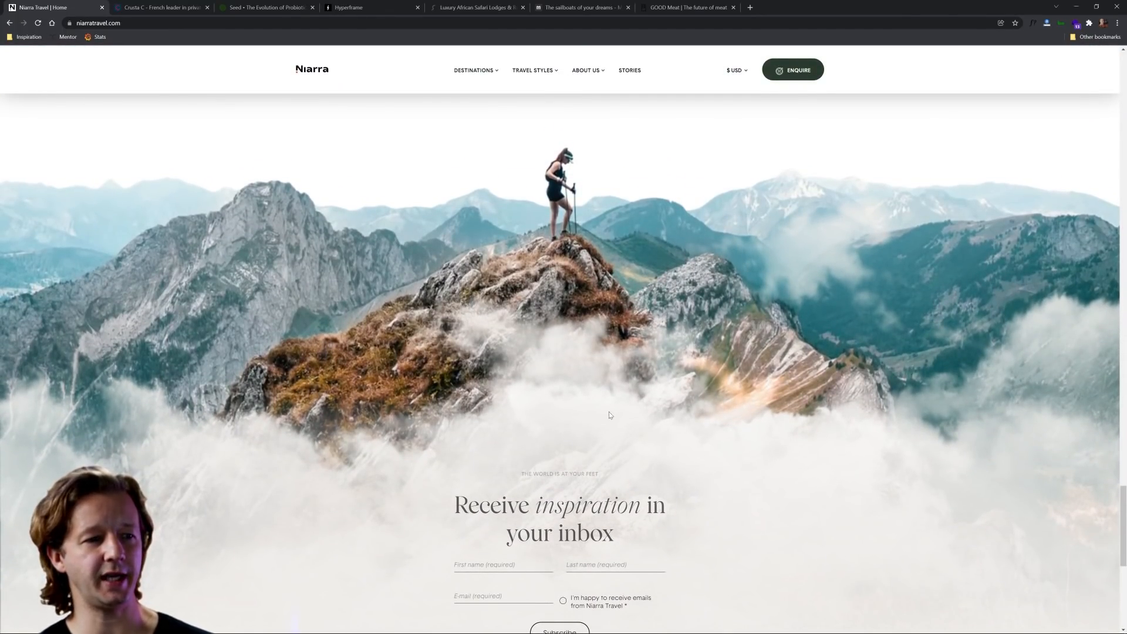
scroll("down", 3)
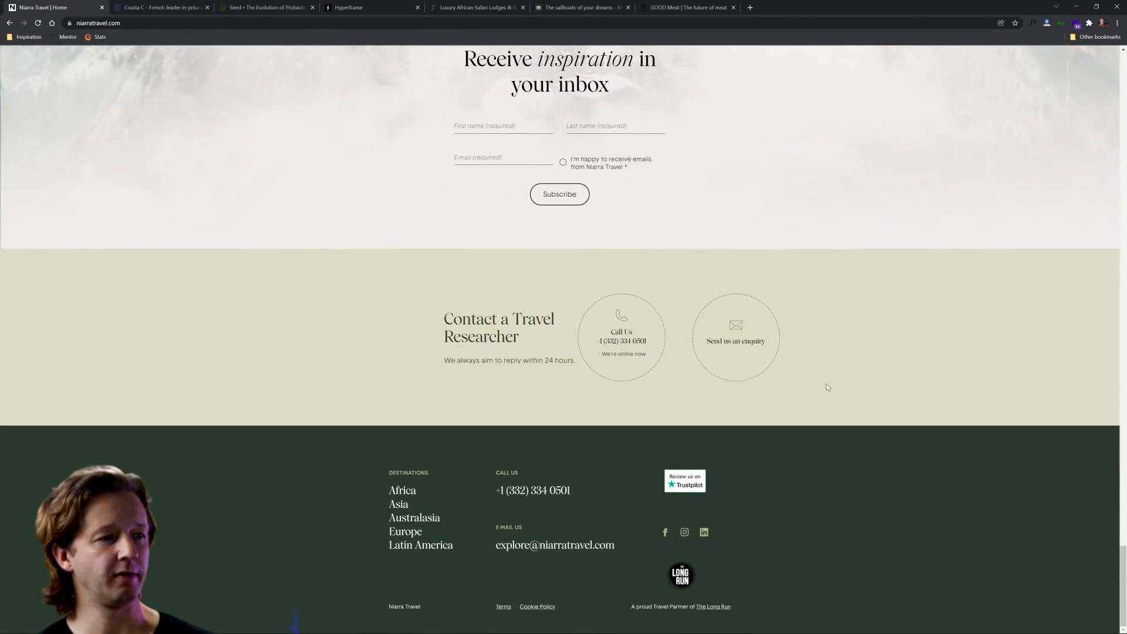
scroll("up", 3)
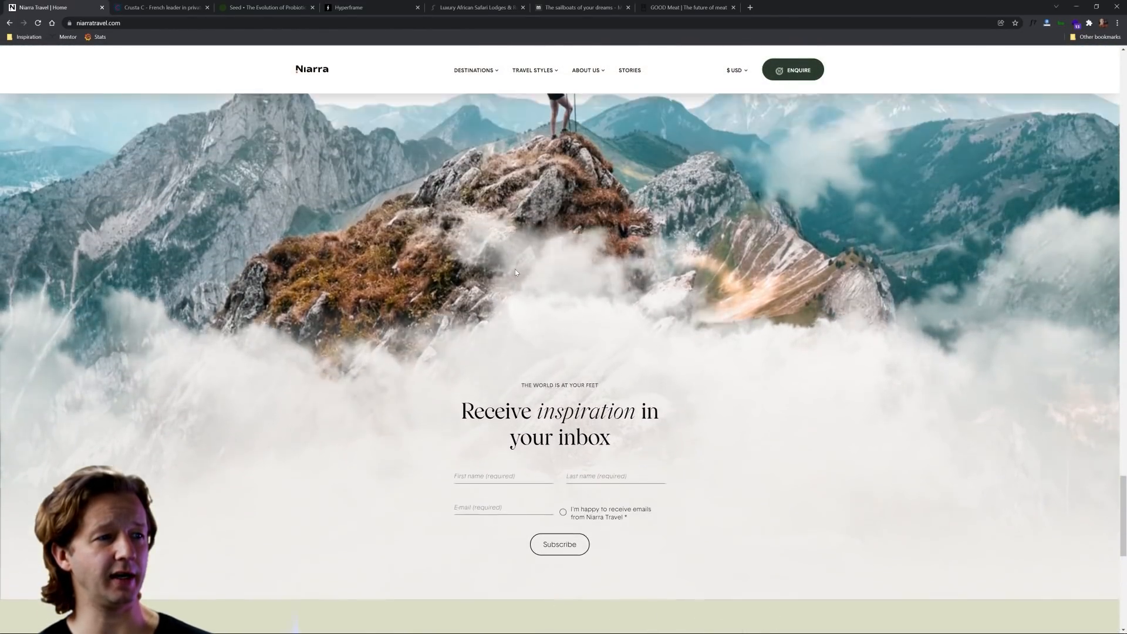
scroll("up", 3)
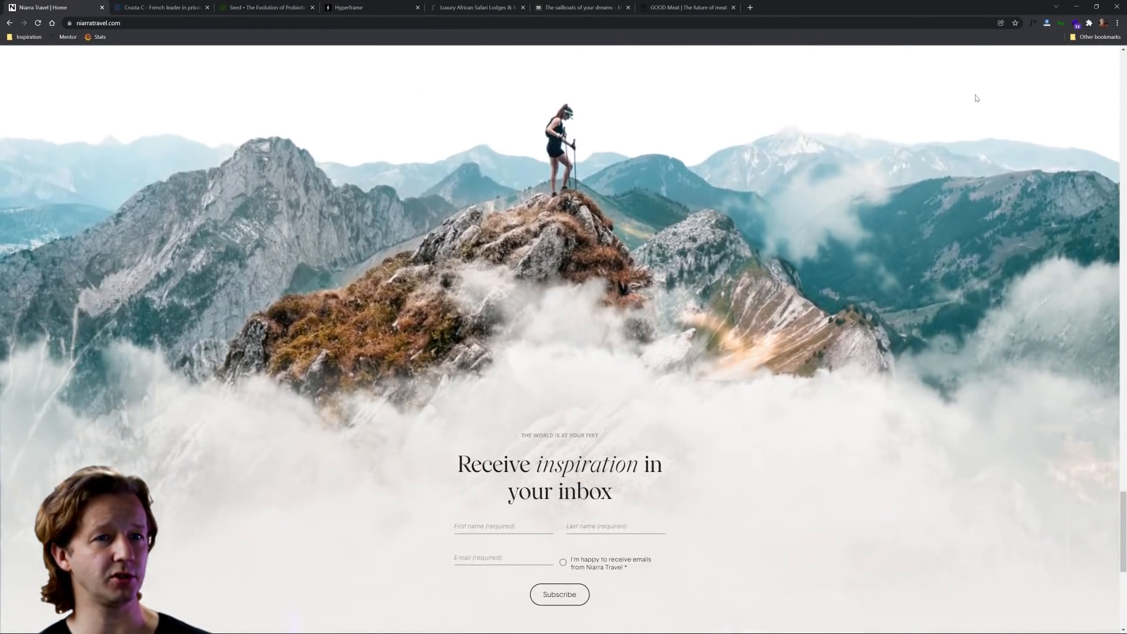
scroll("down", 3)
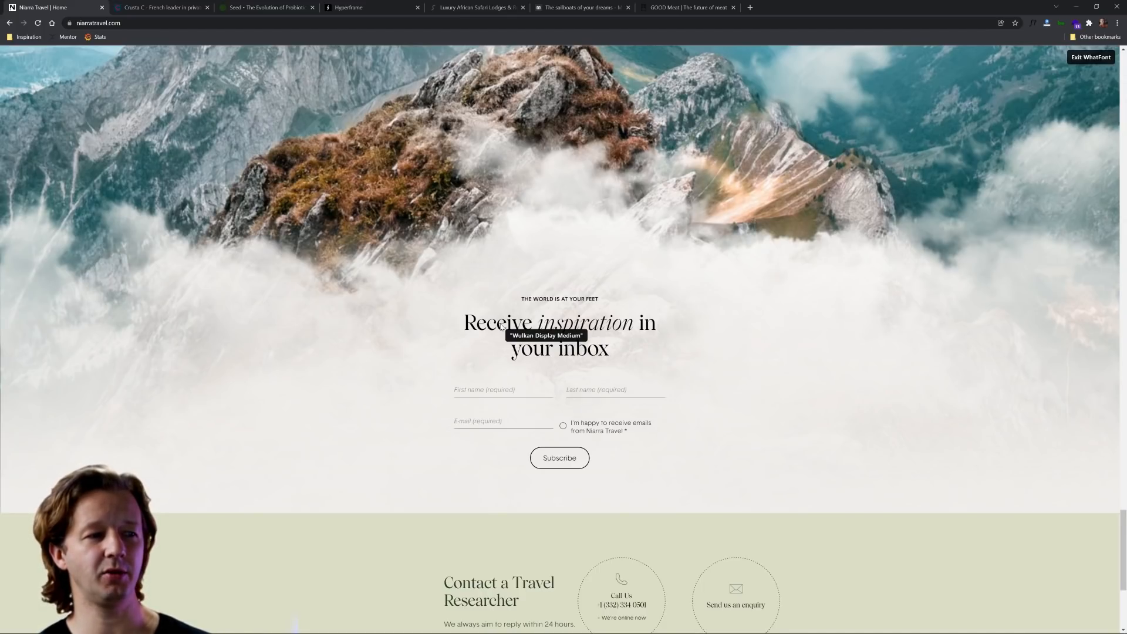
mouse_move(557, 355)
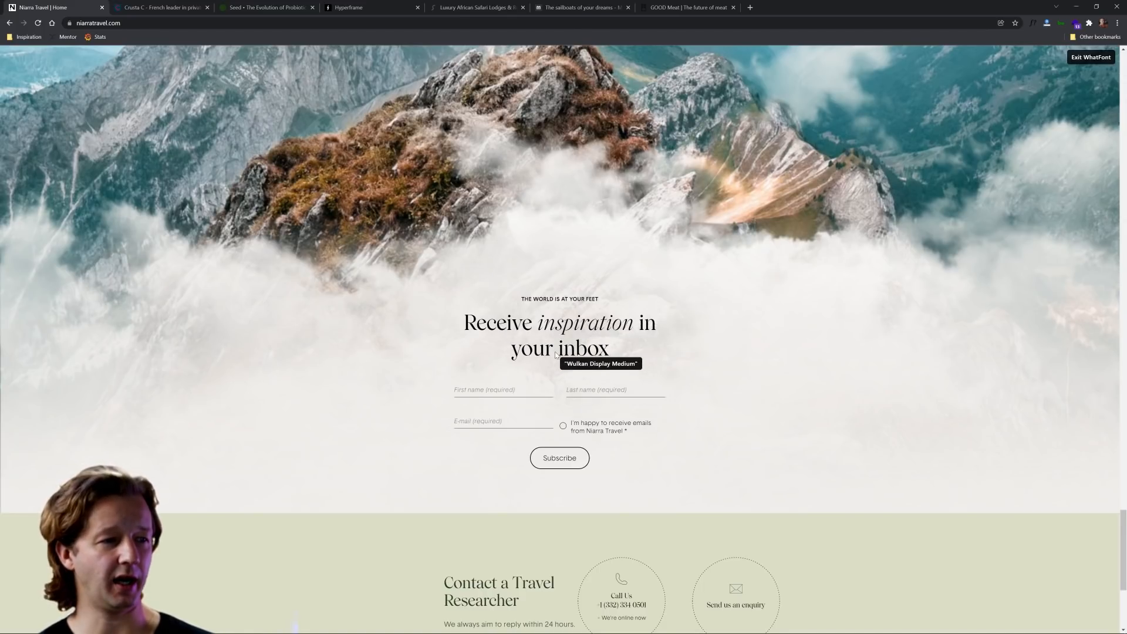
Scroll down the page while checking the newsletter heading's font, Wulkan Display Medium.
scroll("down", 3)
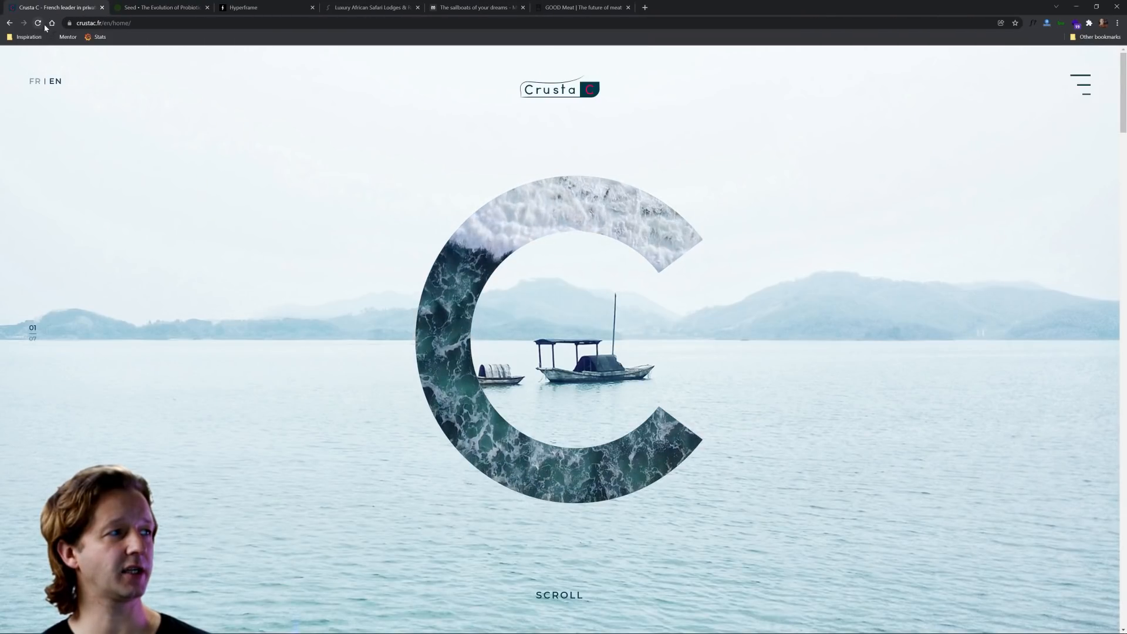
Reload crustac.fr several times to replay the ocean-filled 'C' intro animation.
left_click(37, 23)
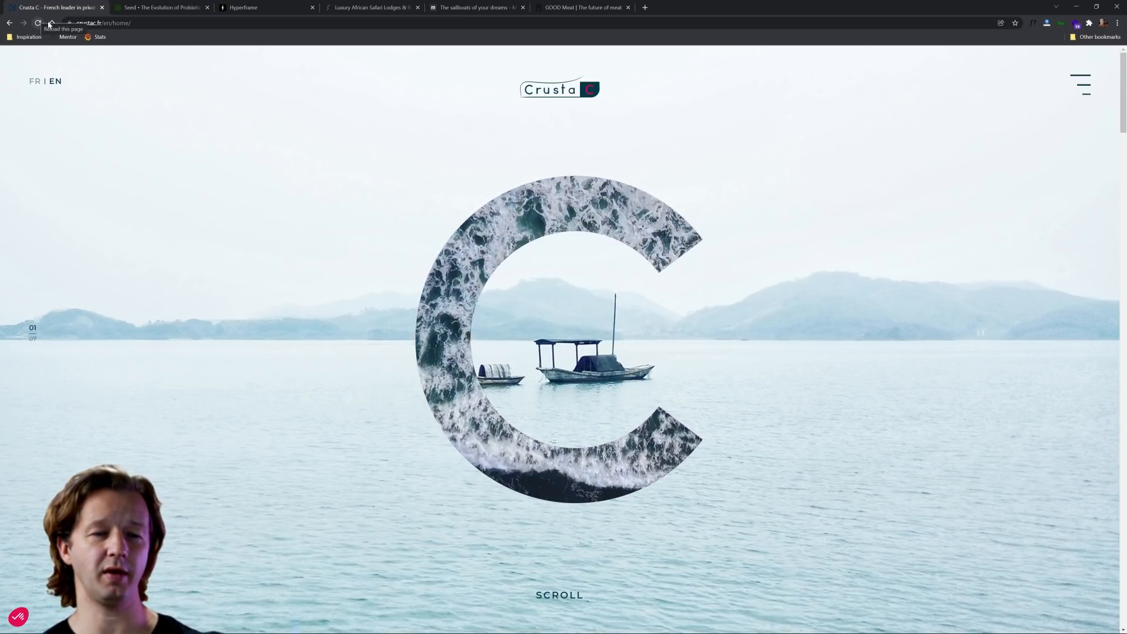
left_click(38, 22)
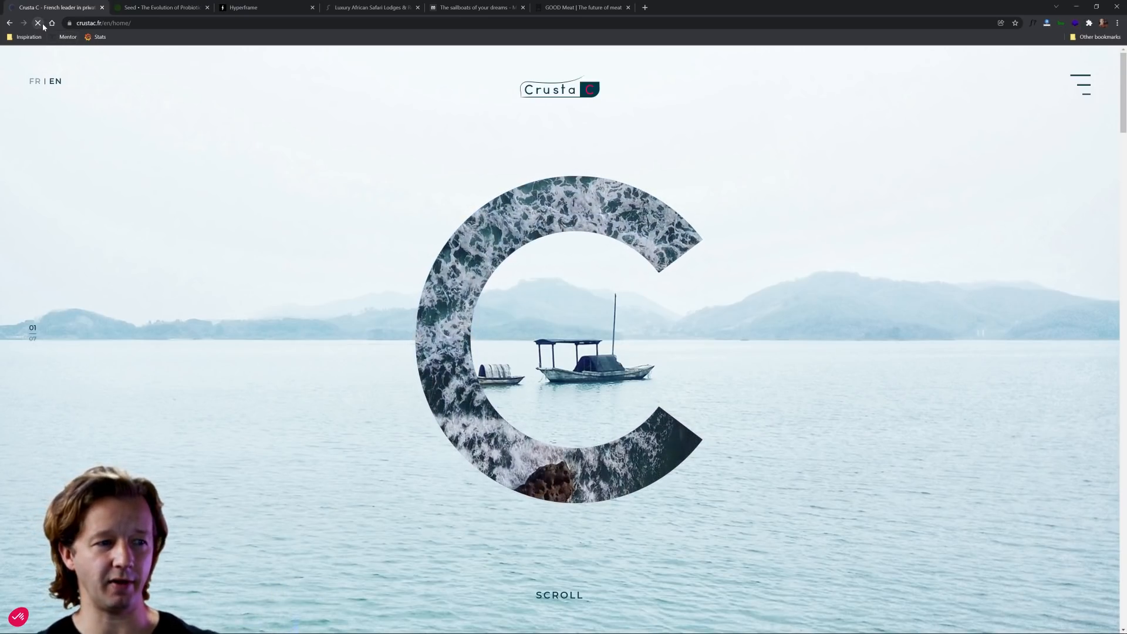
left_click(38, 23)
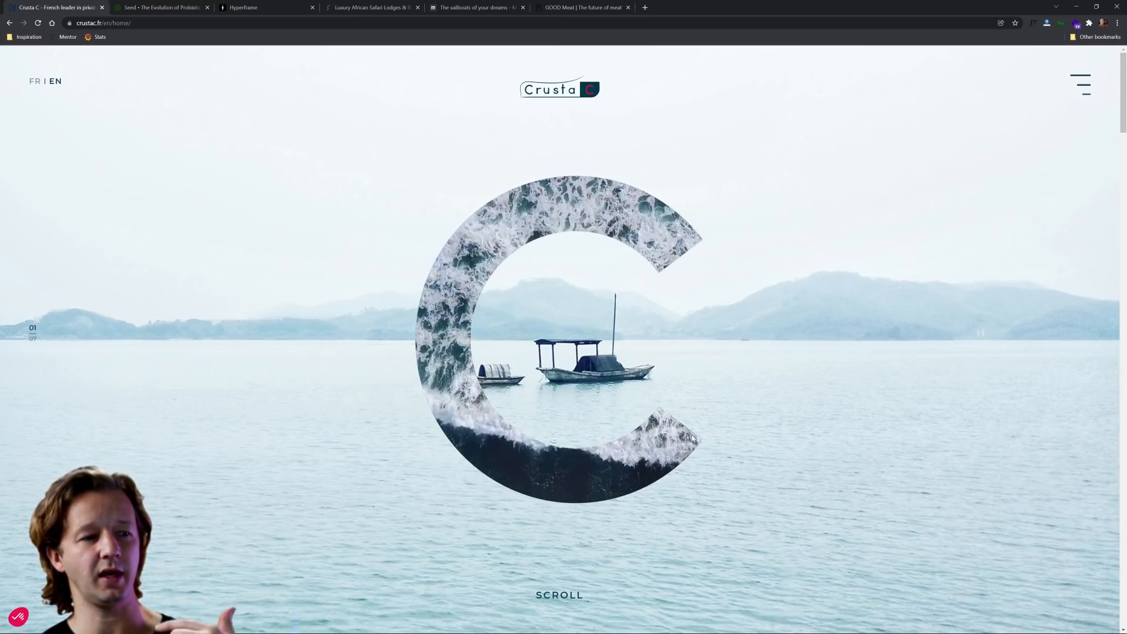
Scroll the Crusta C homepage past the 'C' hero to the prawn corporate identity section.
scroll("down", 3)
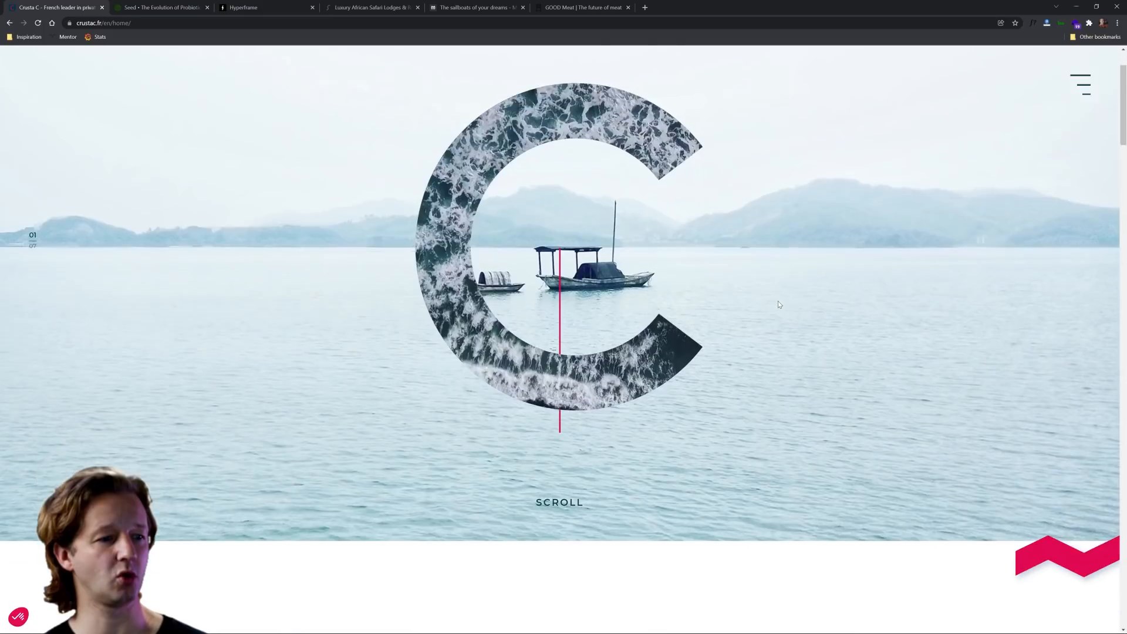
scroll("down", 3)
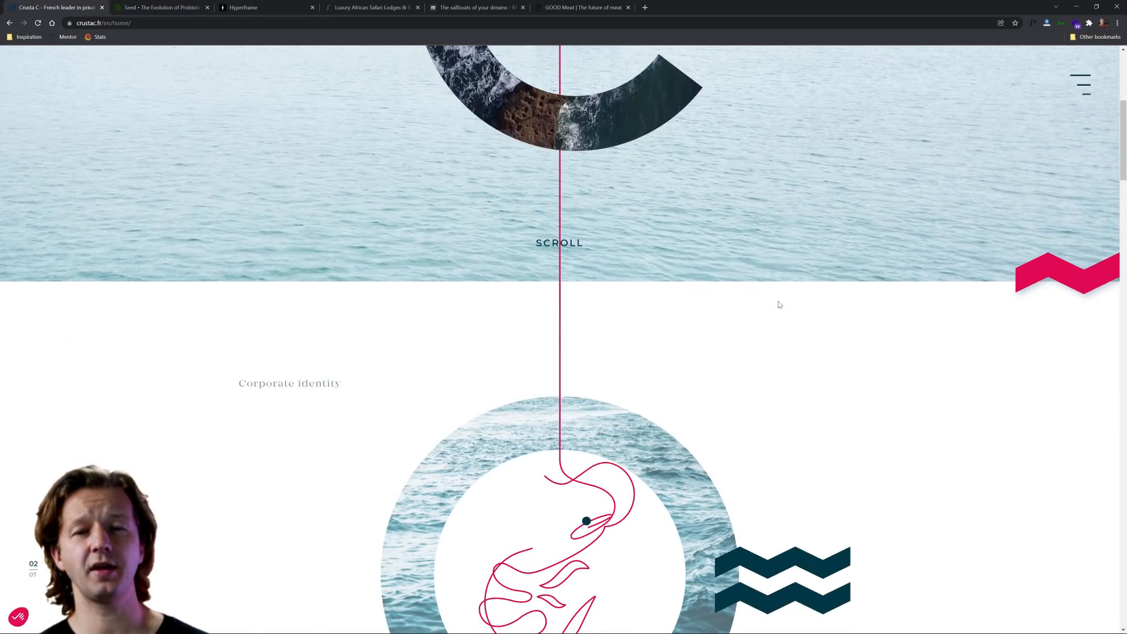
scroll("up", 3)
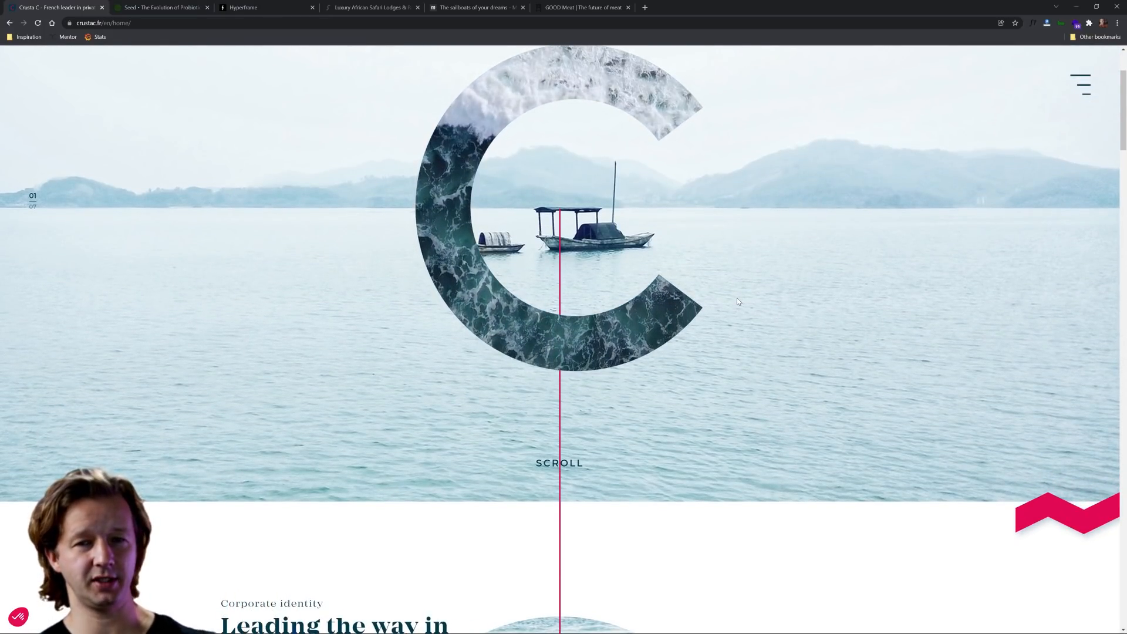
scroll("down", 3)
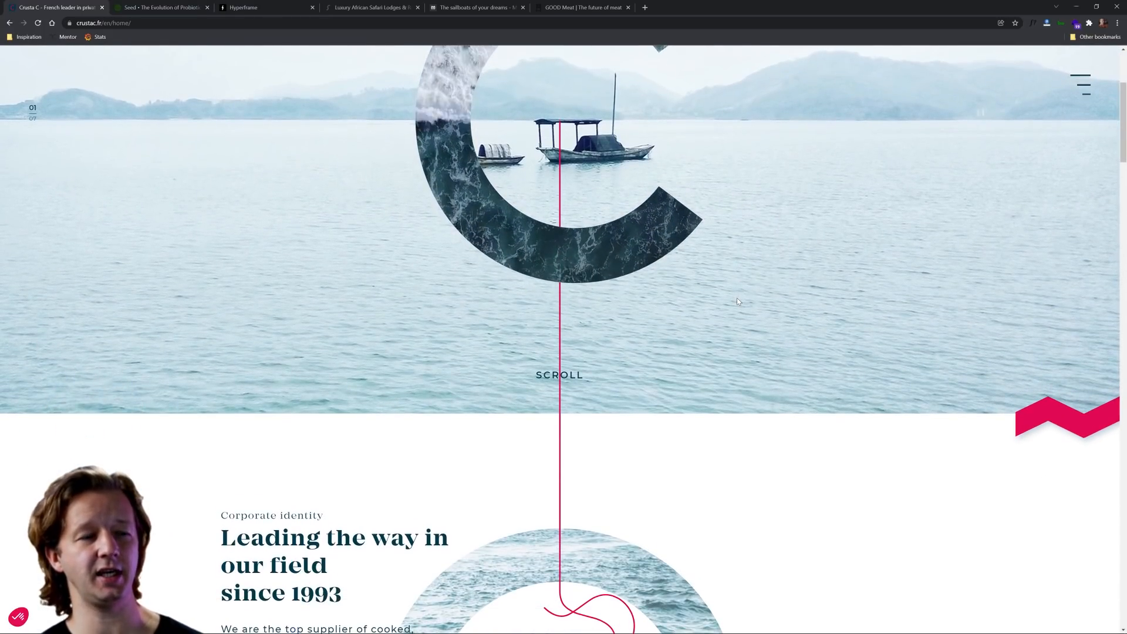
scroll("down", 3)
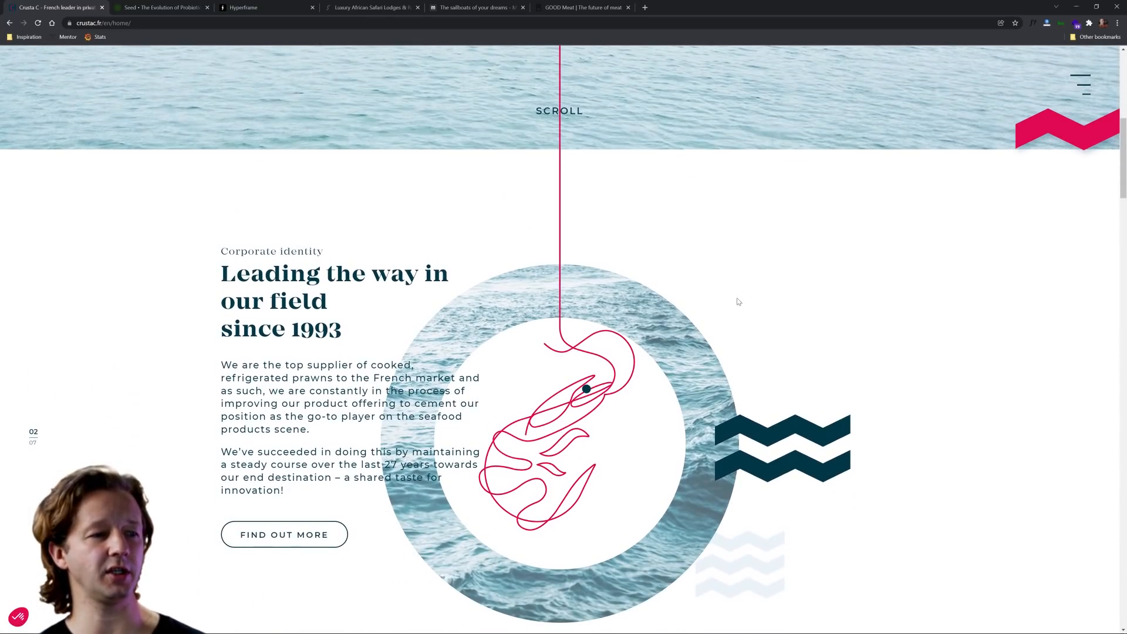
mouse_move(555, 122)
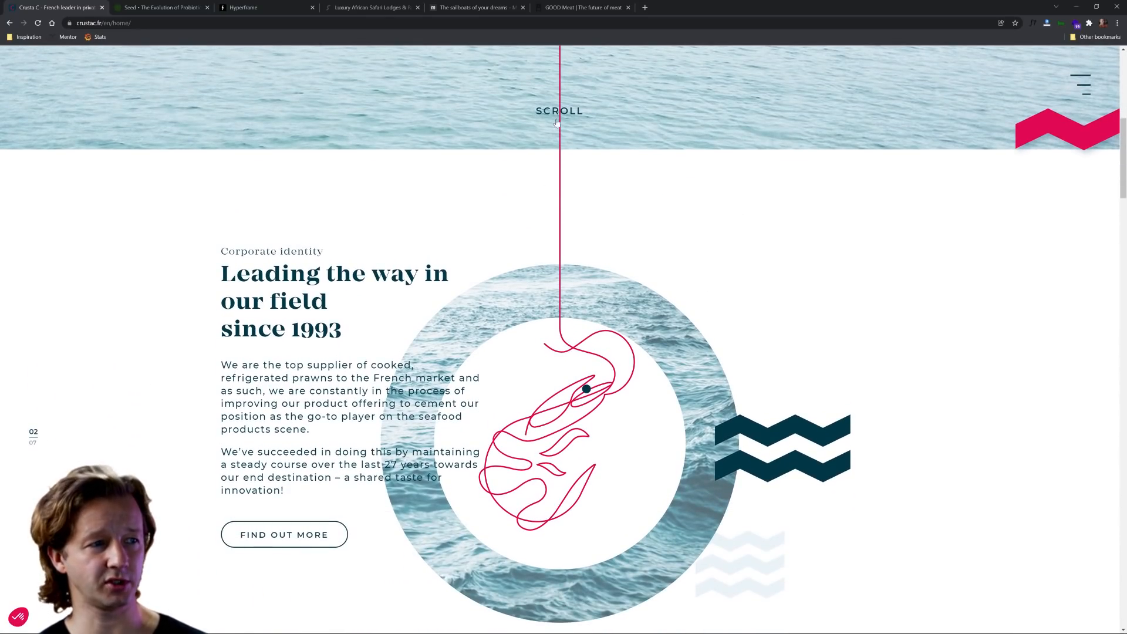
mouse_move(598, 359)
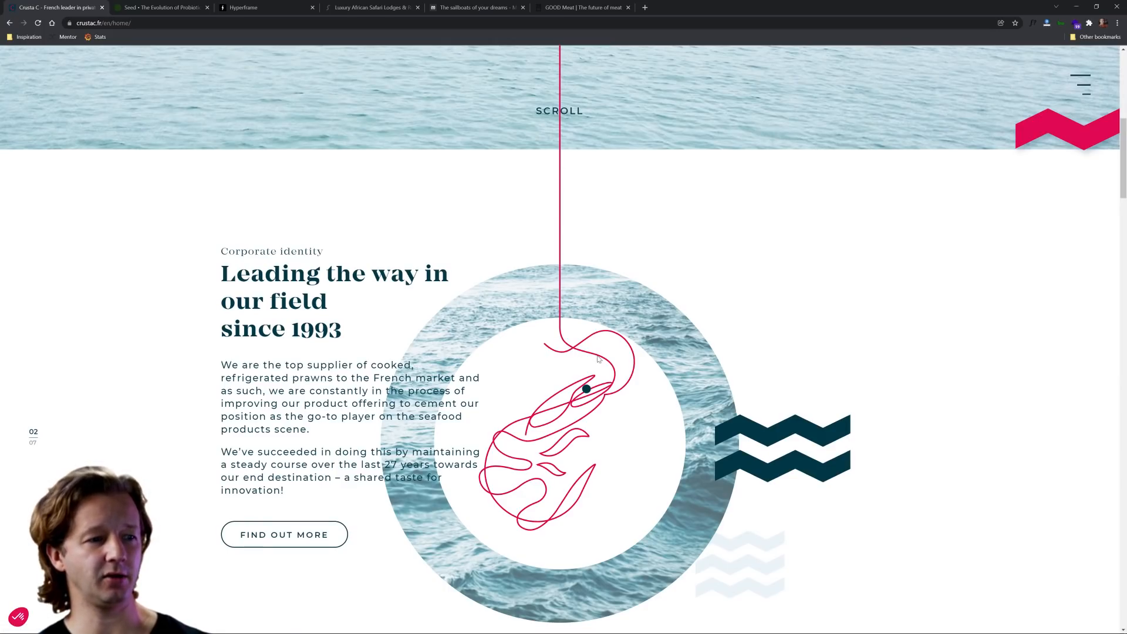
mouse_move(579, 403)
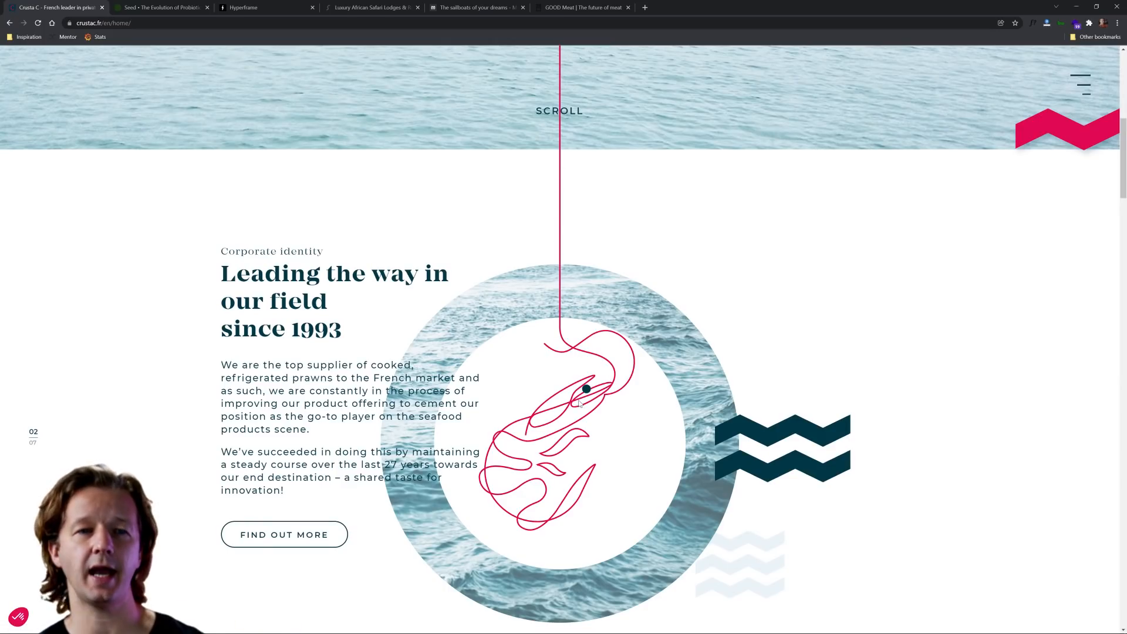
mouse_move(765, 357)
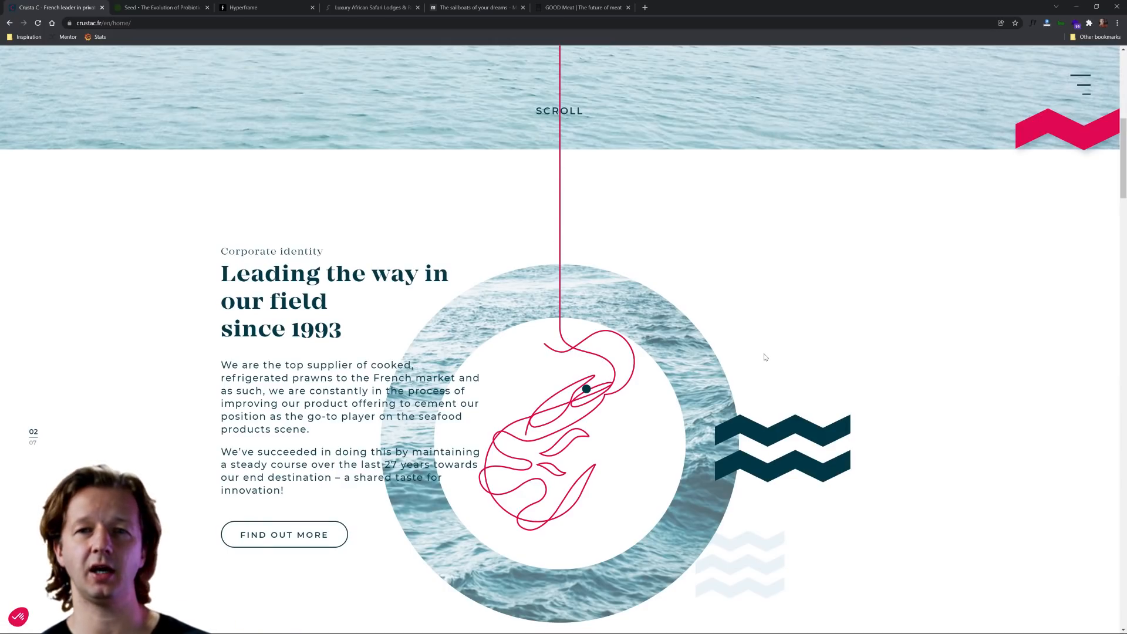
scroll("down", 3)
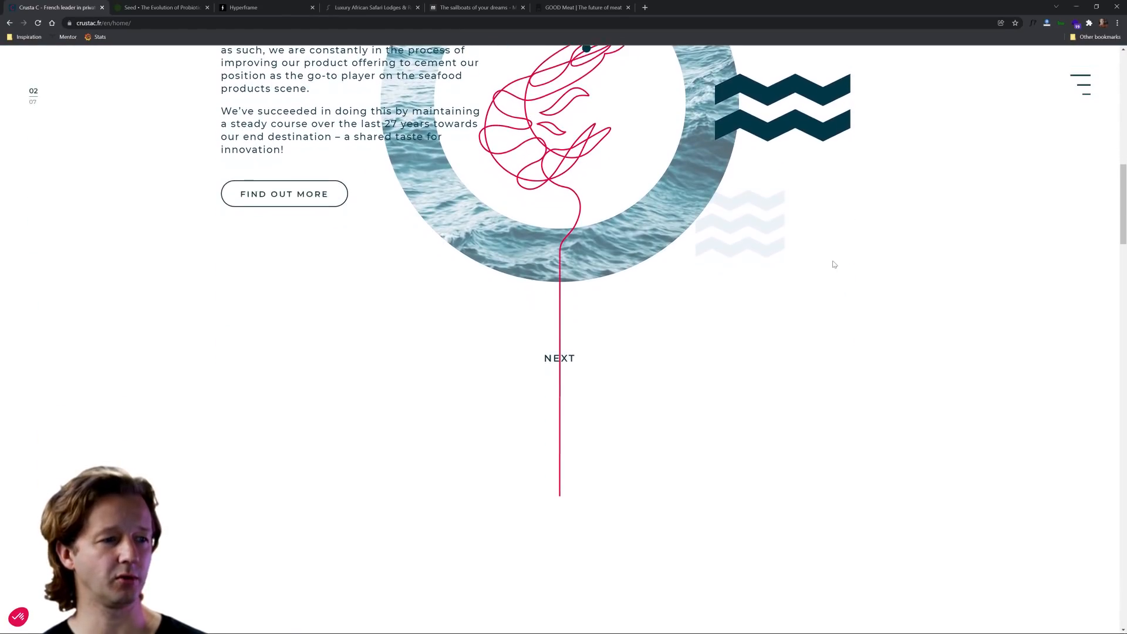
Scroll to the Expertise section and clear the accidentally selected text.
scroll("down", 3)
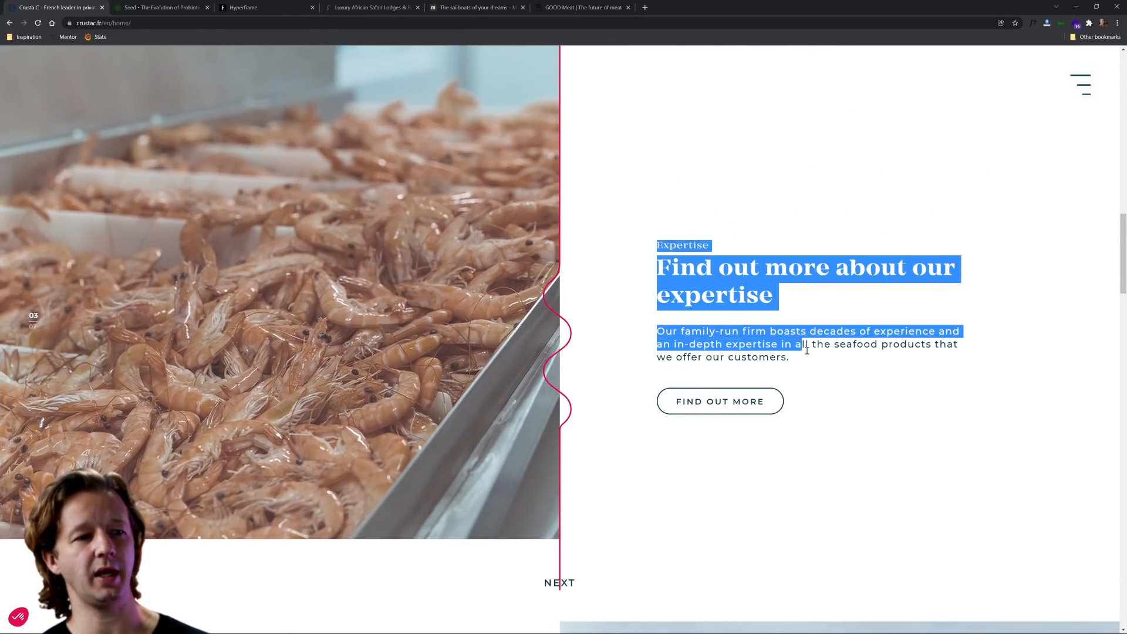
left_click(824, 401)
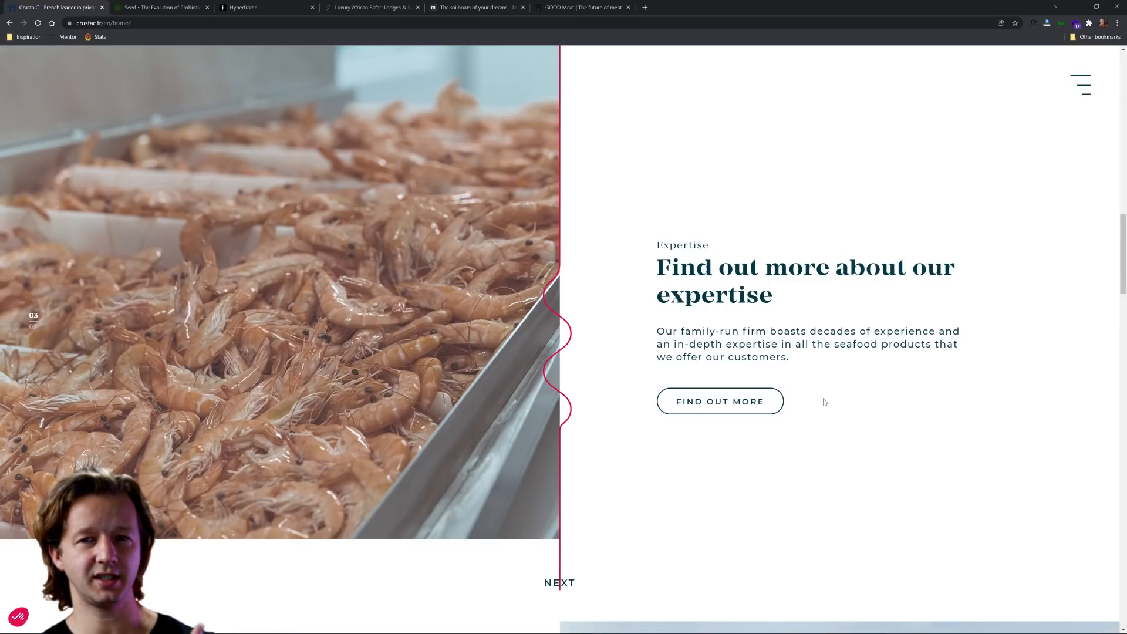
double_click(681, 245)
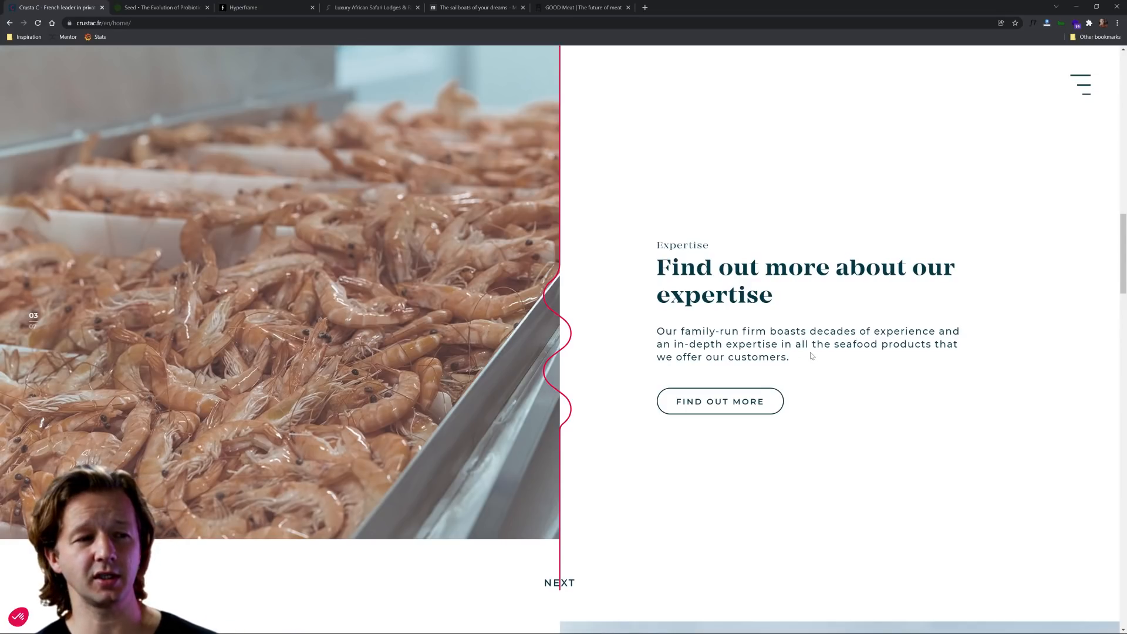
Scroll through product ranges and news to the contact footer, then close crustac.fr.
scroll("down", 3)
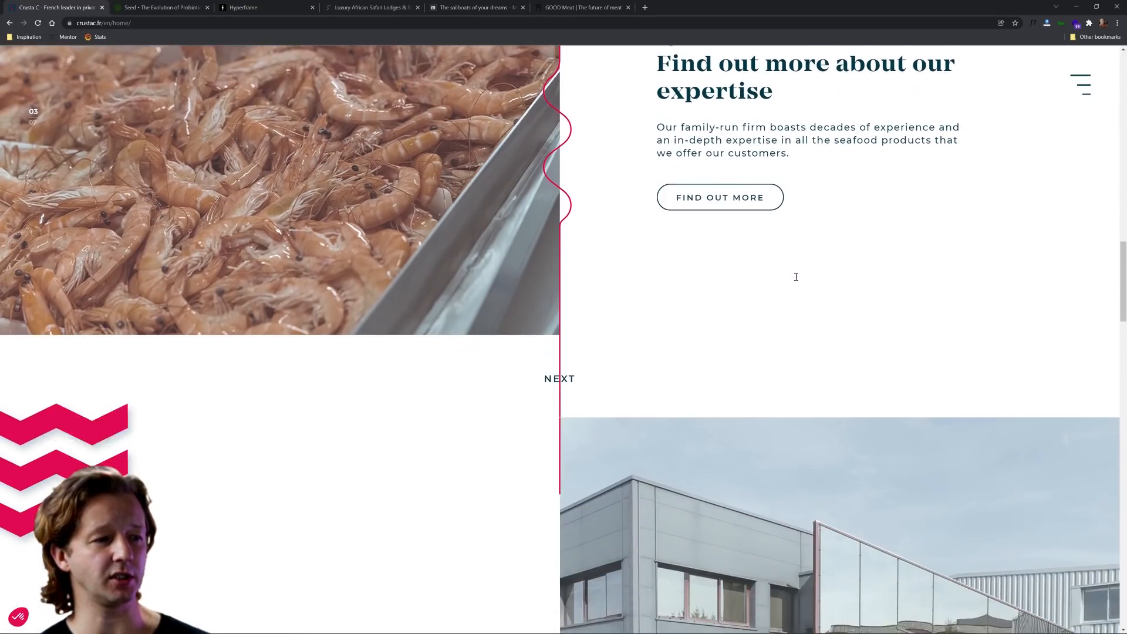
scroll("down", 3)
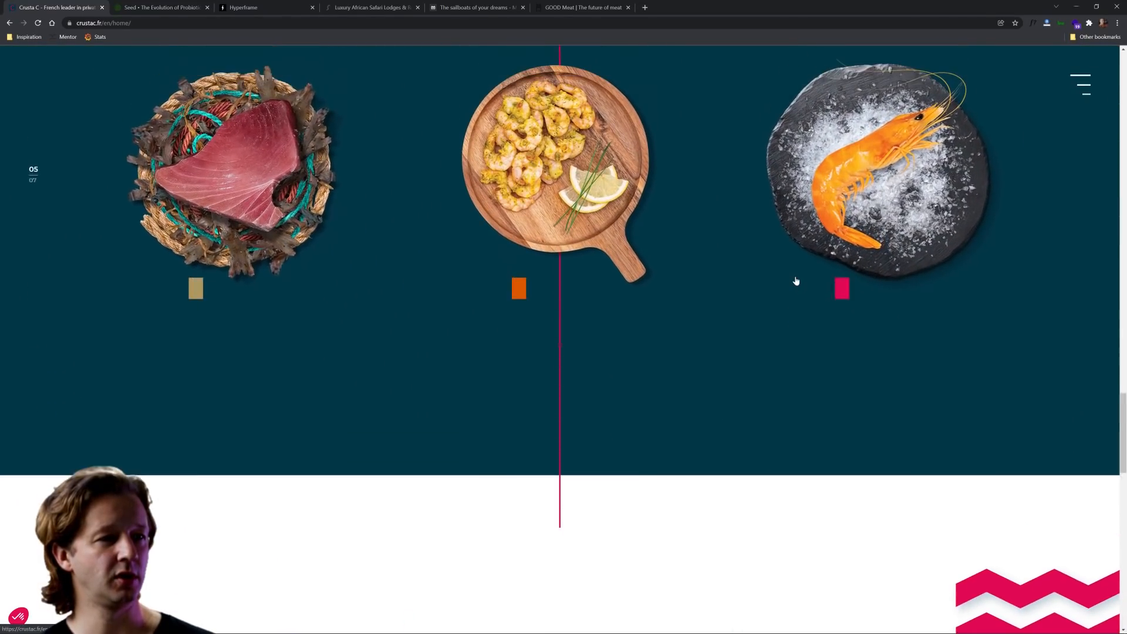
scroll("down", 3)
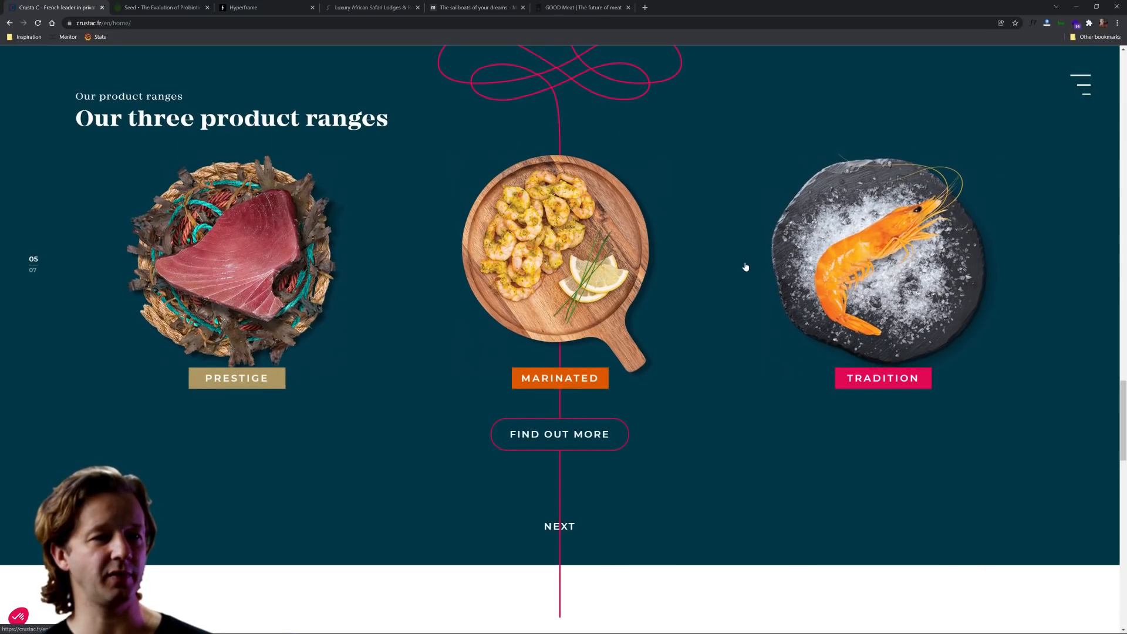
scroll("down", 3)
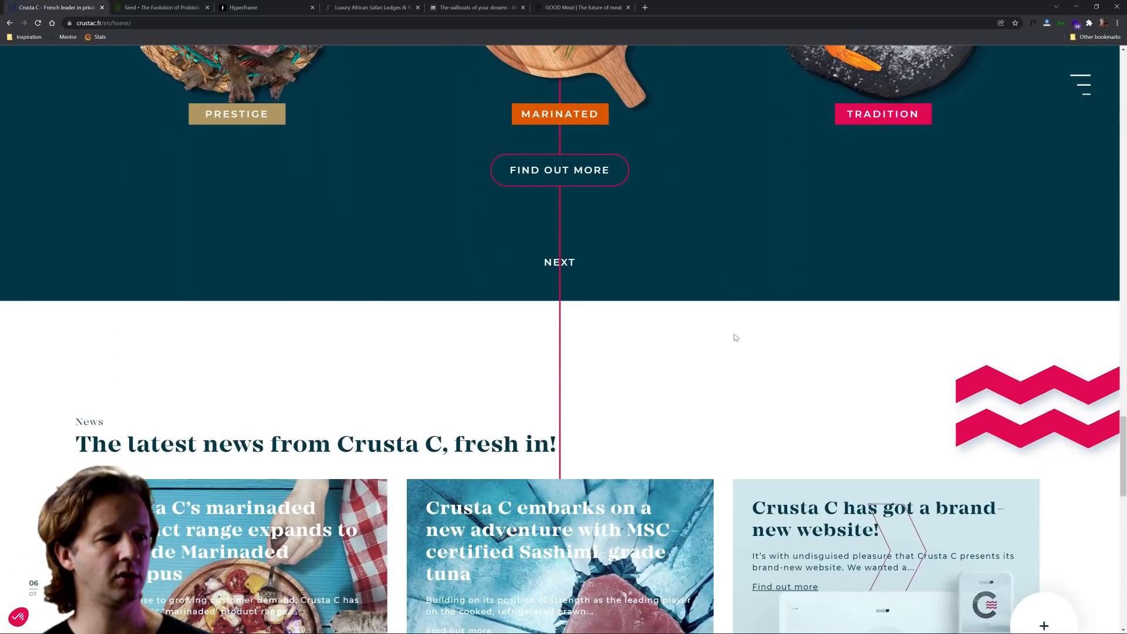
scroll("down", 3)
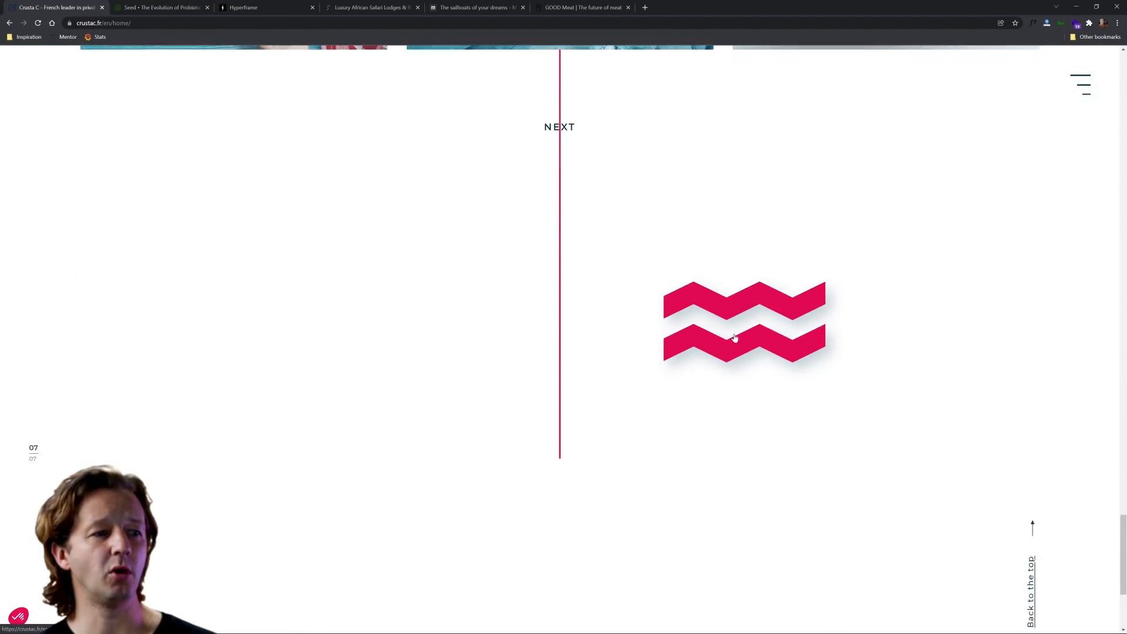
scroll("down", 3)
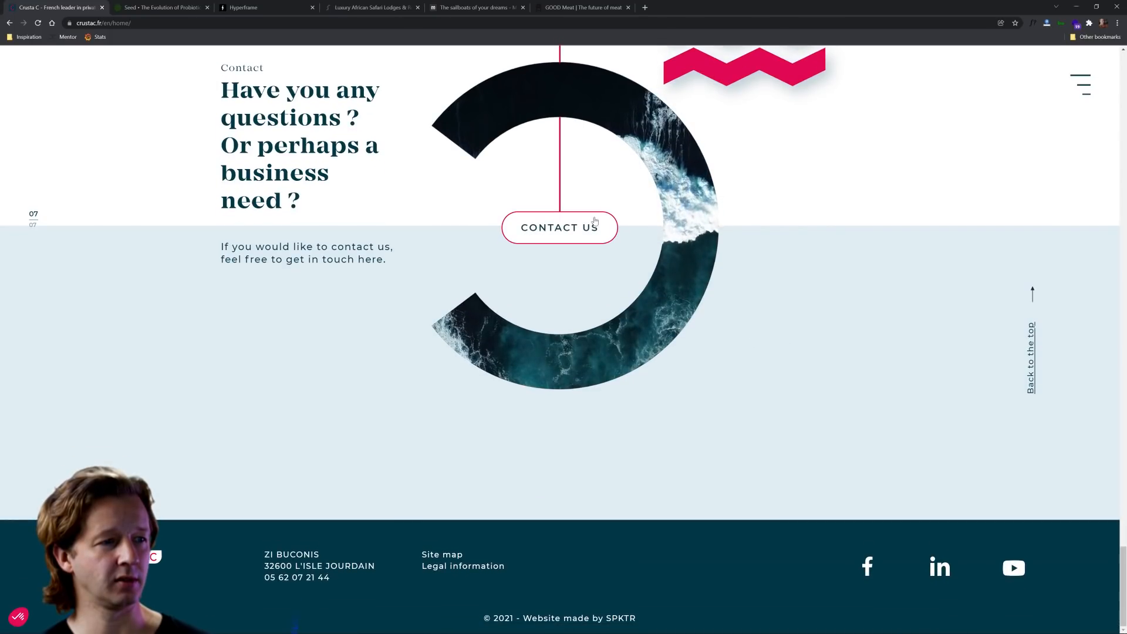
left_click(162, 7)
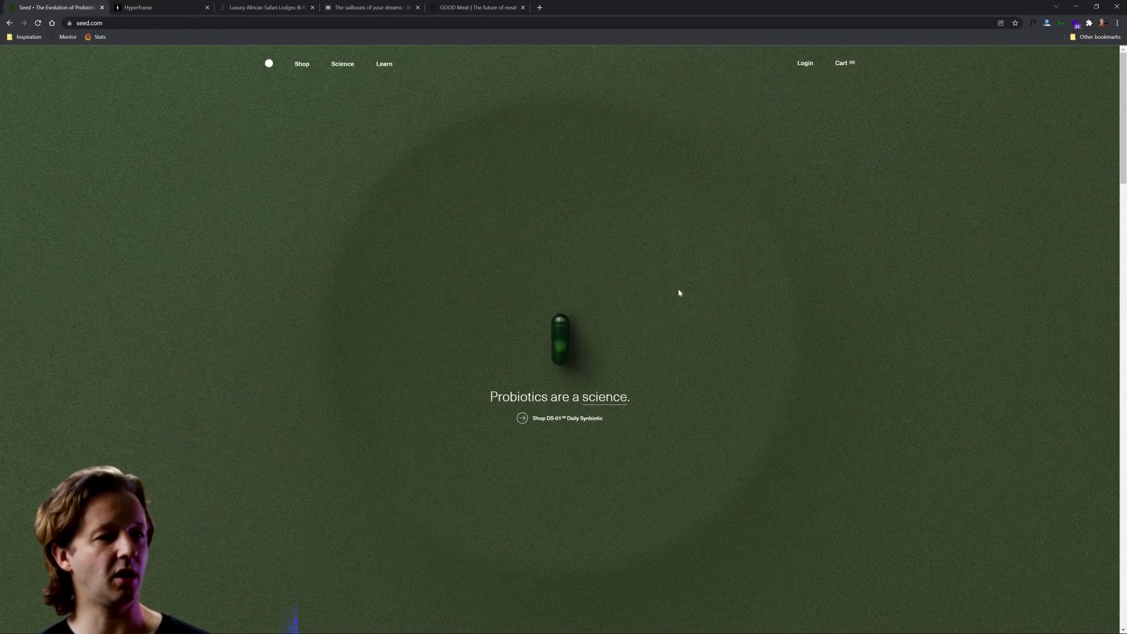
Scroll the Seed probiotics homepage down to its footer and close the Seed tab.
scroll("down", 3)
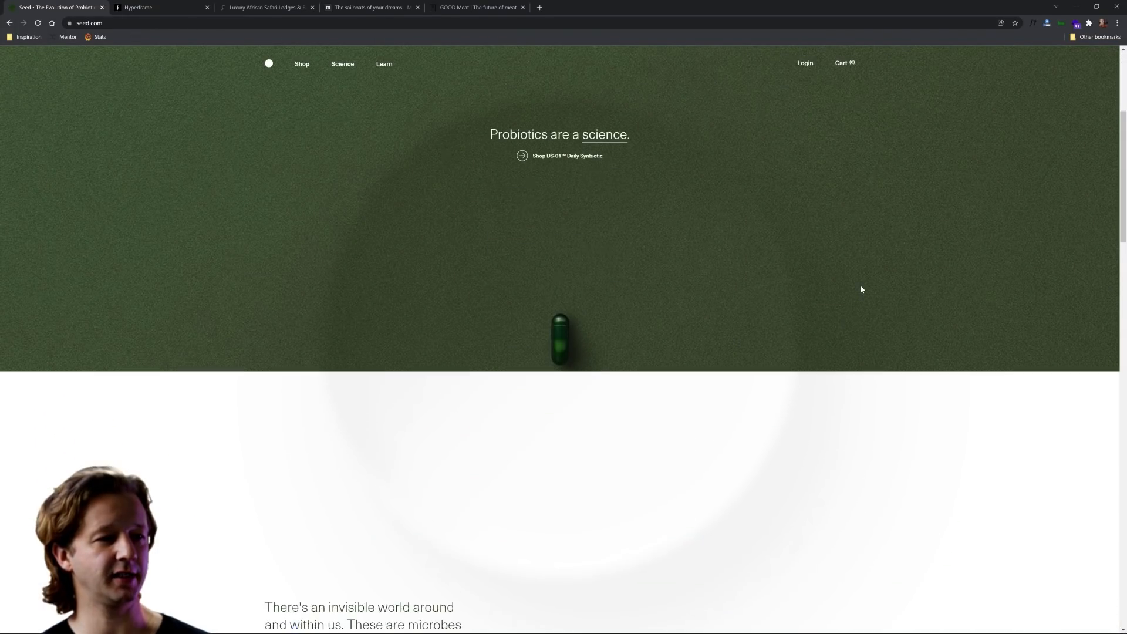
scroll("down", 3)
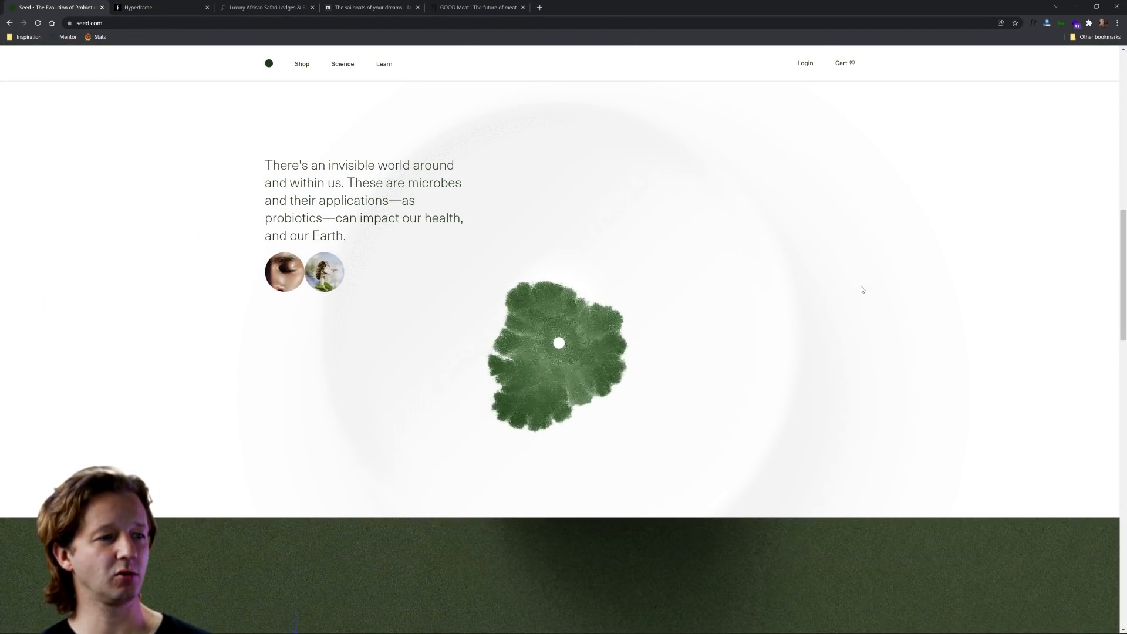
scroll("down", 3)
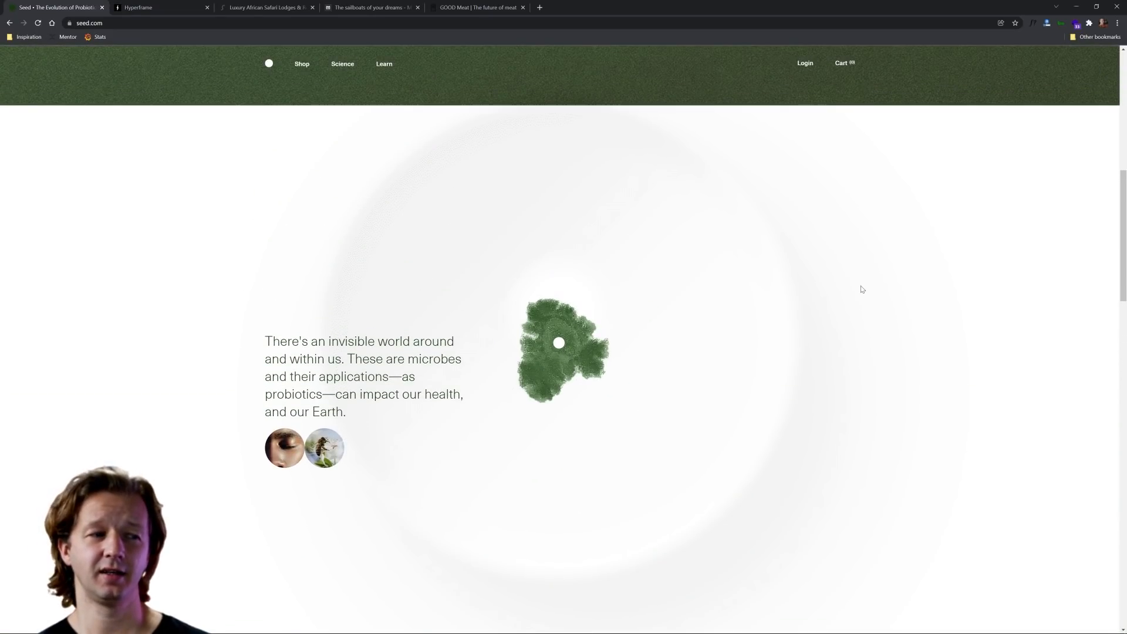
mouse_move(865, 285)
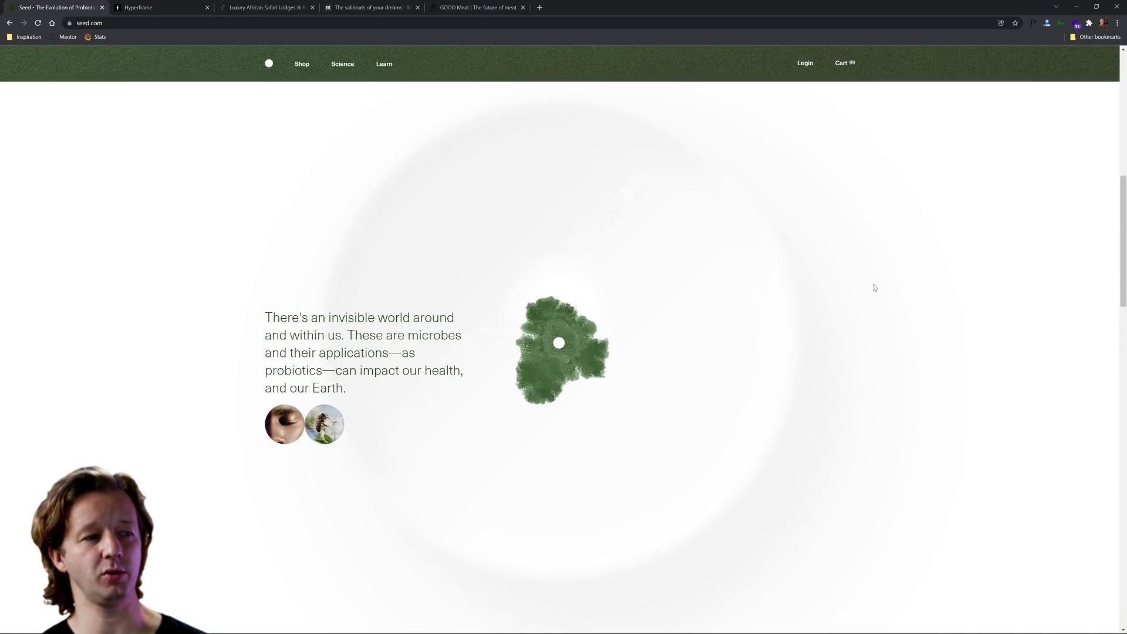
scroll("down", 3)
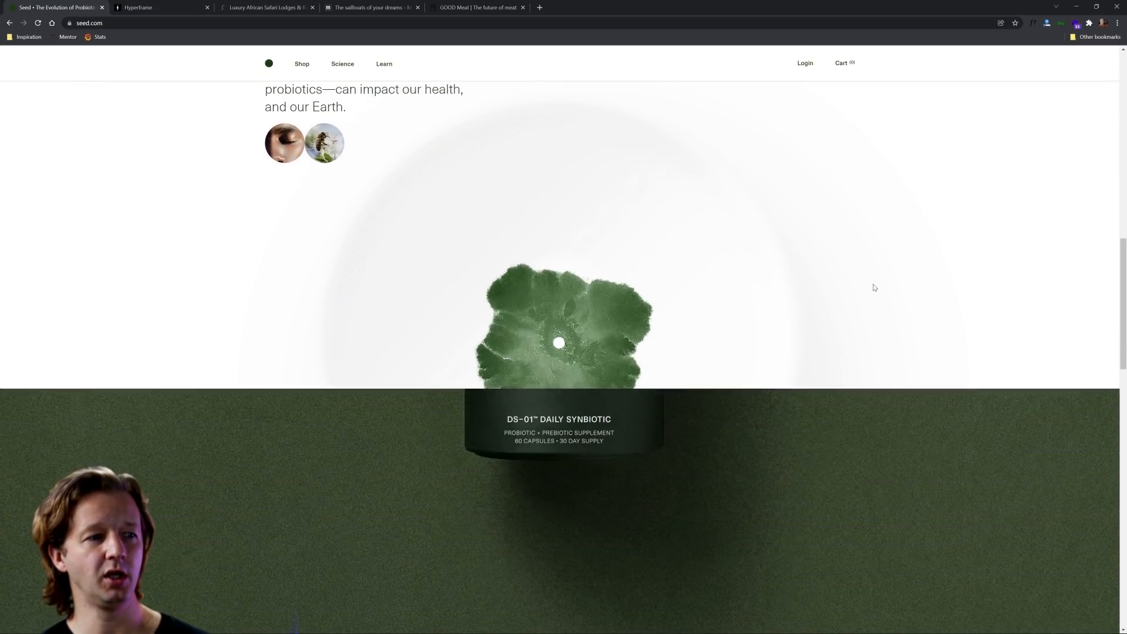
scroll("up", 3)
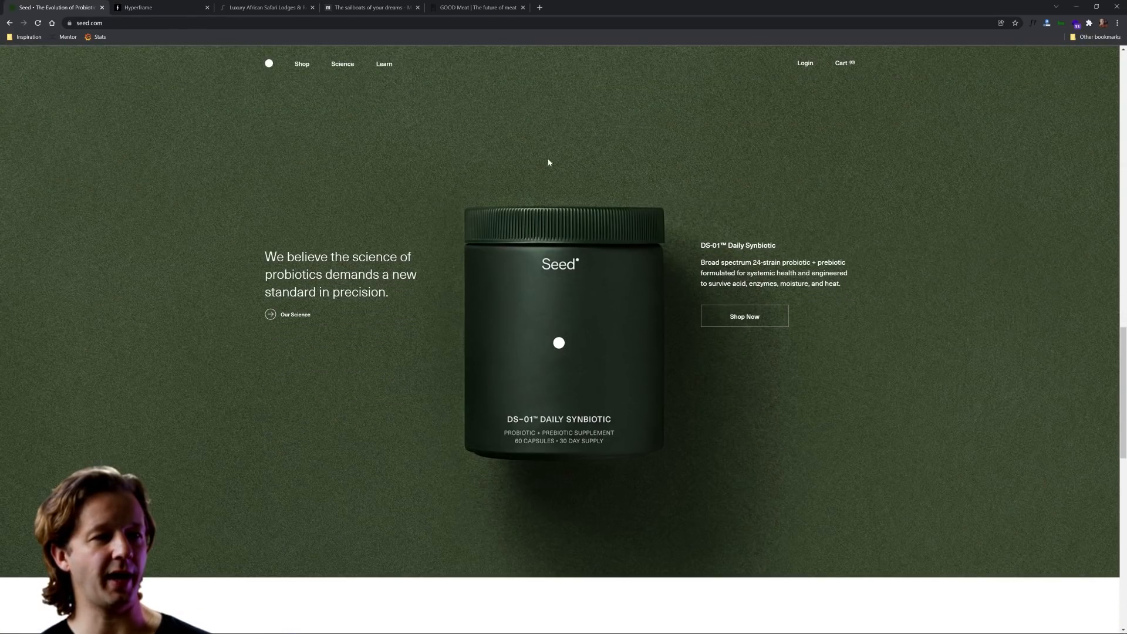
mouse_move(685, 246)
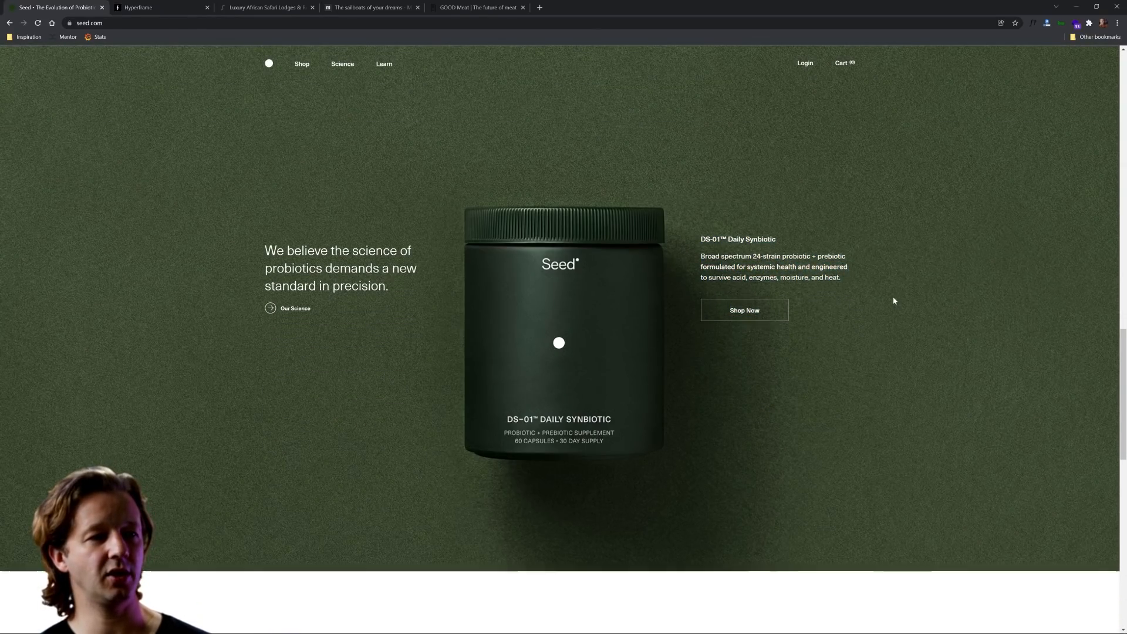
scroll("down", 3)
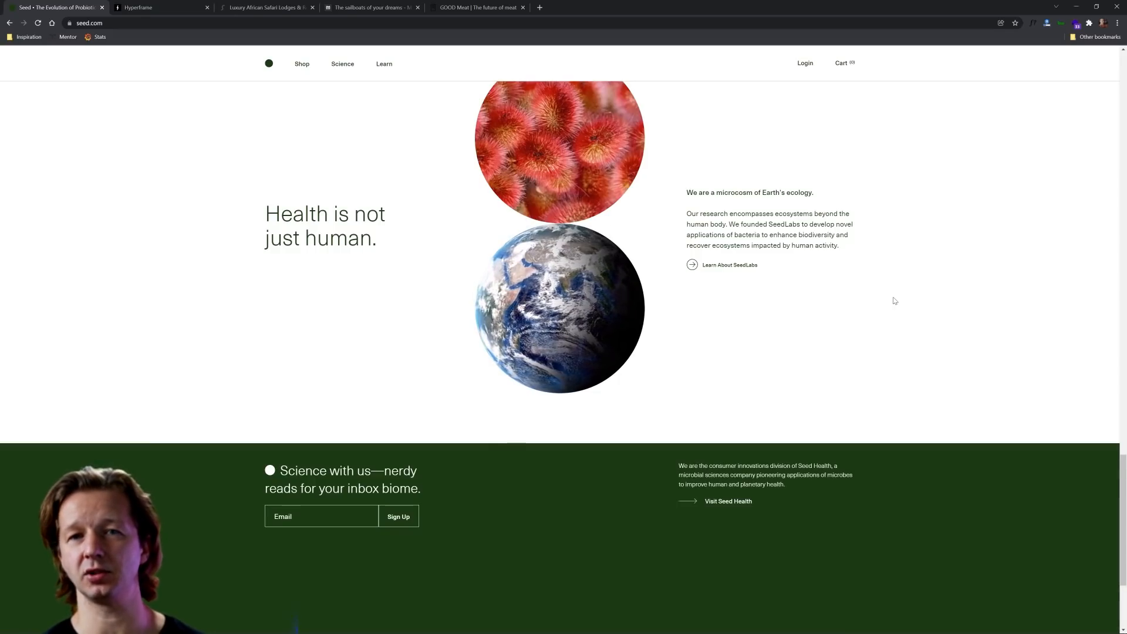
scroll("down", 3)
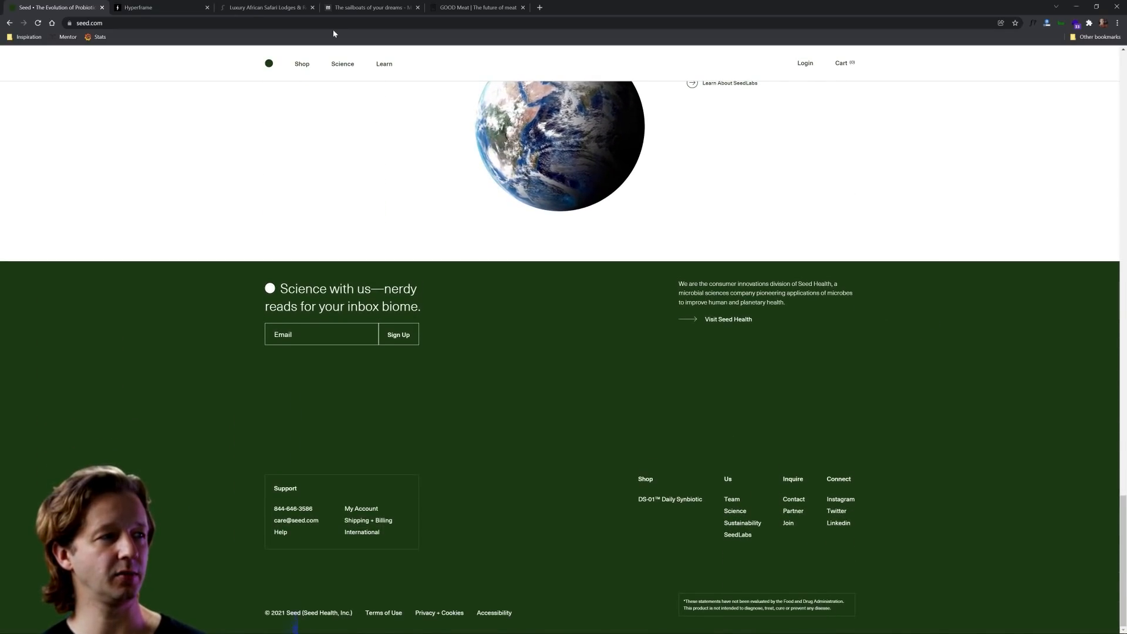
left_click(158, 7)
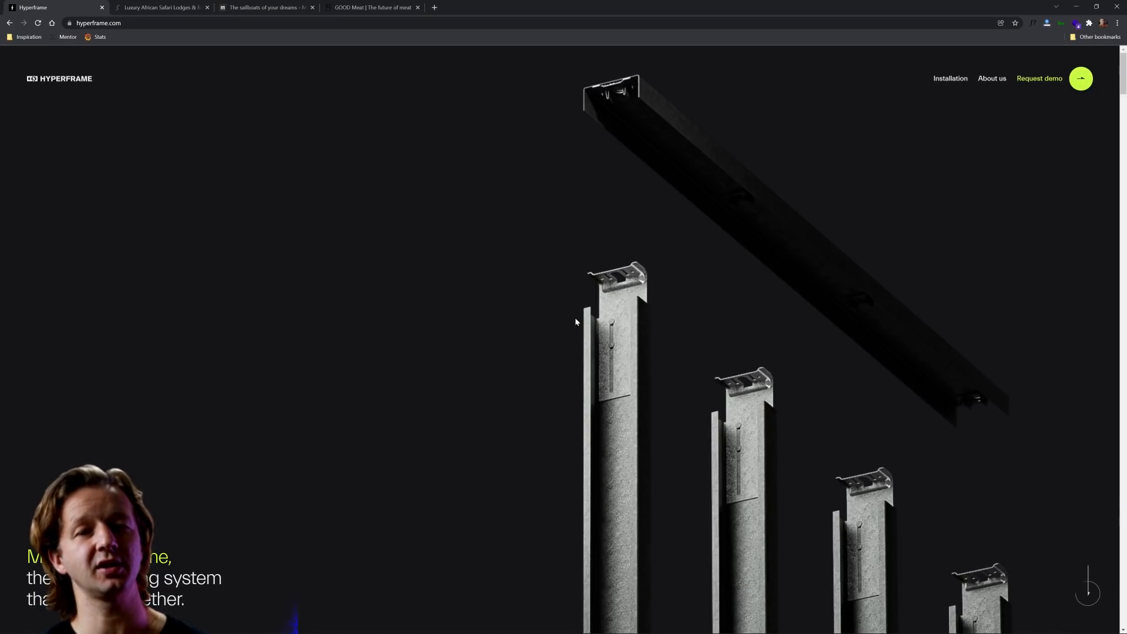
mouse_move(551, 320)
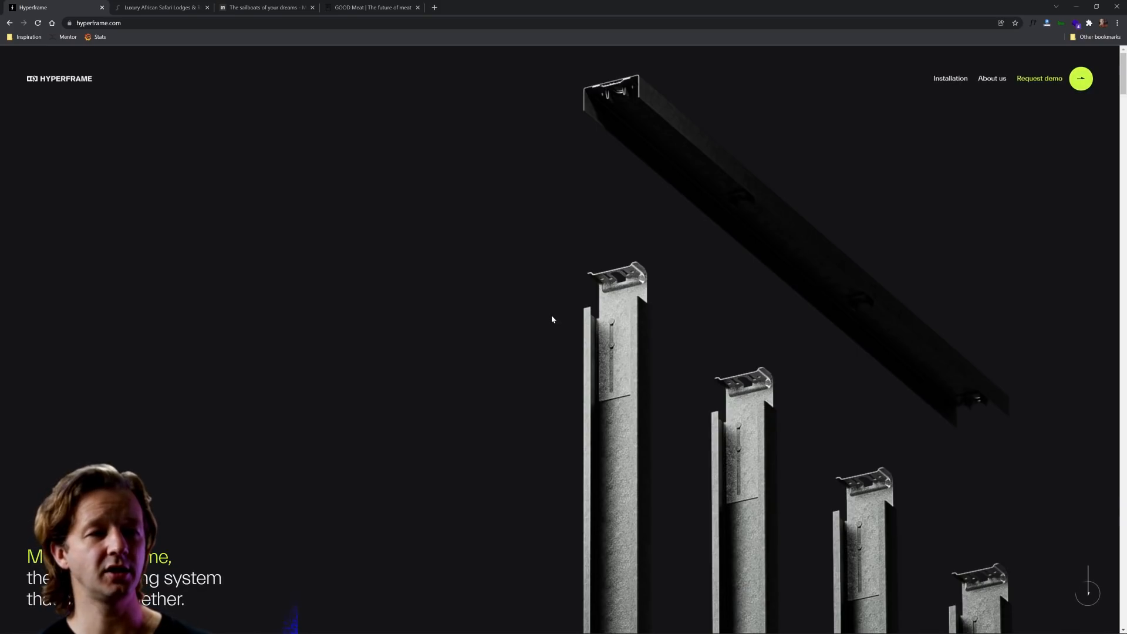
Scroll hyperframe.com down through the testimonials and deselect the highlighted heading text.
scroll("down", 3)
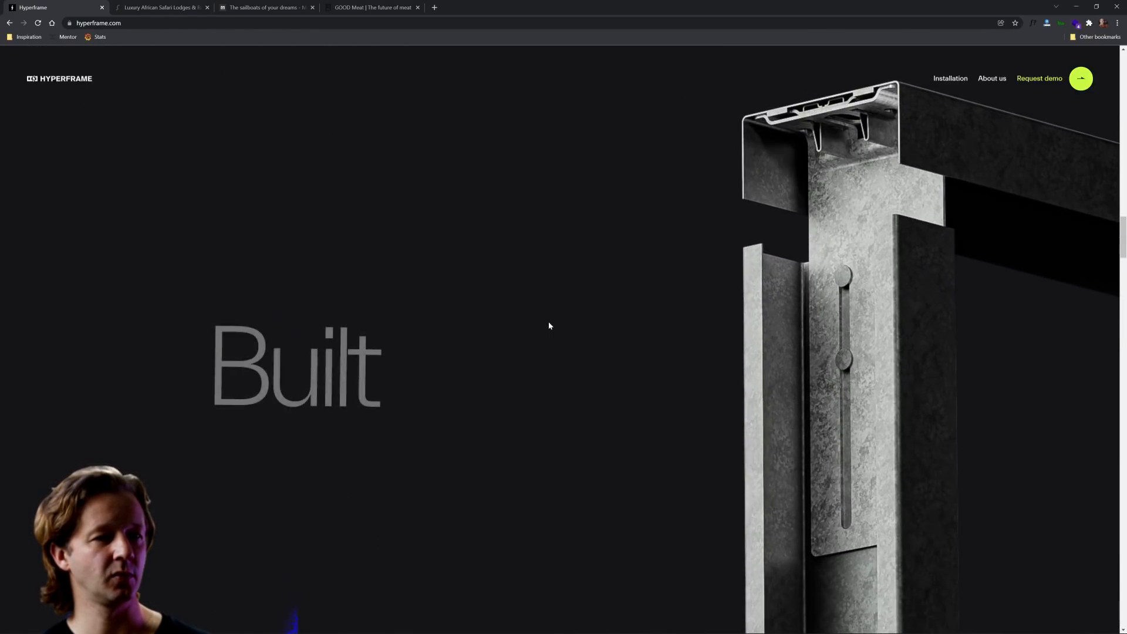
scroll("down", 3)
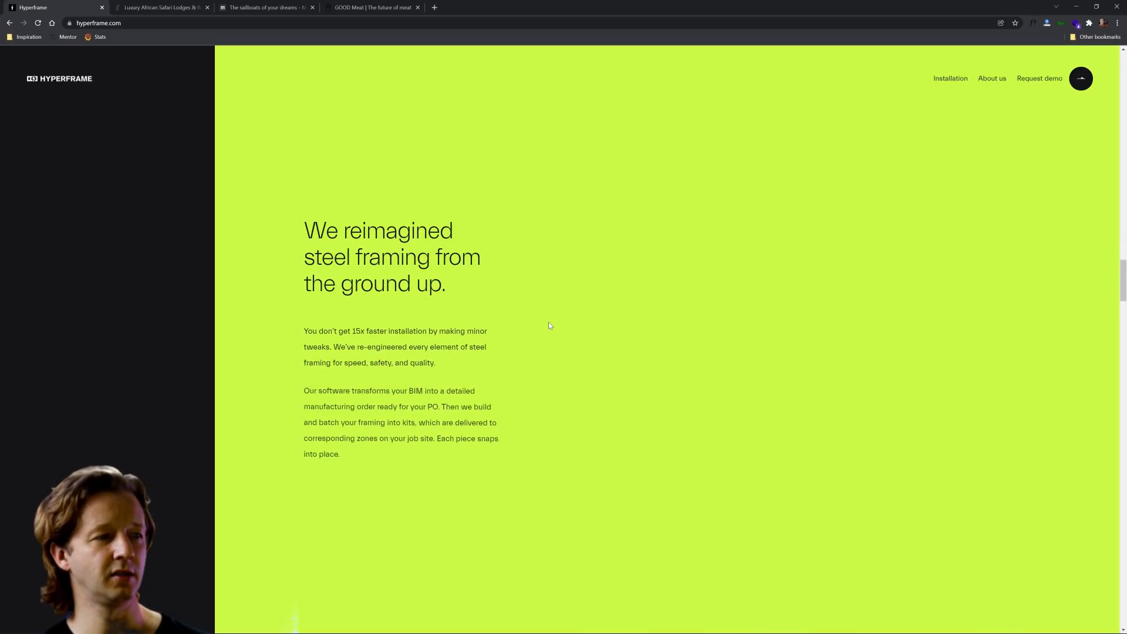
scroll("down", 3)
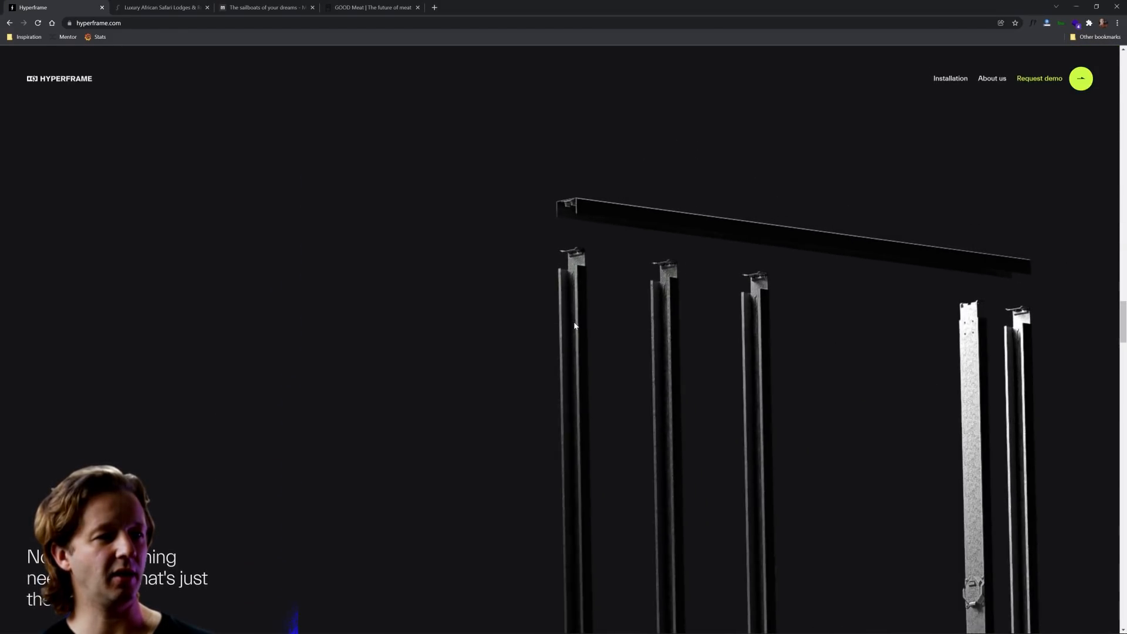
scroll("down", 3)
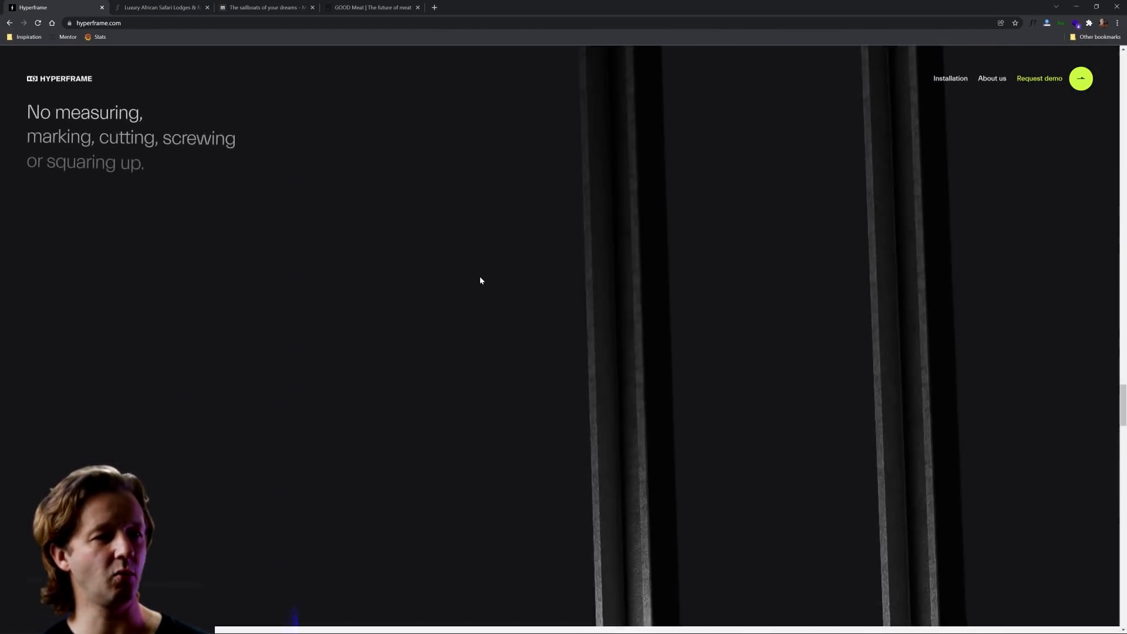
scroll("down", 3)
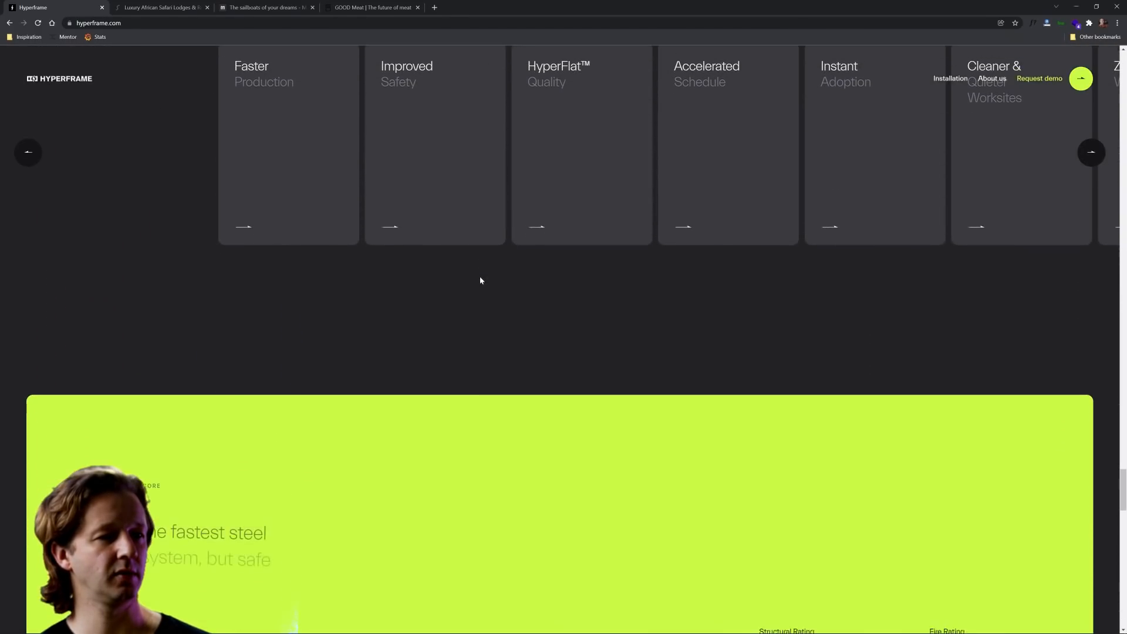
scroll("down", 3)
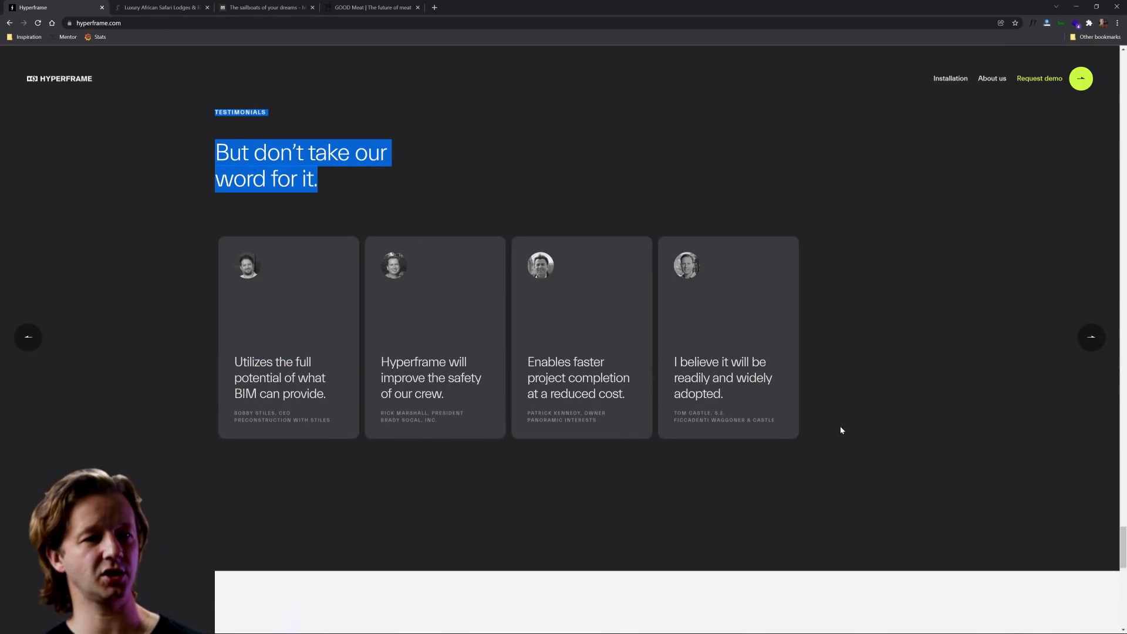
left_click(863, 431)
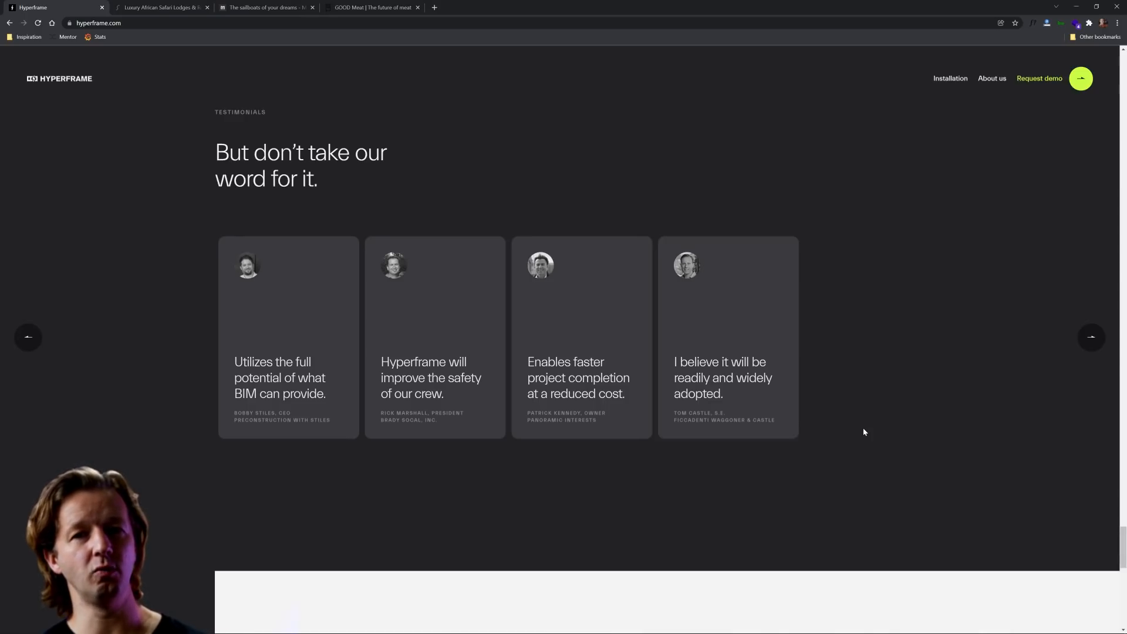
Scroll to the demo-request footer and close the Hyperframe tab.
scroll("down", 3)
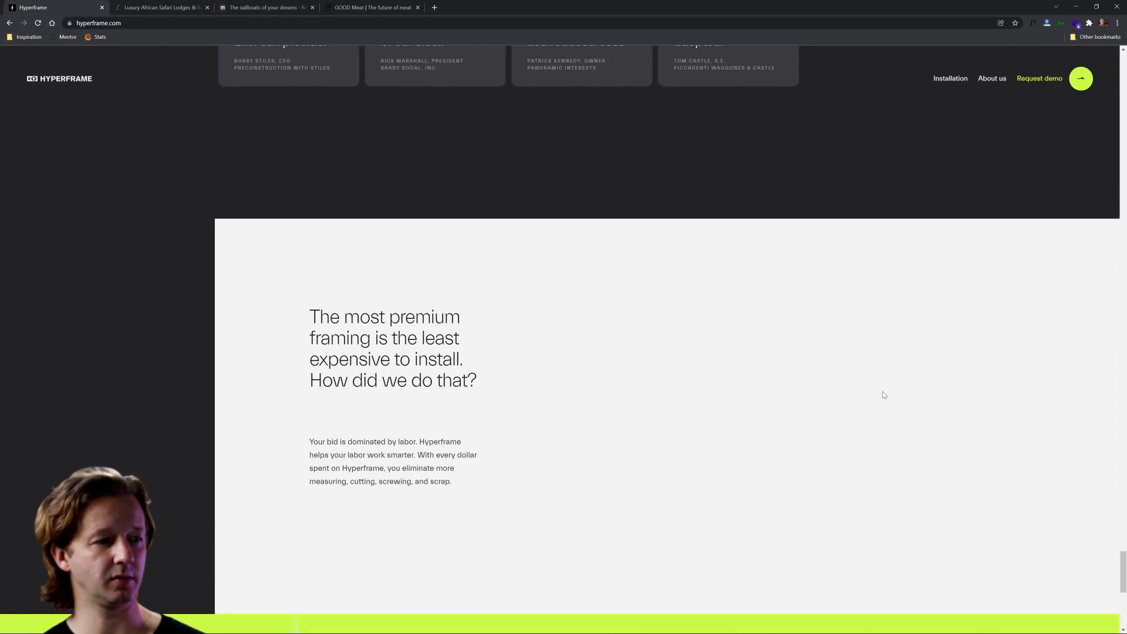
scroll("down", 3)
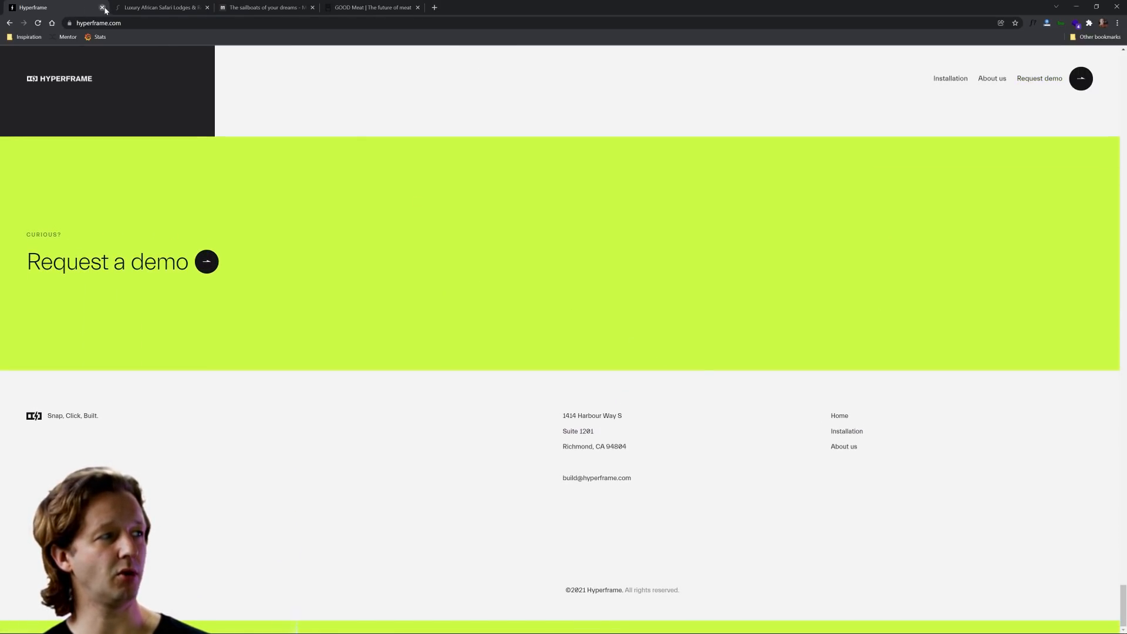
left_click(102, 7)
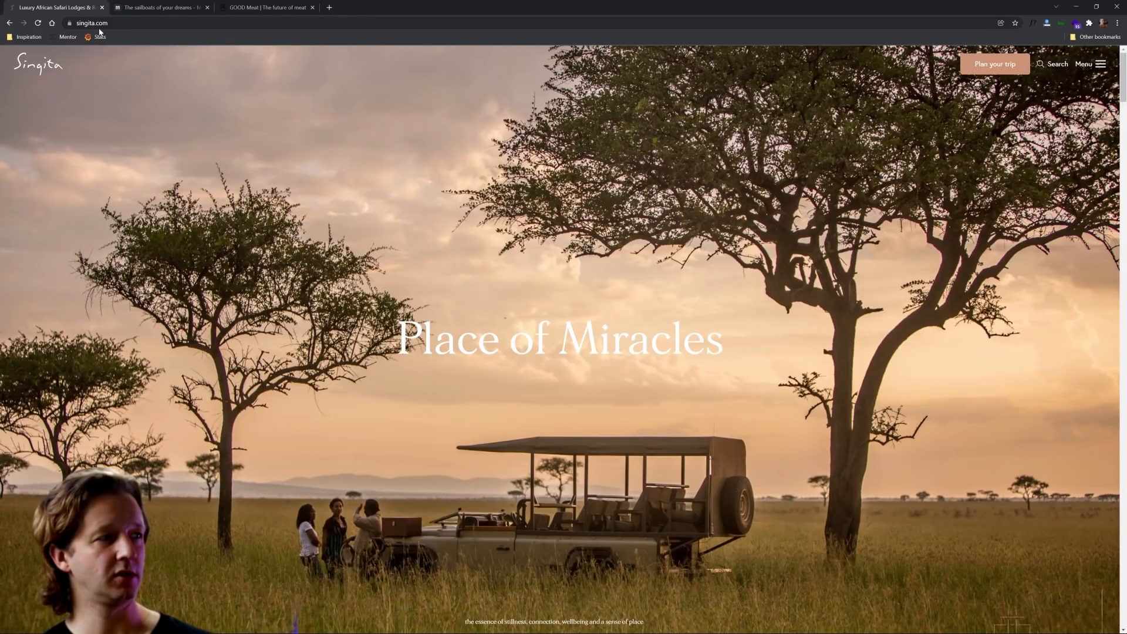
Scroll singita.com down past its story, conservation and lodge sections.
scroll("down", 3)
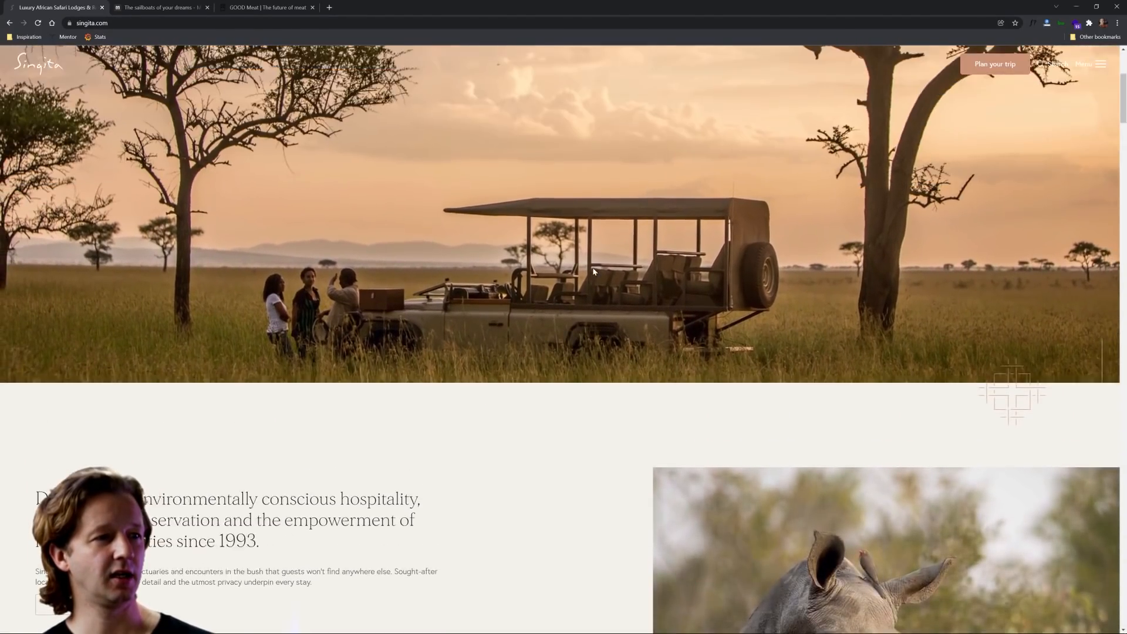
scroll("up", 3)
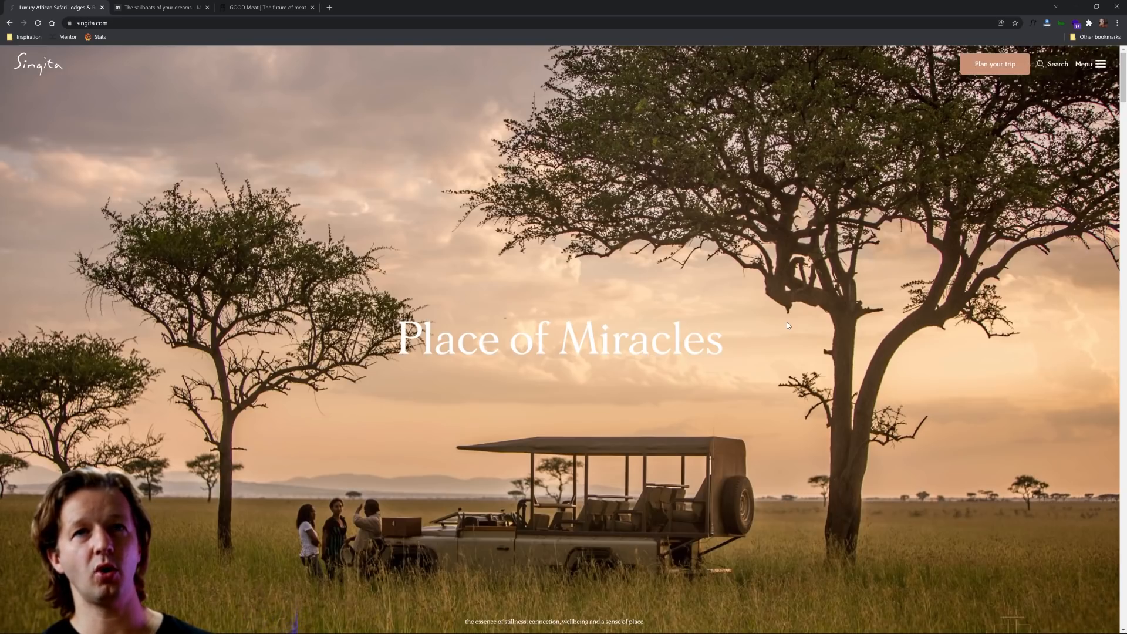
scroll("down", 3)
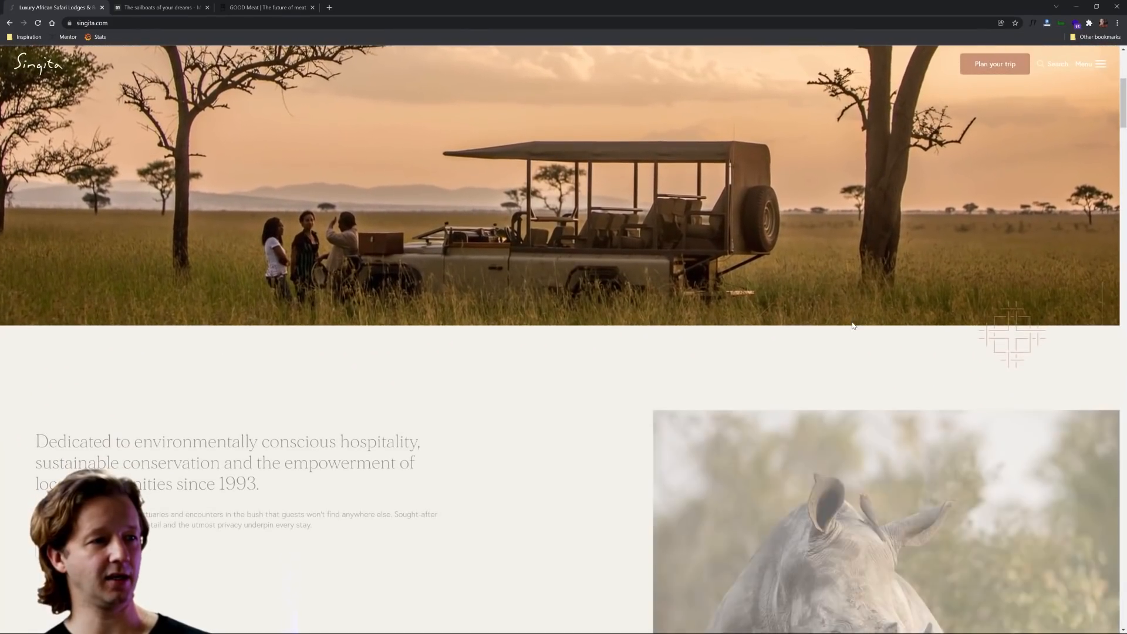
scroll("down", 3)
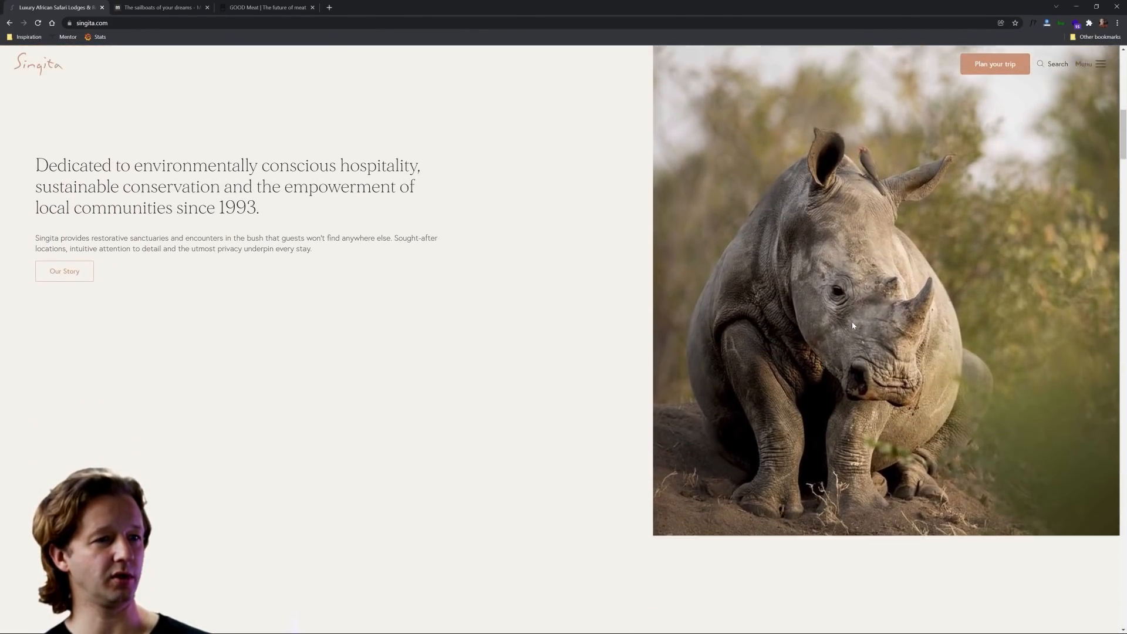
scroll("down", 3)
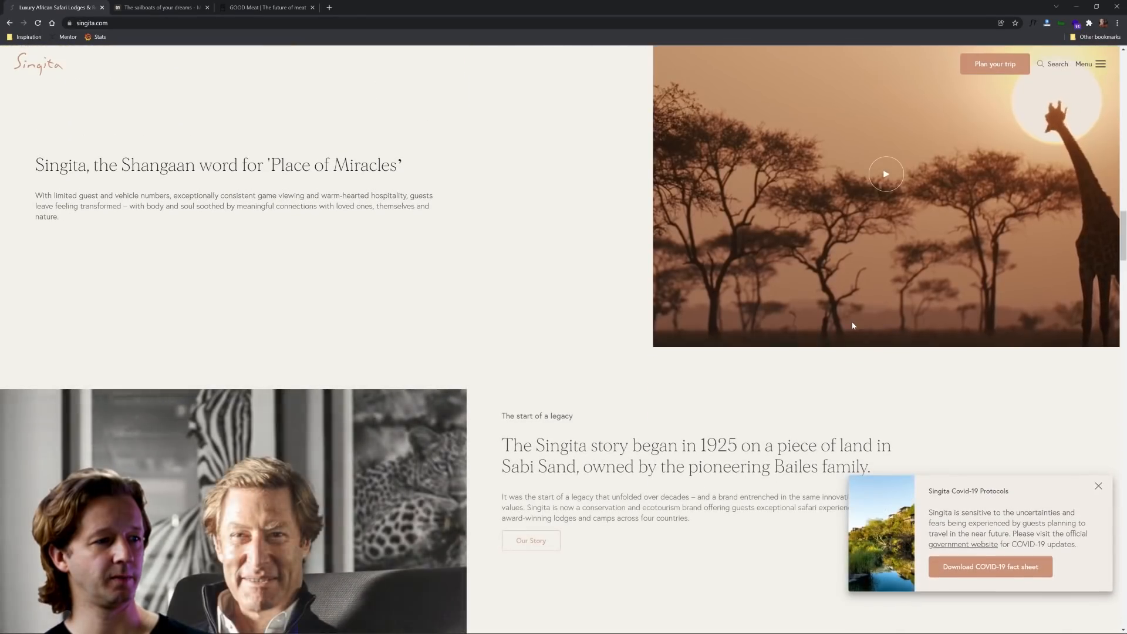
scroll("down", 3)
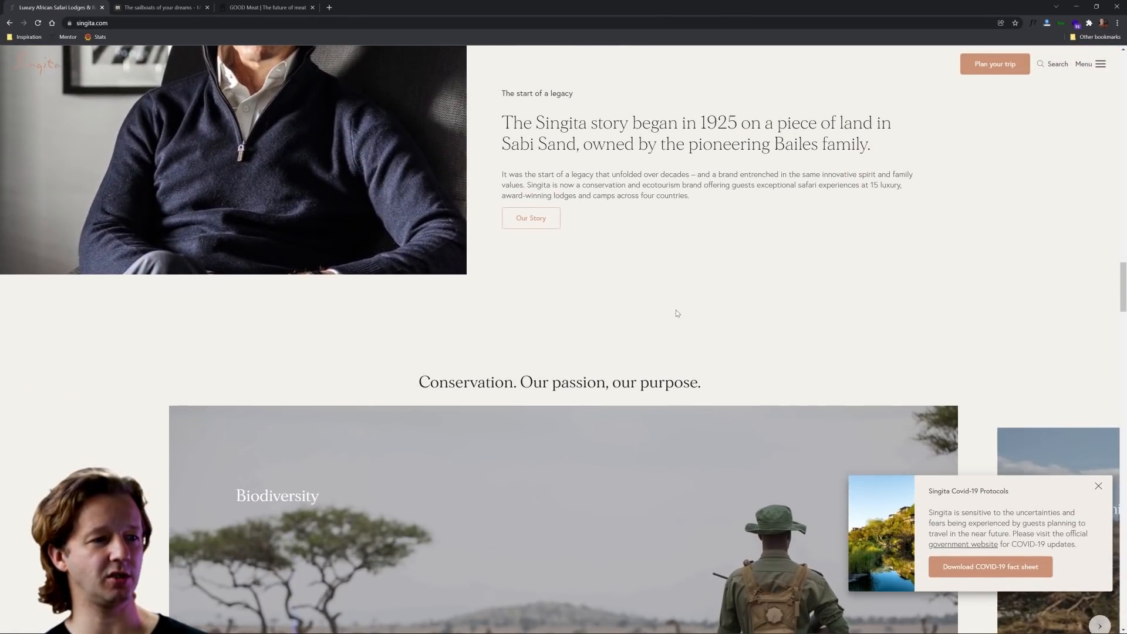
scroll("down", 3)
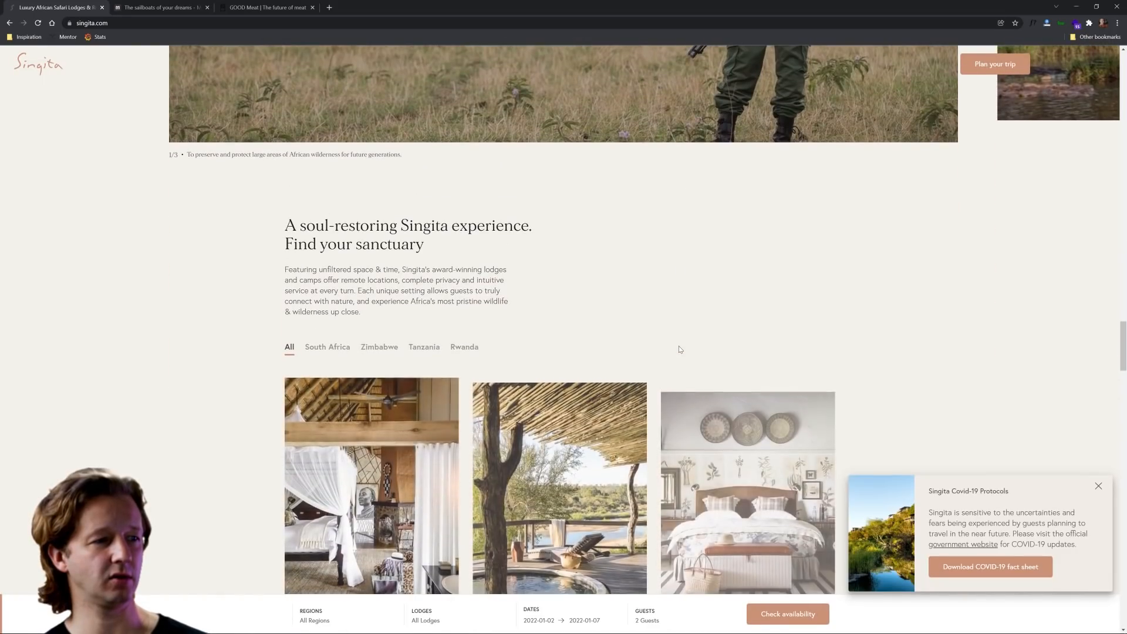
scroll("down", 3)
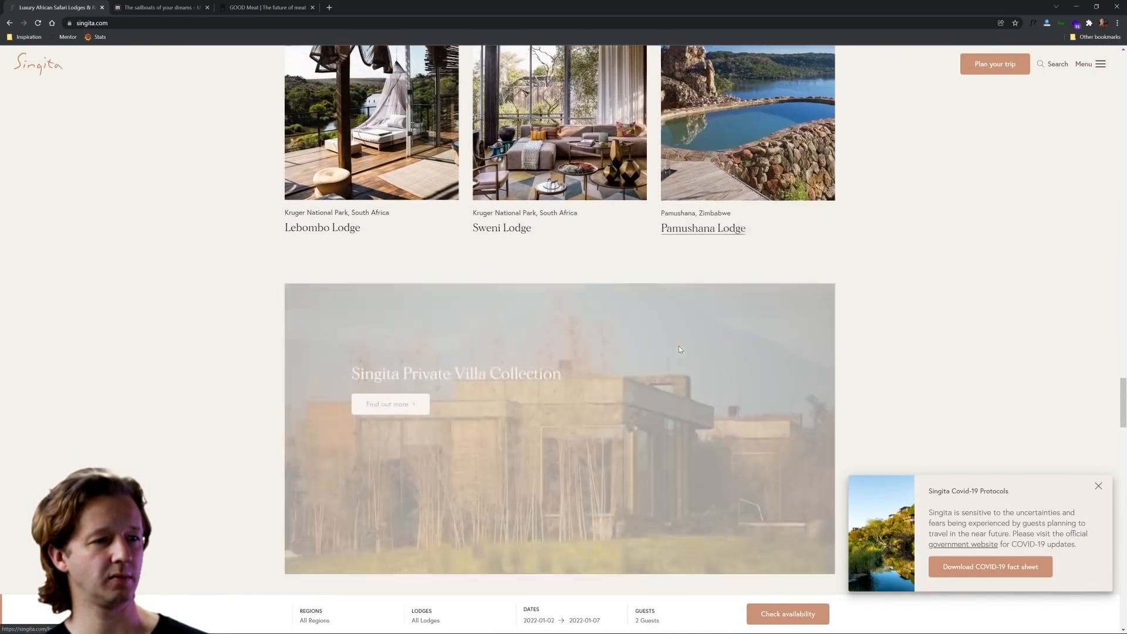
scroll("down", 3)
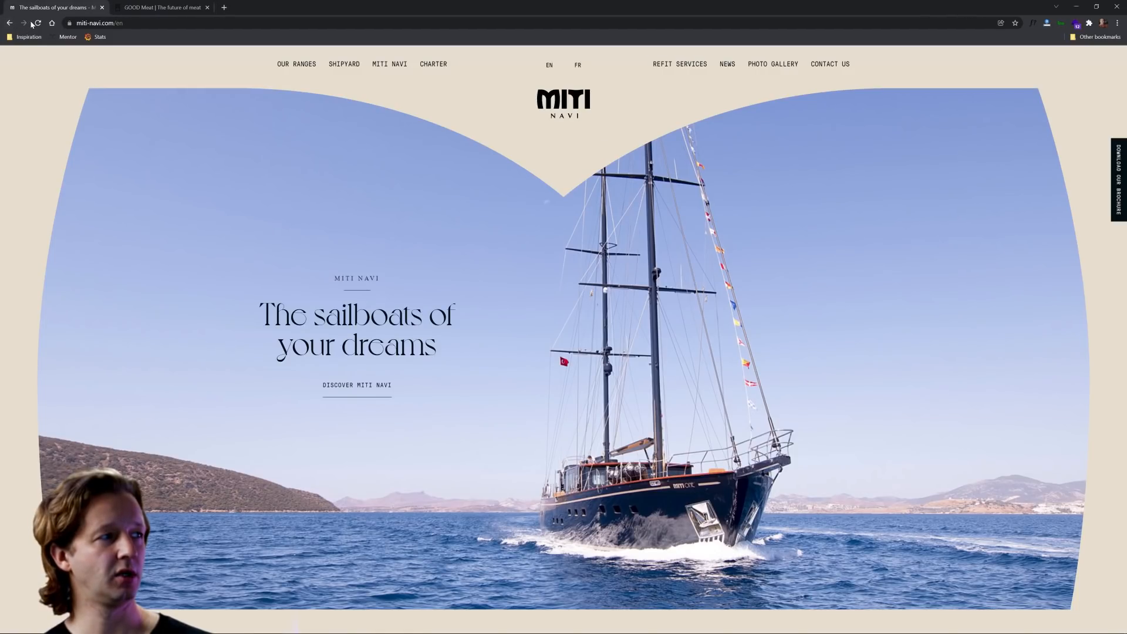
Reload miti-navi.com twice to replay the 'The sailboats of your dreams' hero reveal.
scroll("down", 3)
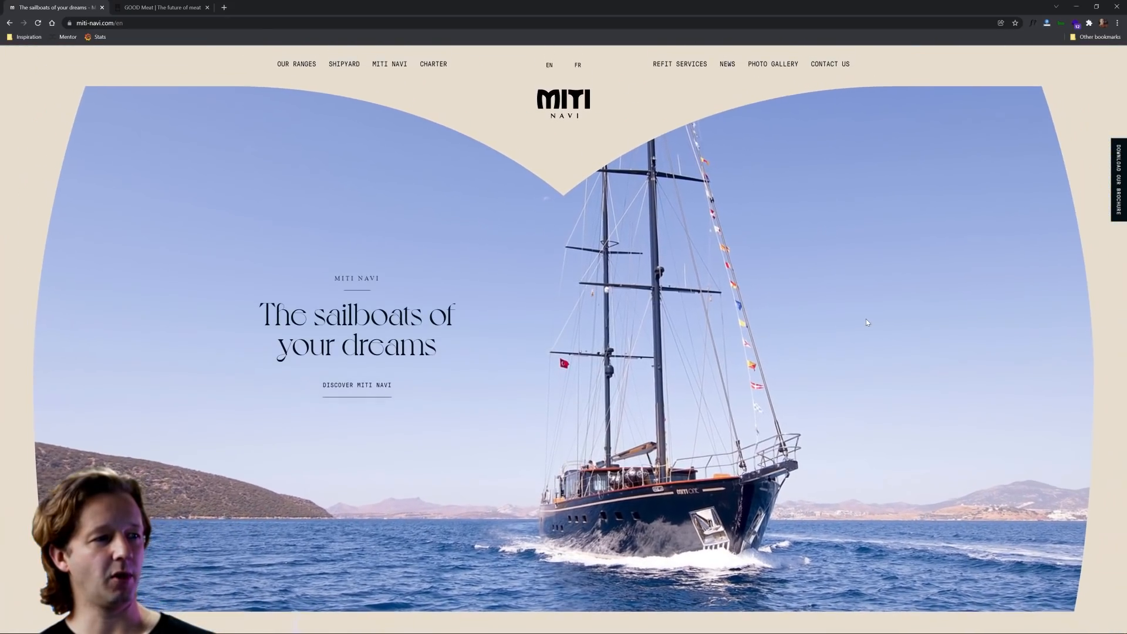
mouse_move(1001, 420)
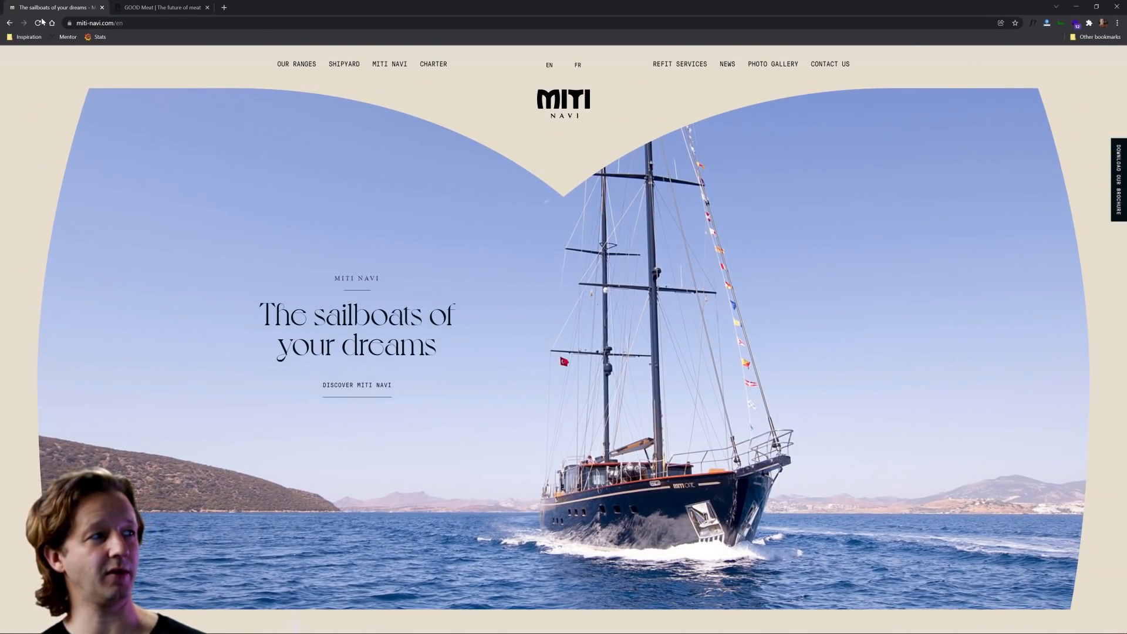
scroll("down", 3)
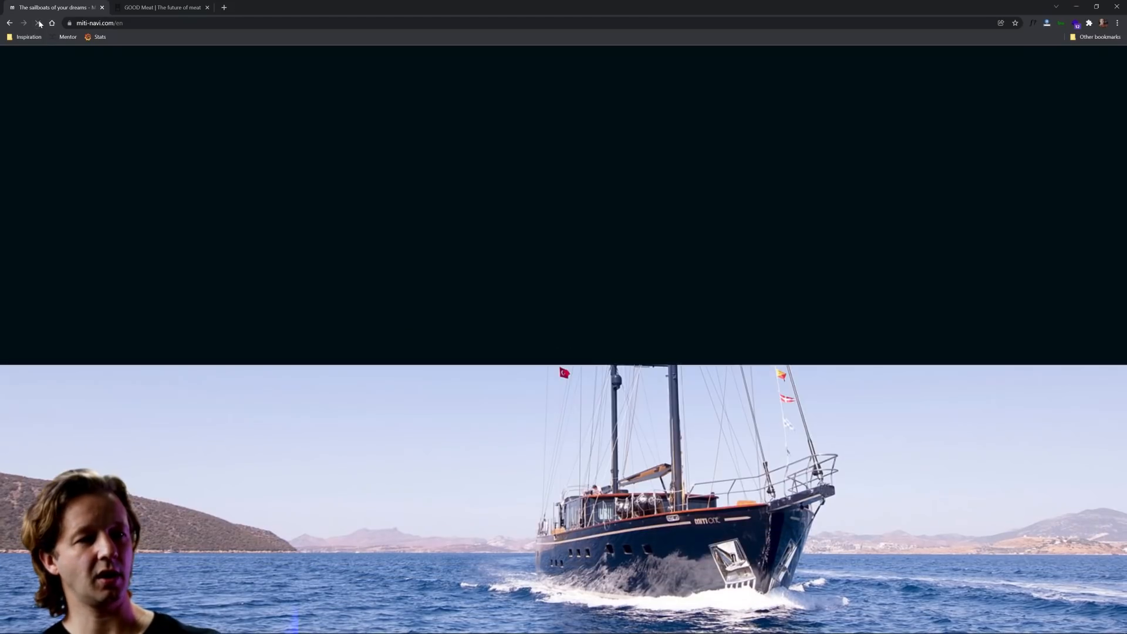
left_click(39, 22)
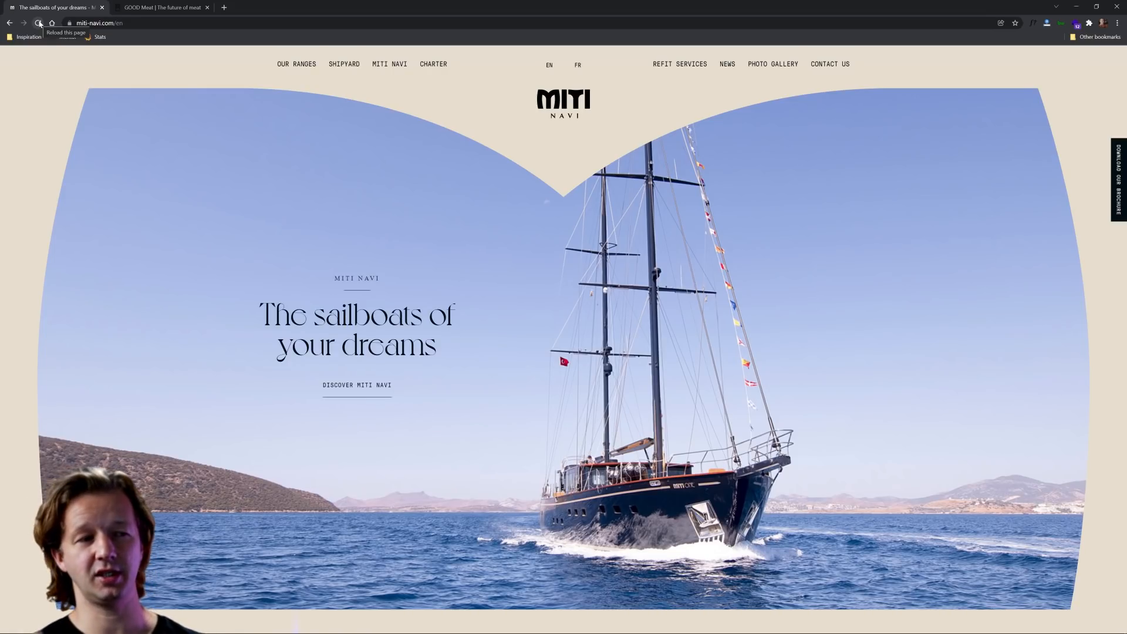
left_click(38, 22)
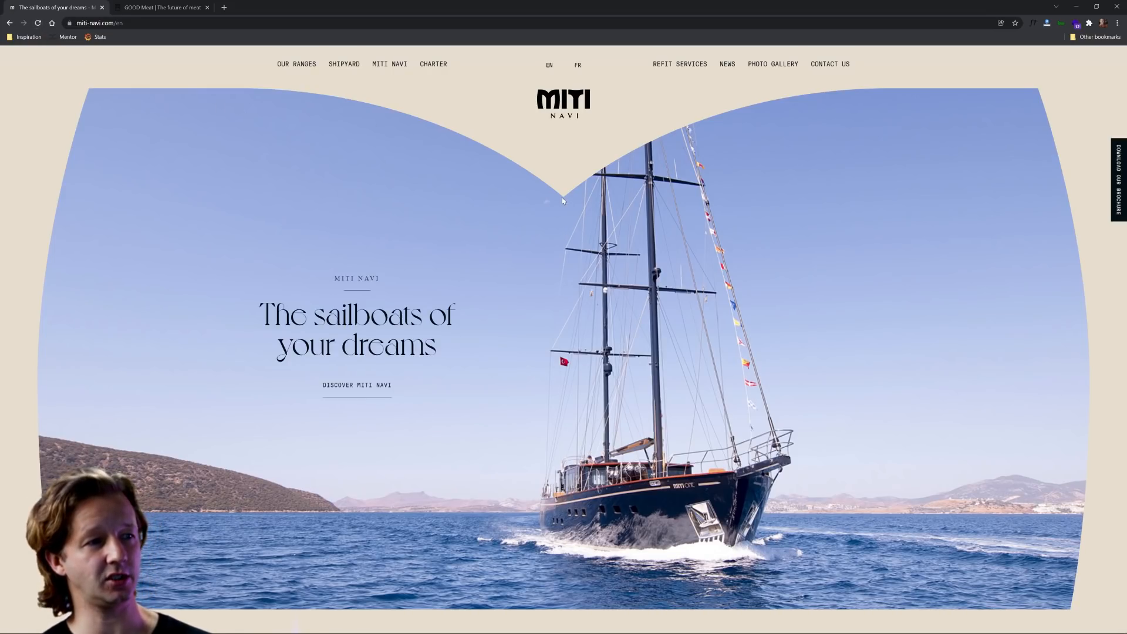
mouse_move(1057, 603)
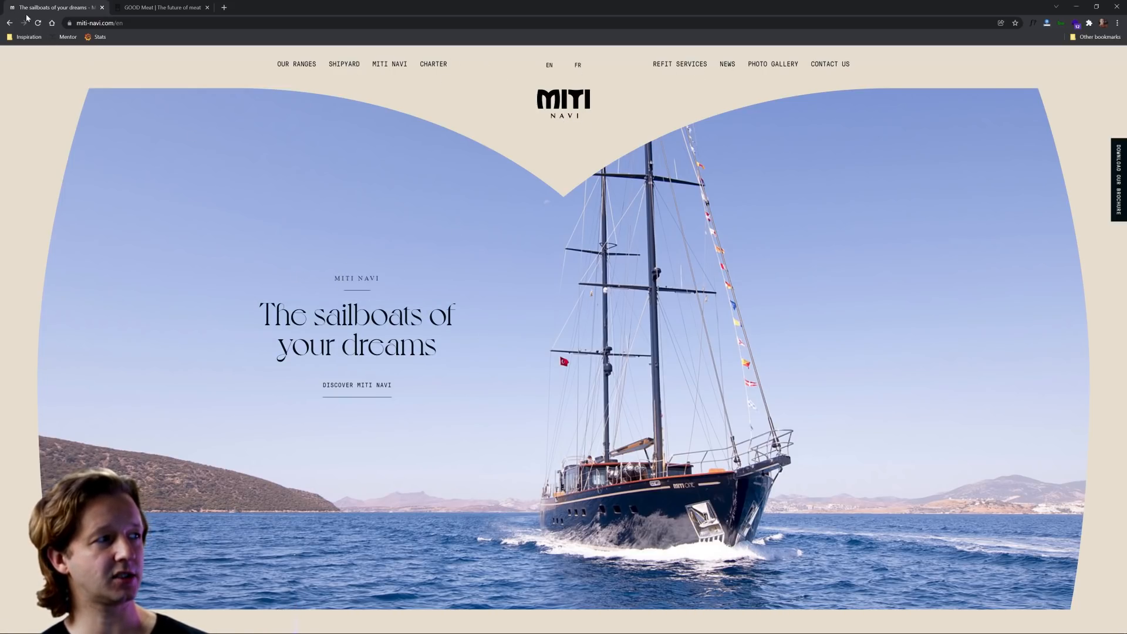
scroll("down", 3)
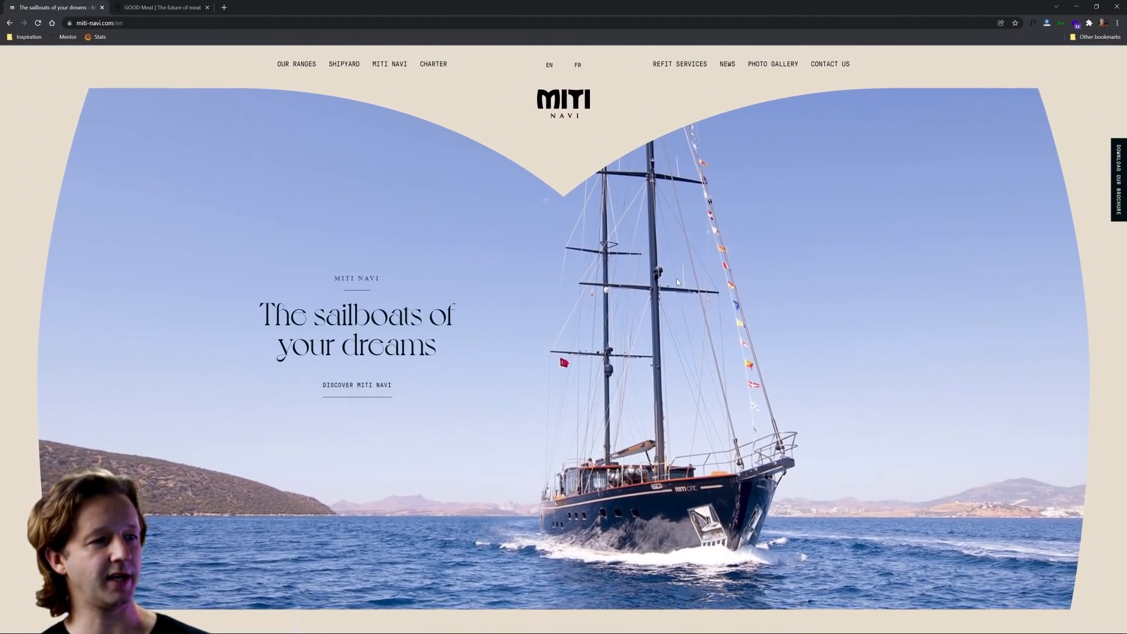
Scroll the Miti Navi homepage through its news section down to the footer.
scroll("down", 3)
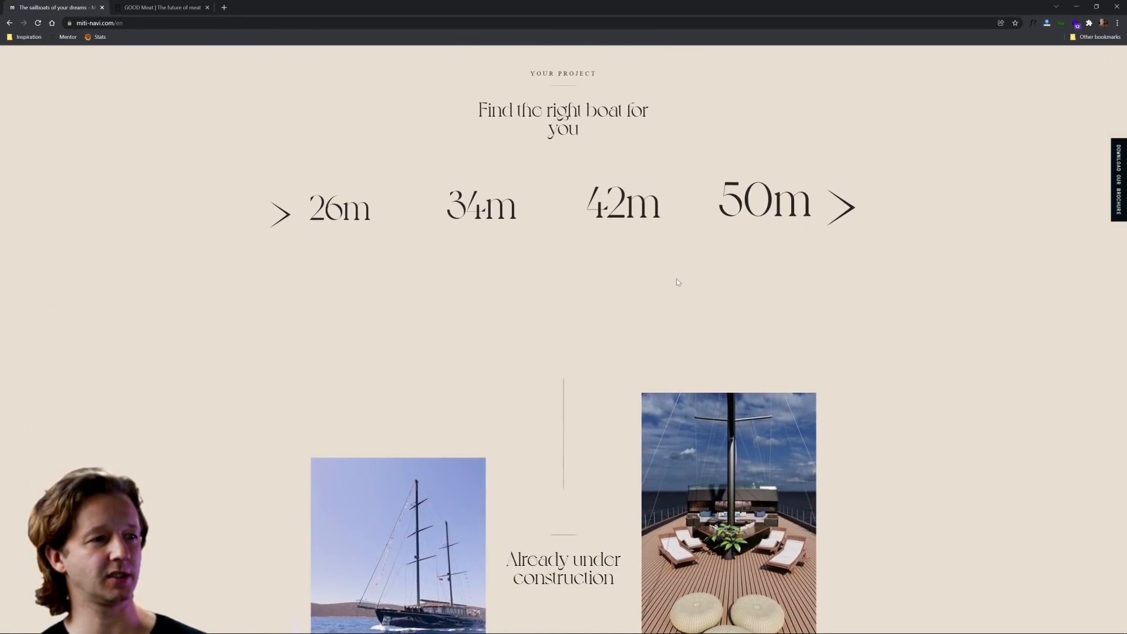
scroll("down", 3)
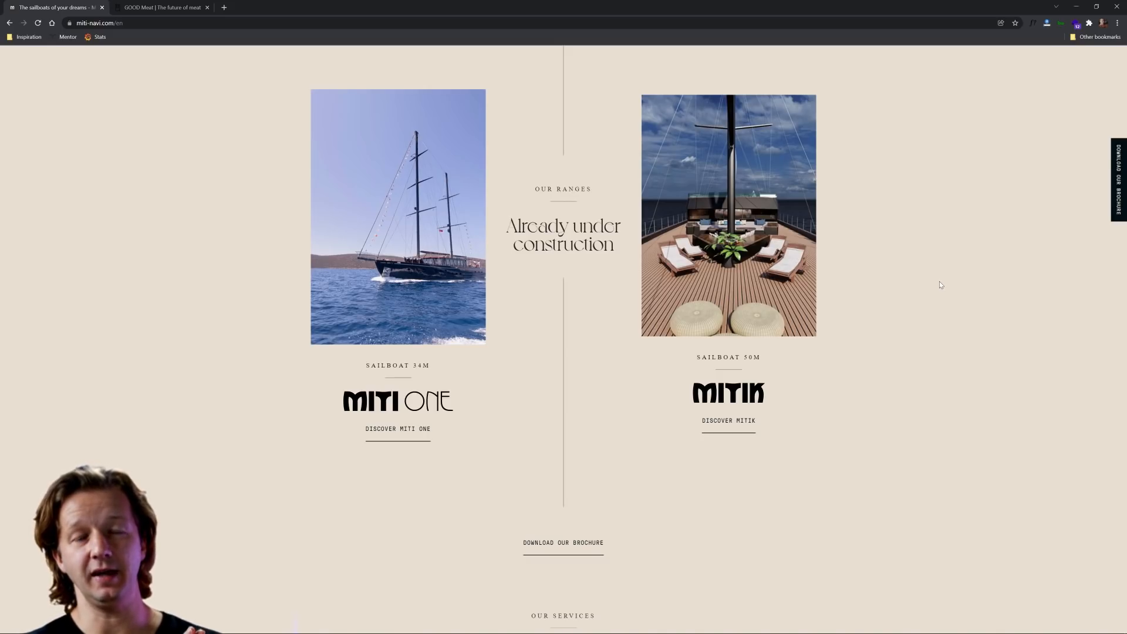
scroll("down", 3)
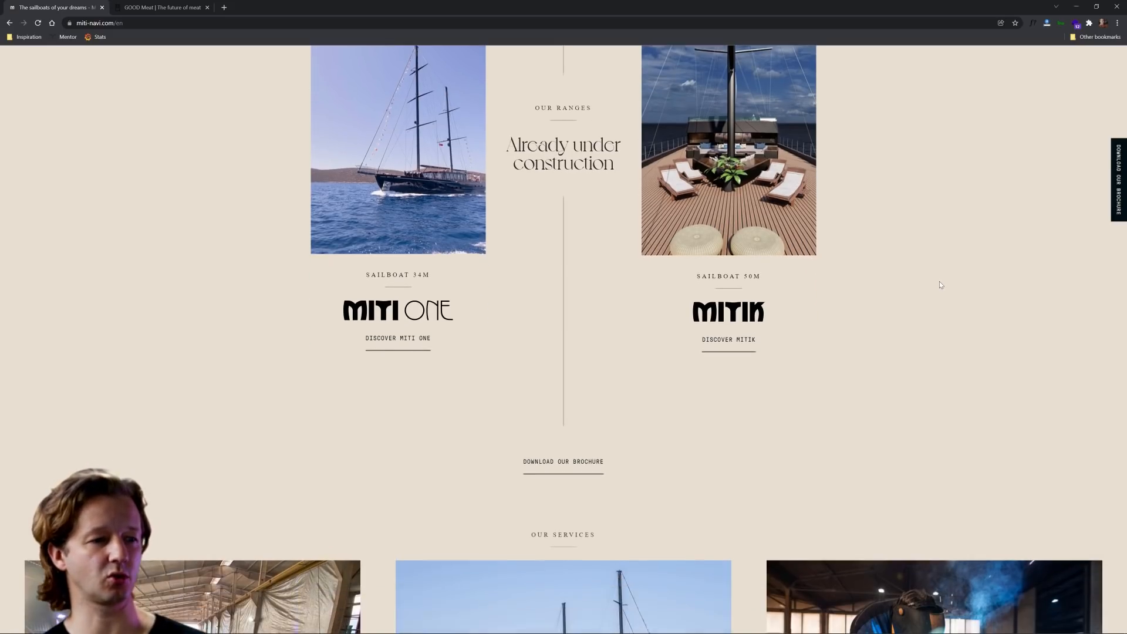
scroll("down", 3)
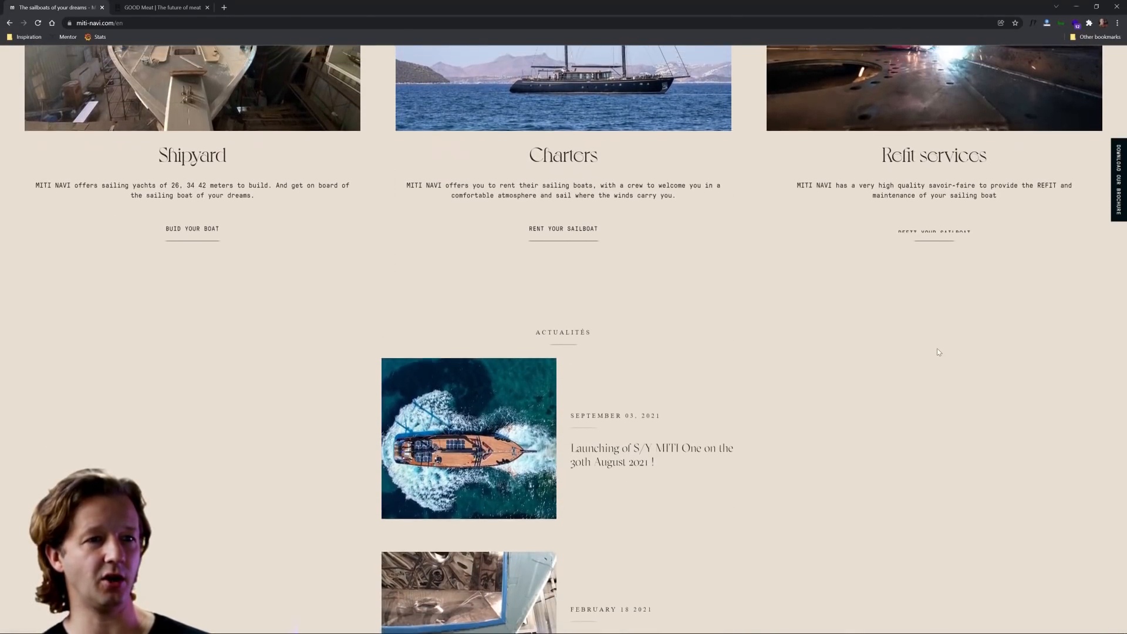
scroll("down", 3)
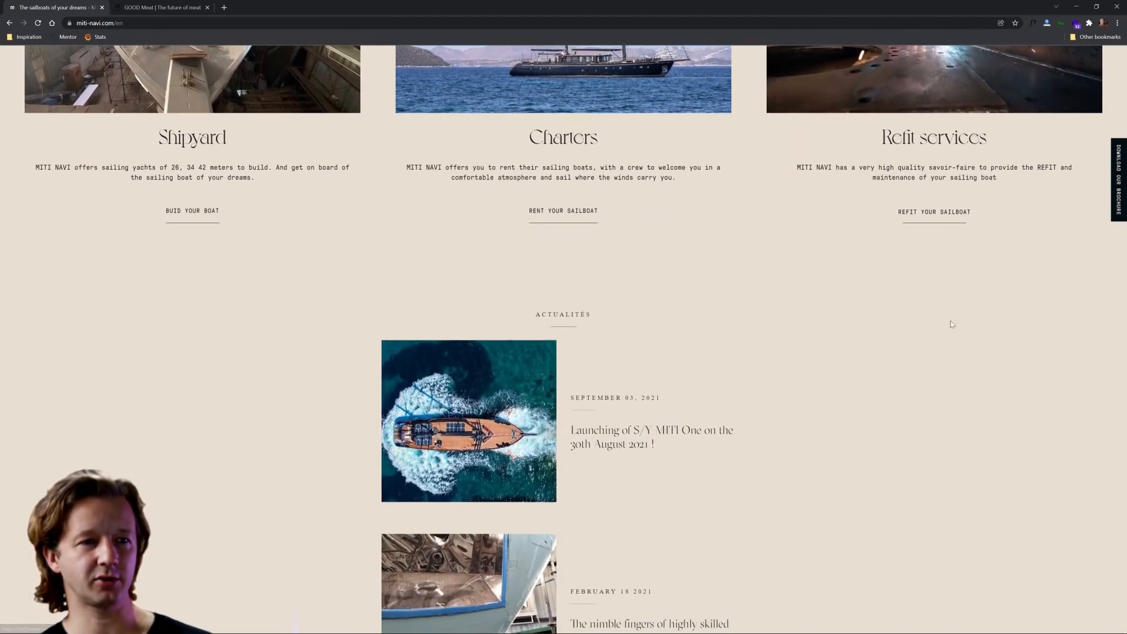
scroll("up", 3)
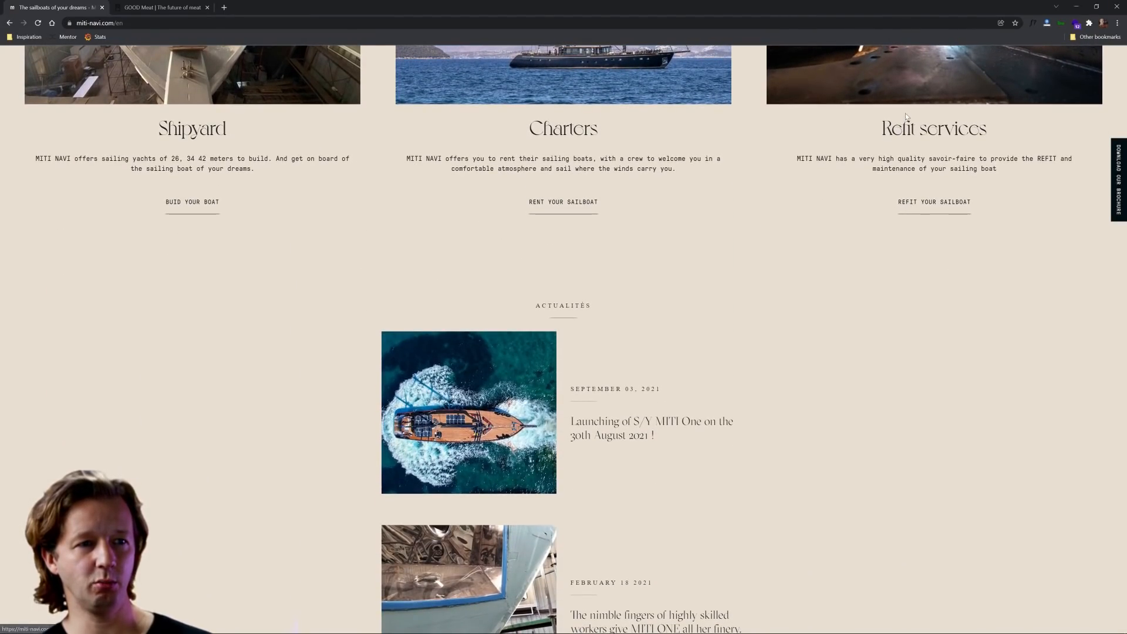
scroll("down", 3)
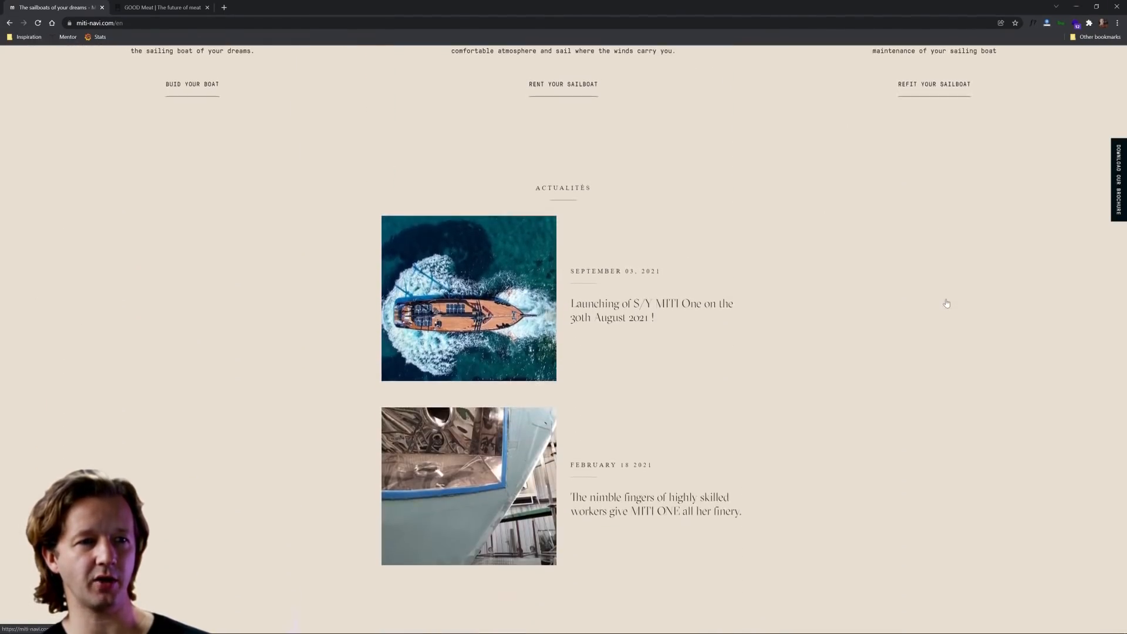
scroll("up", 3)
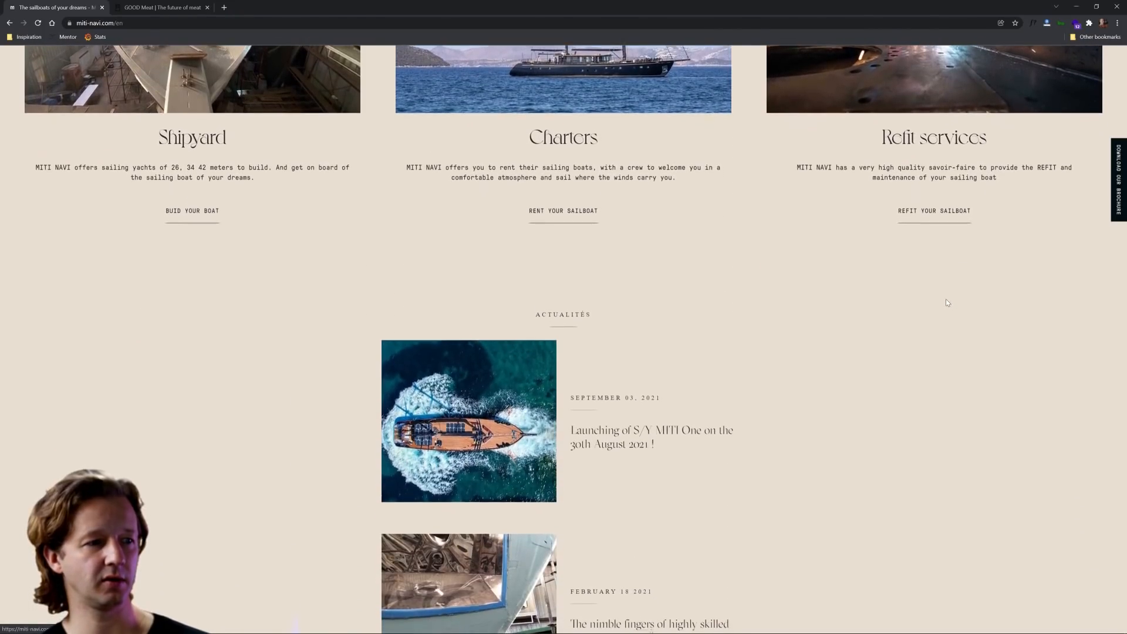
scroll("down", 3)
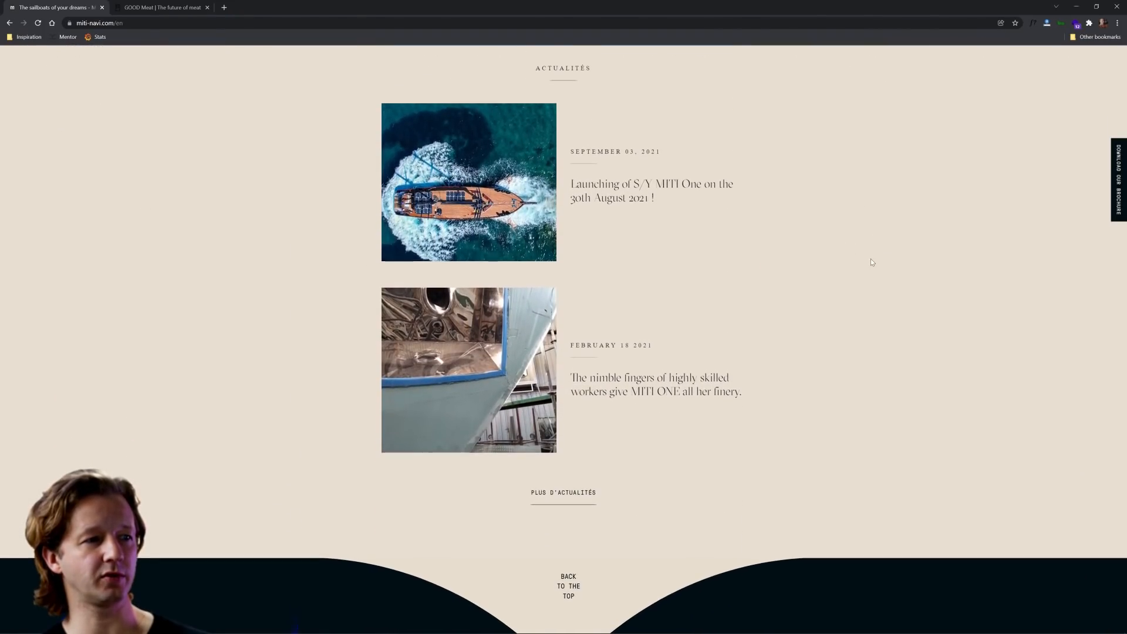
scroll("up", 3)
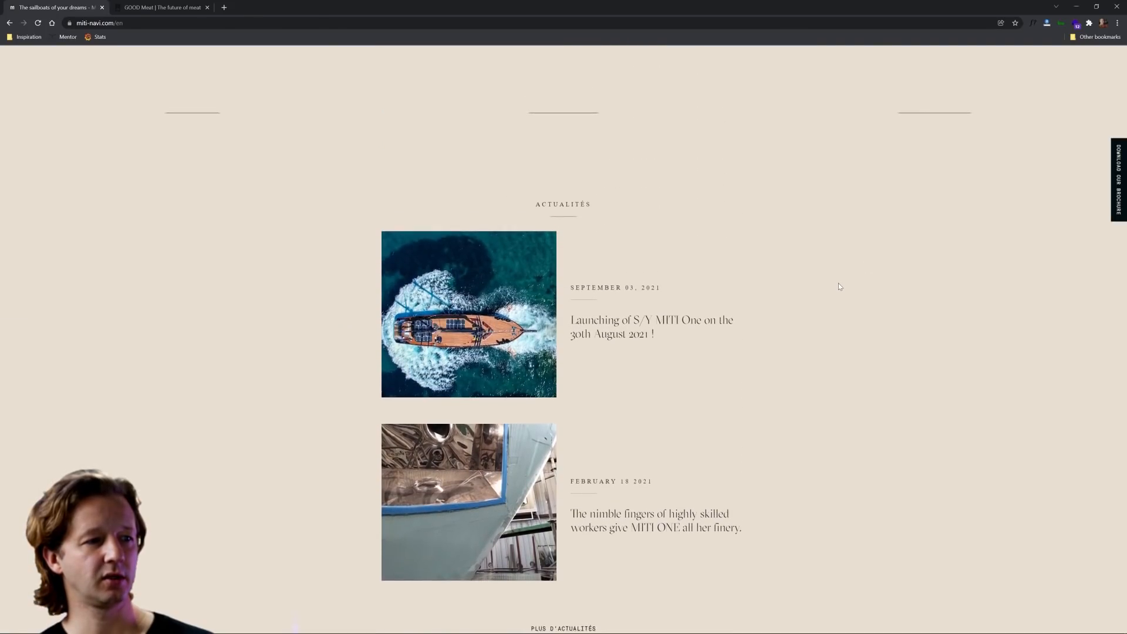
scroll("down", 3)
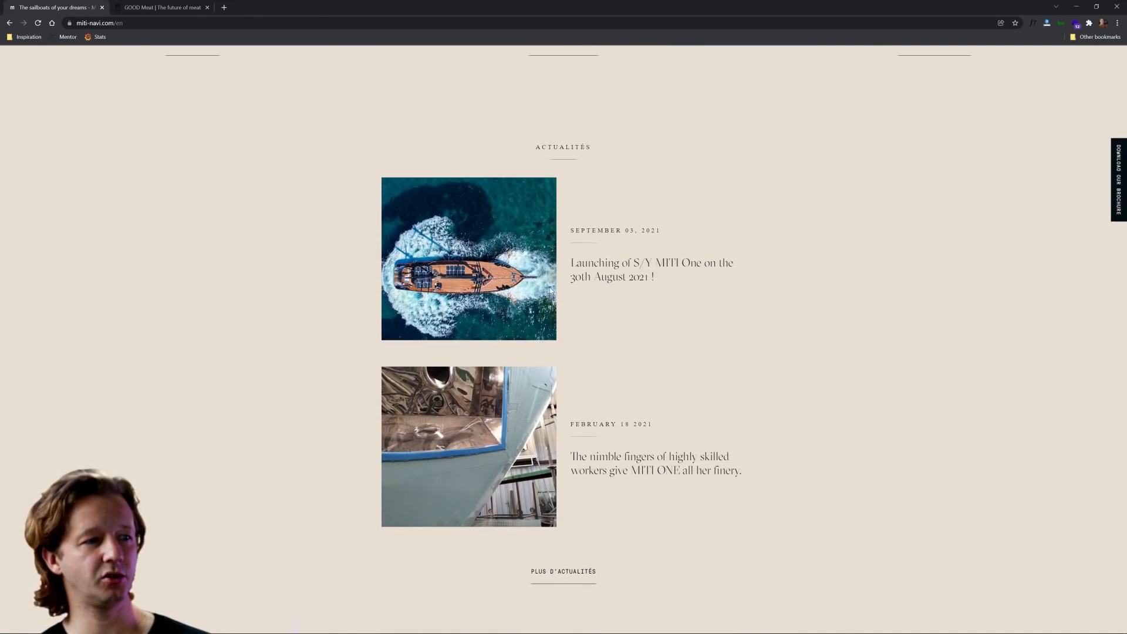
scroll("down", 3)
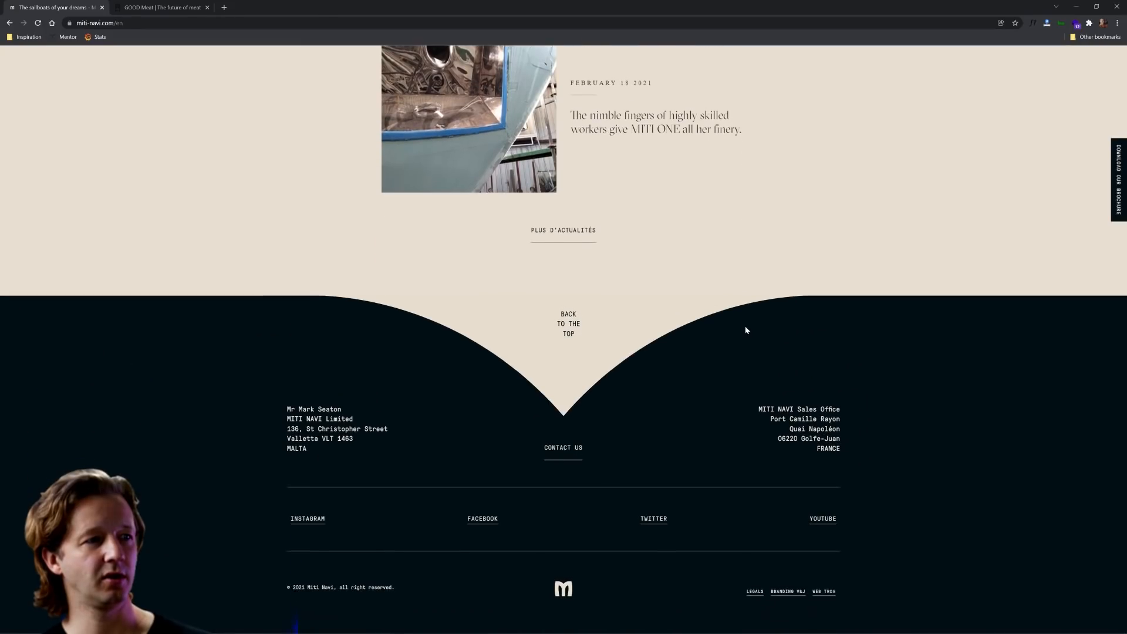
scroll("up", 3)
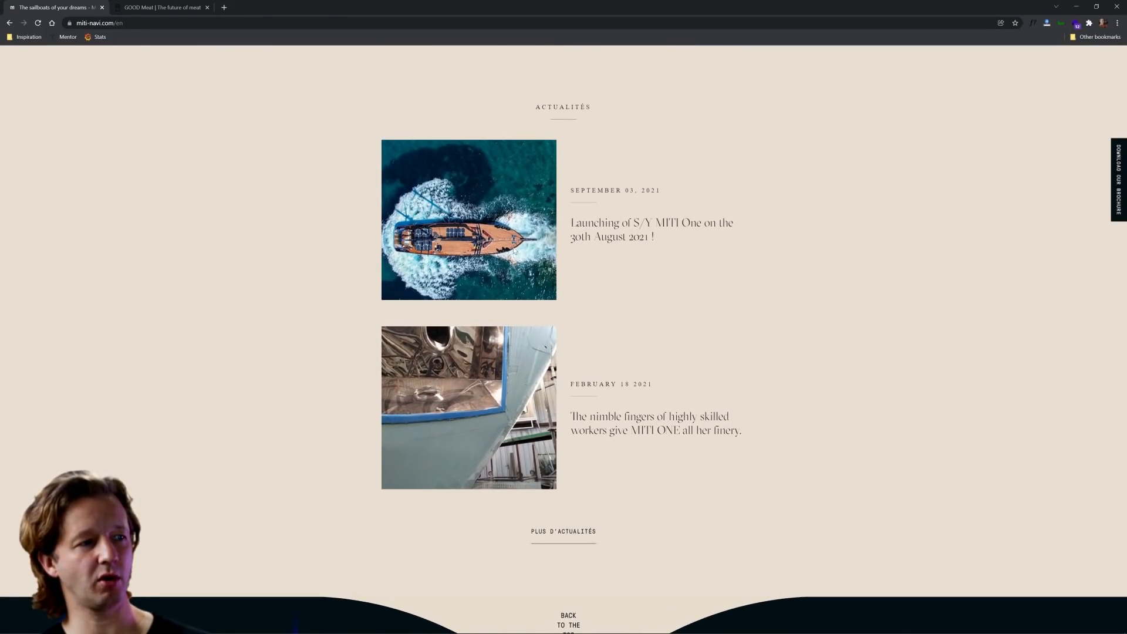
scroll("down", 3)
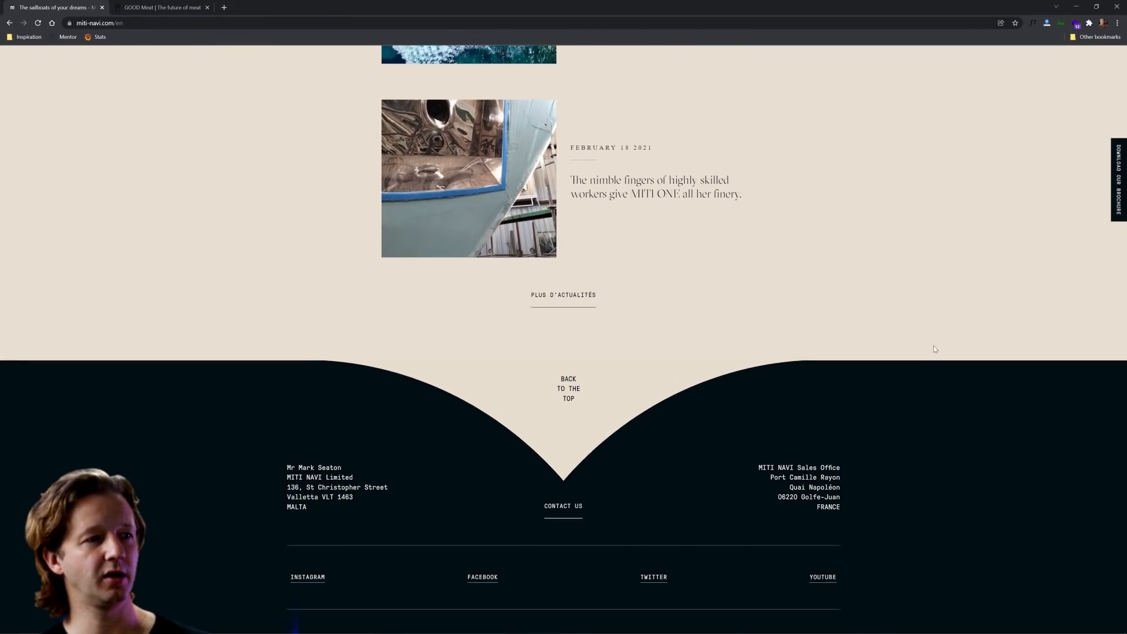
scroll("up", 3)
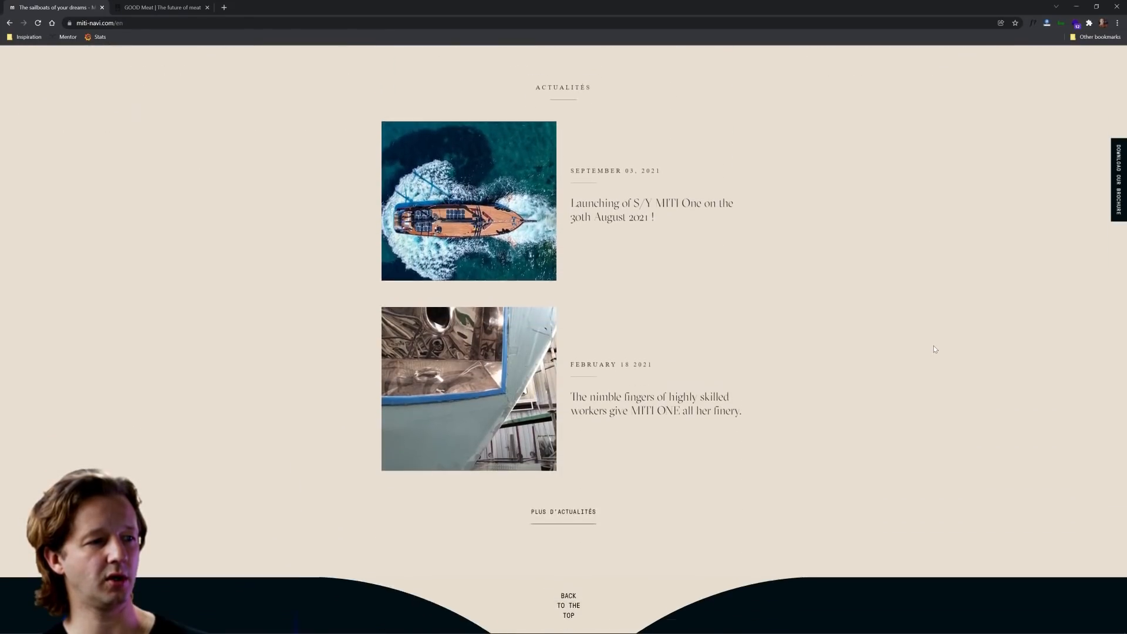
scroll("down", 3)
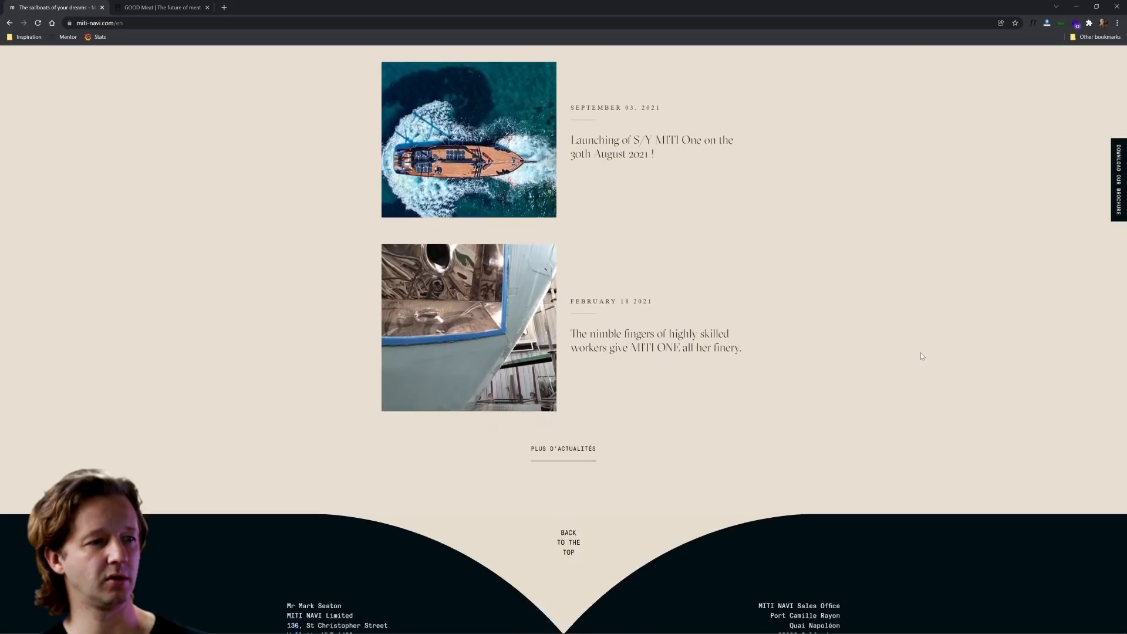
scroll("down", 3)
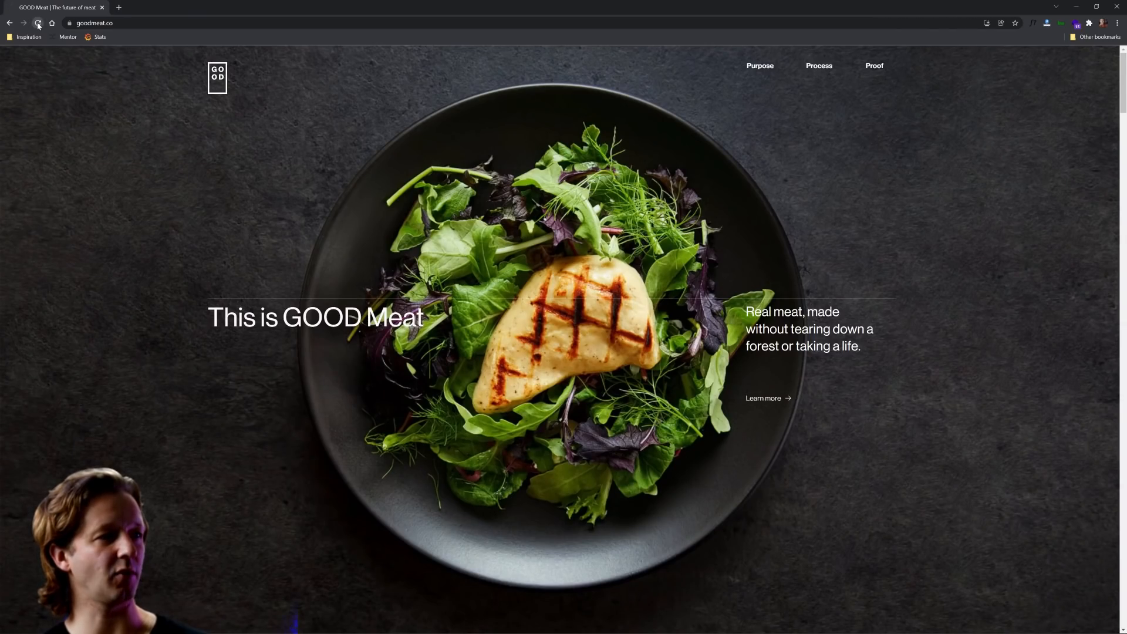
Reload goodmeat.co and scroll into the forest and deforestation image-reveal sections.
left_click(39, 23)
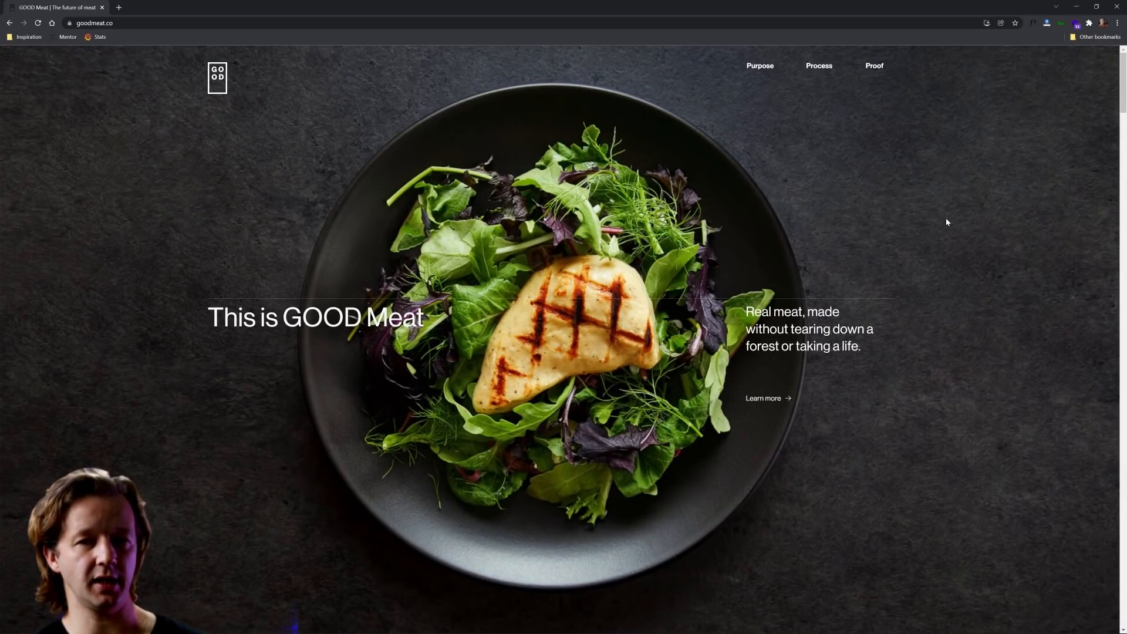
scroll("down", 3)
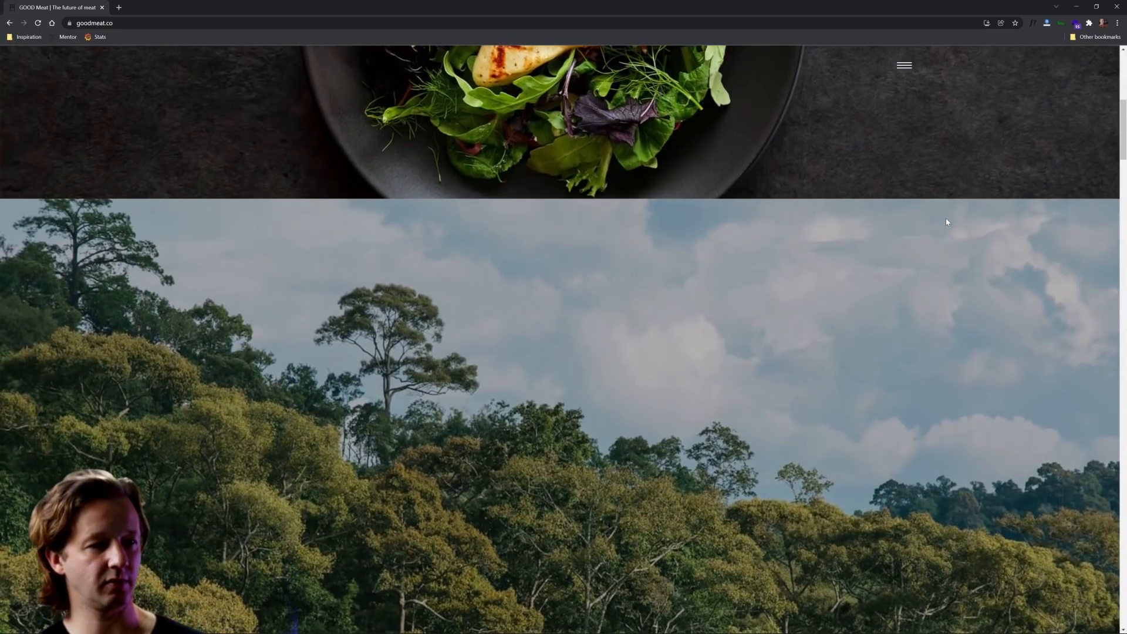
scroll("down", 3)
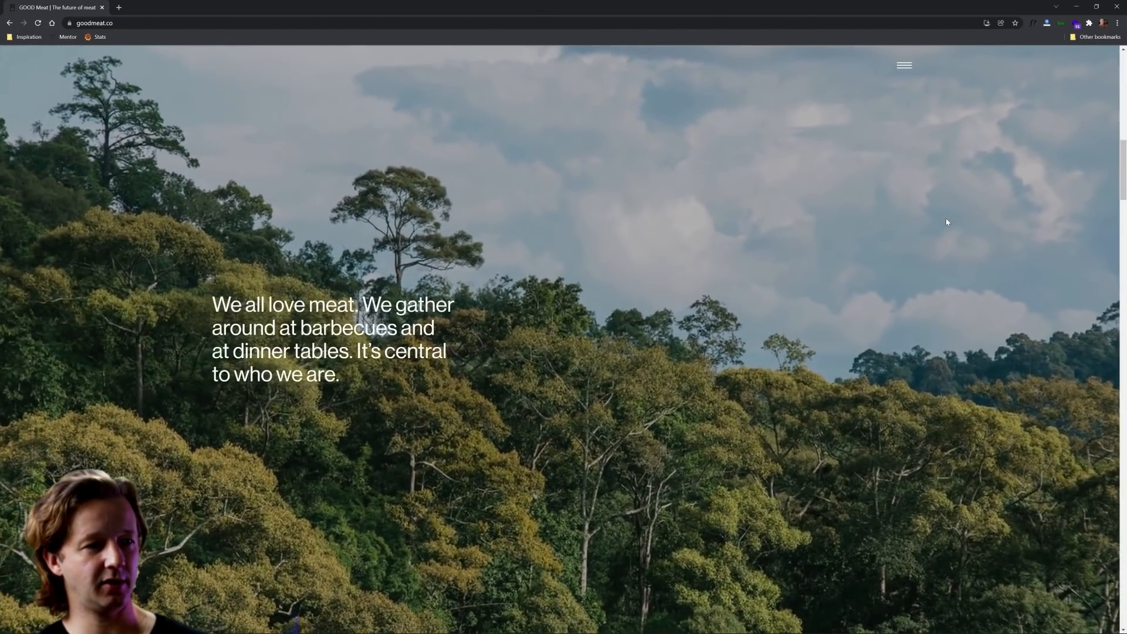
scroll("down", 3)
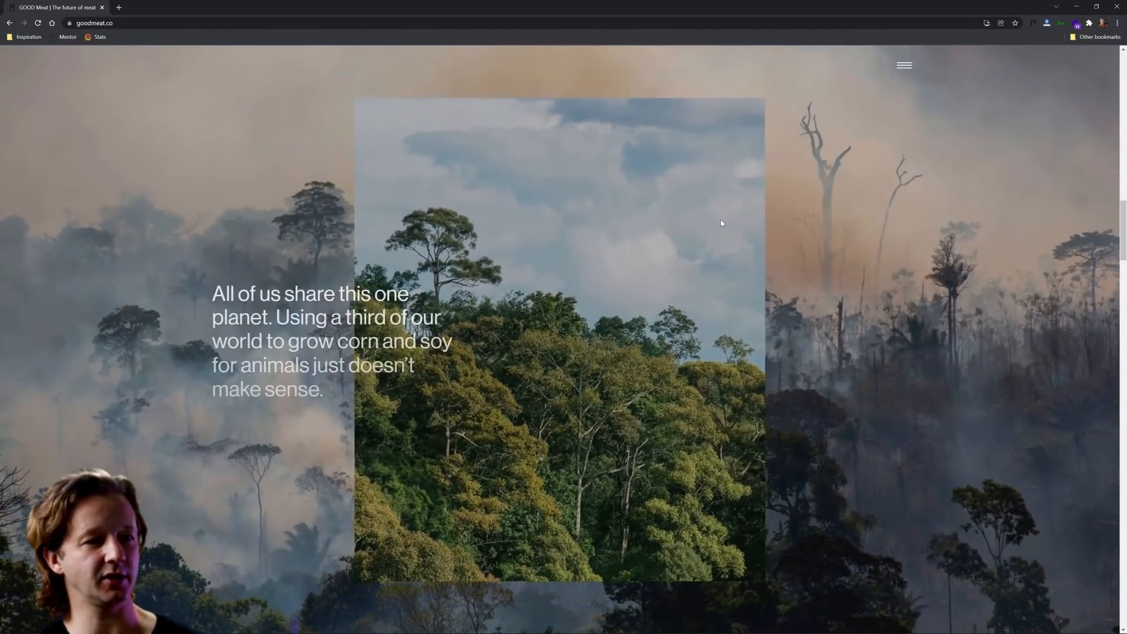
scroll("down", 3)
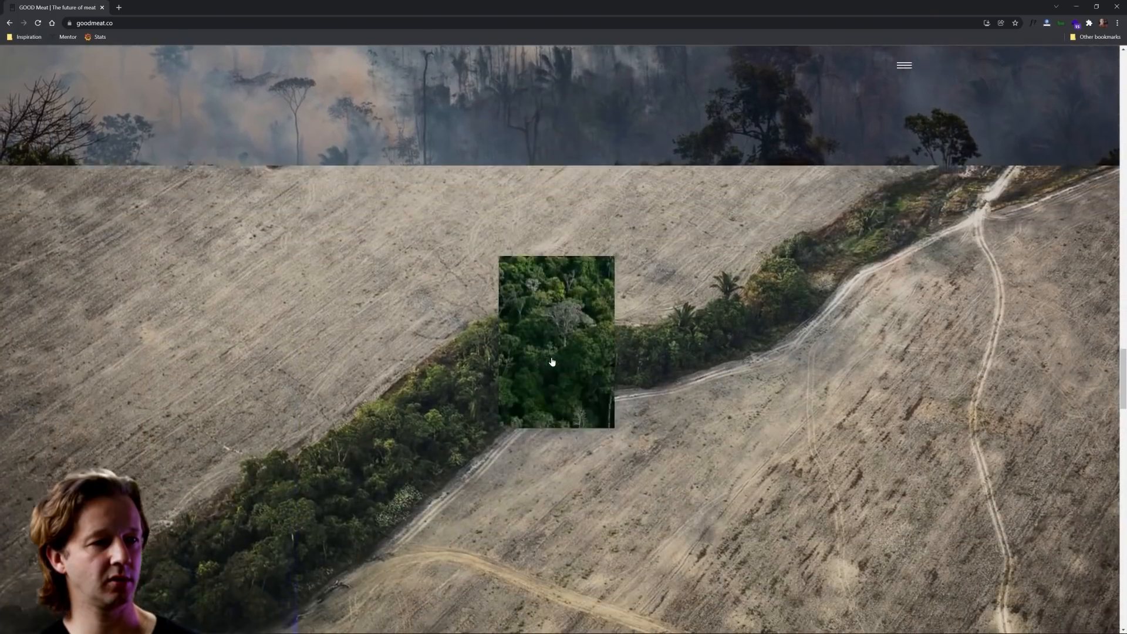
scroll("down", 3)
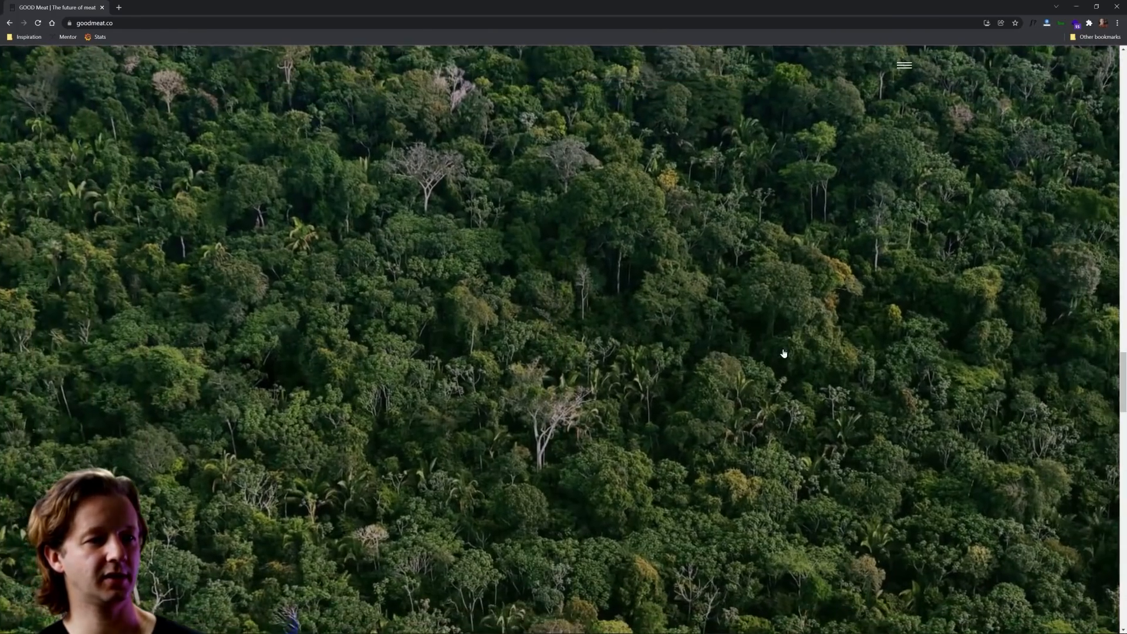
Open goodmeat.co/purpose, scroll past the Vox quote, and expand the Human Health circle.
left_click(903, 64)
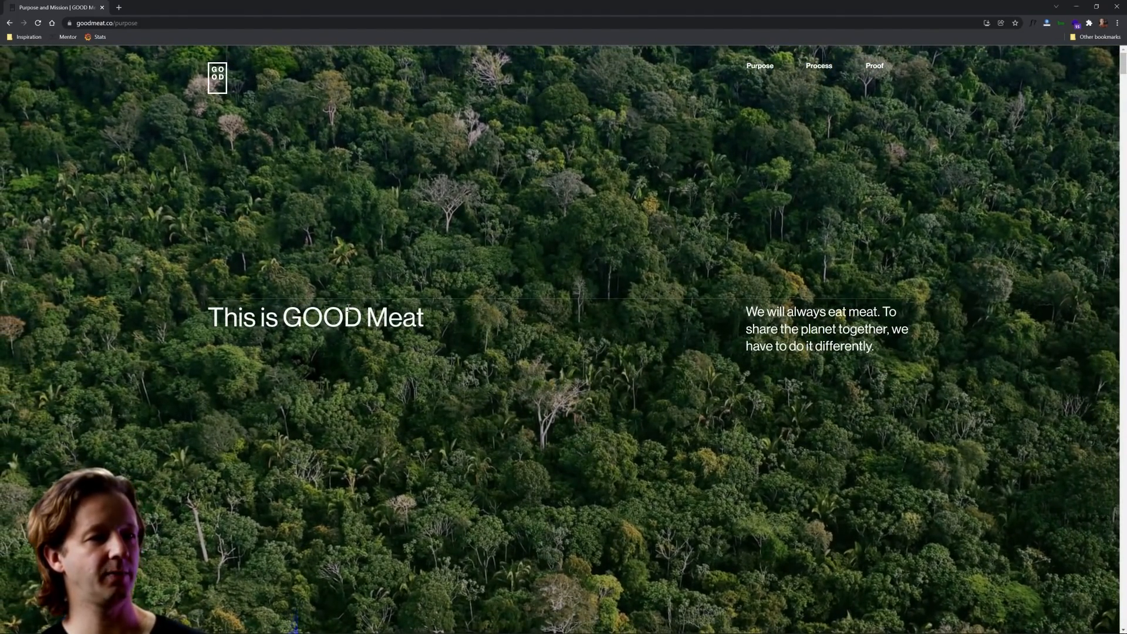
scroll("down", 3)
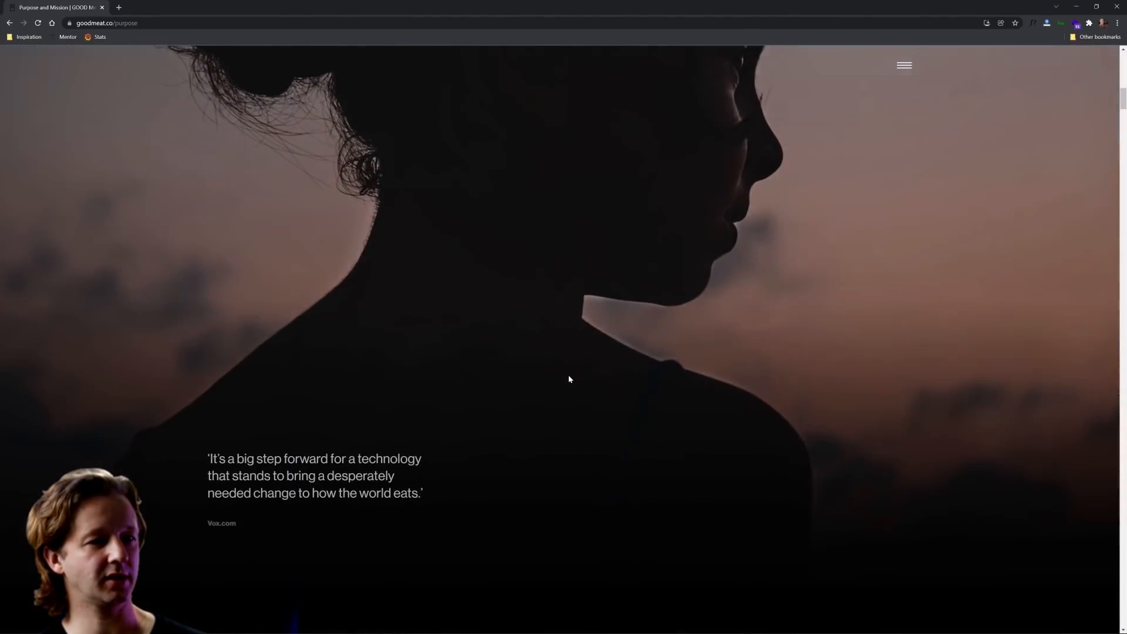
scroll("down", 3)
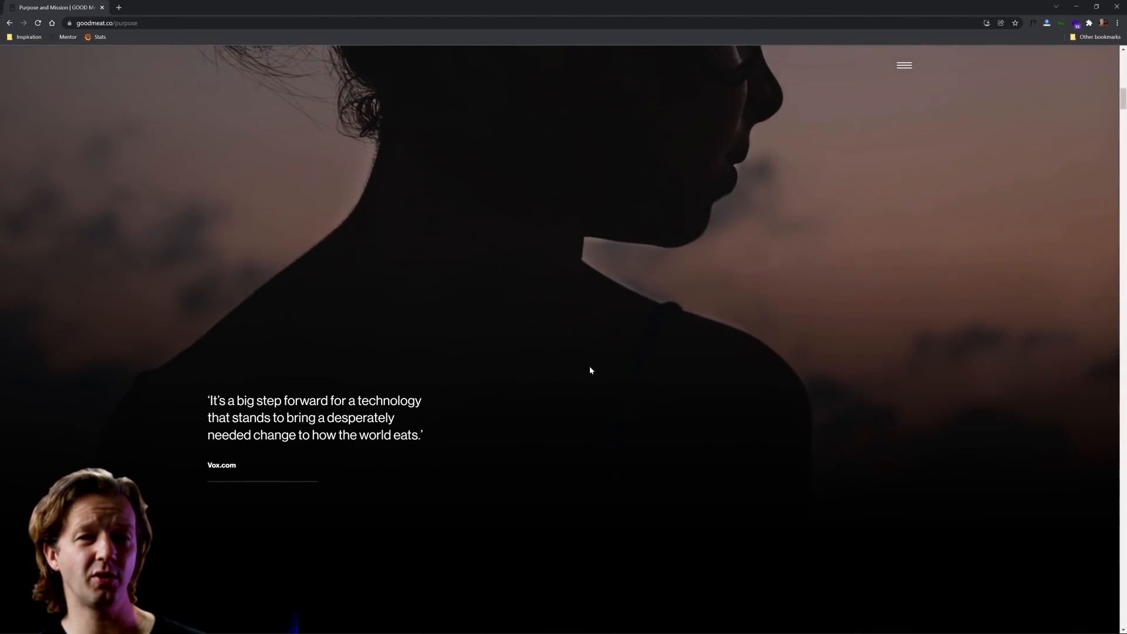
scroll("down", 3)
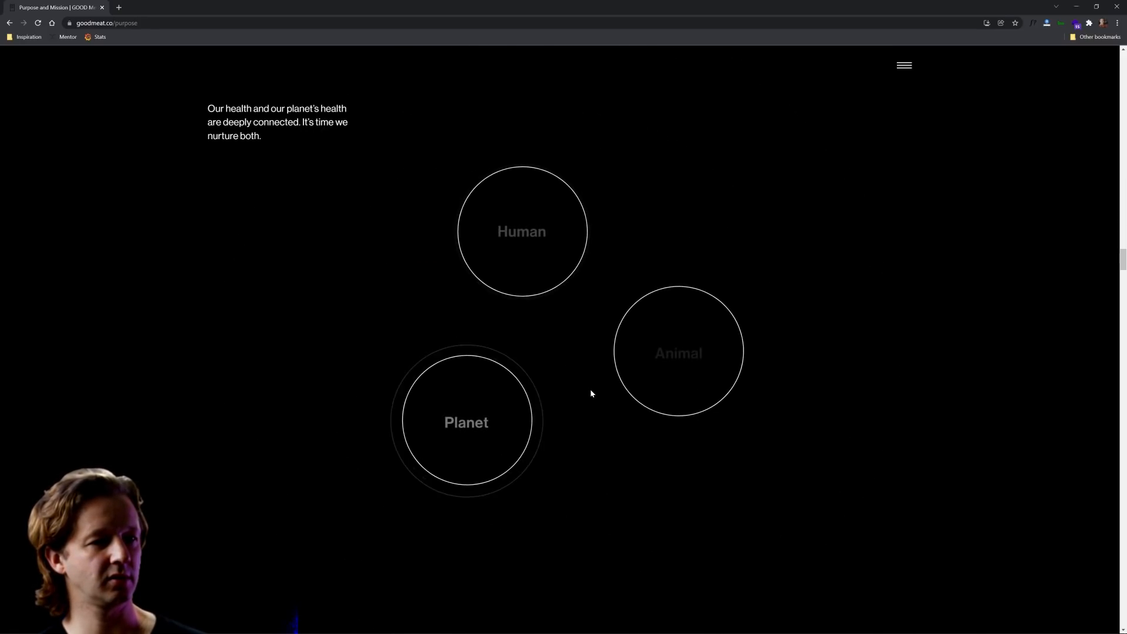
left_click(521, 230)
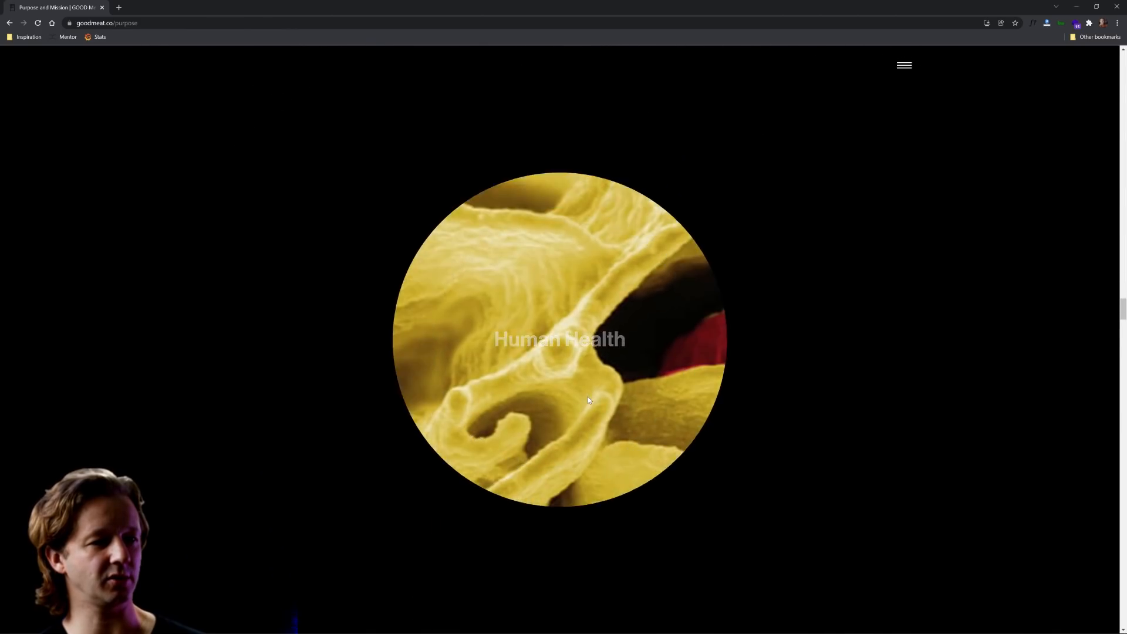